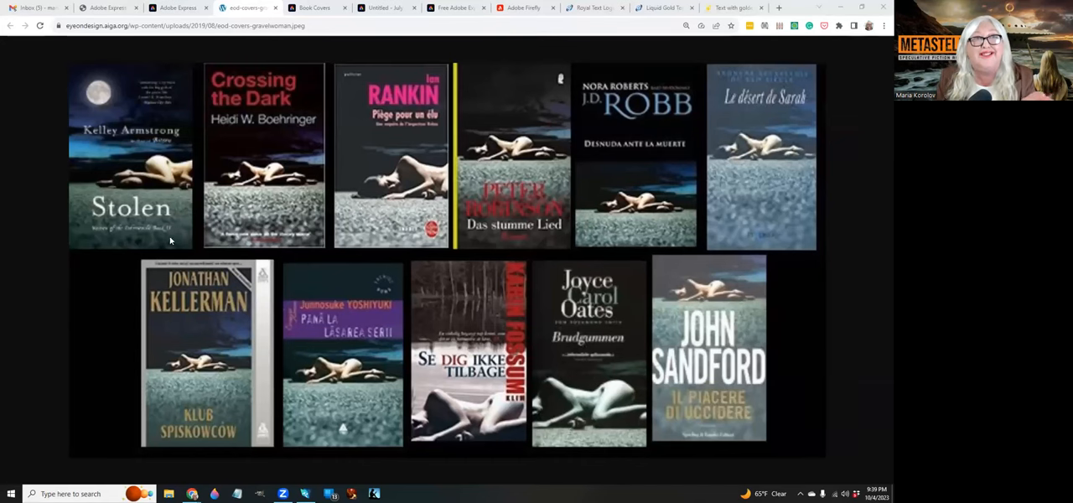
pyautogui.moveTo(372, 183)
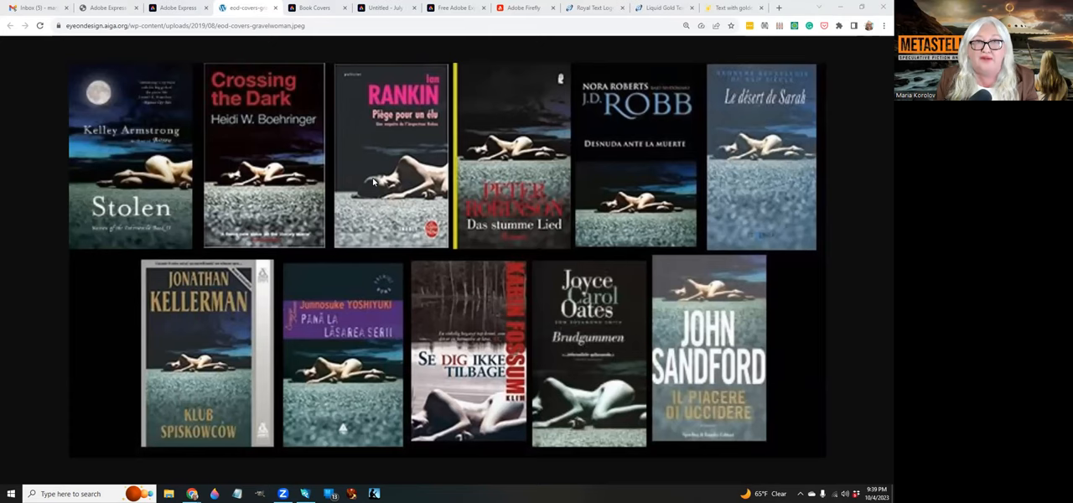
pyautogui.moveTo(600, 154)
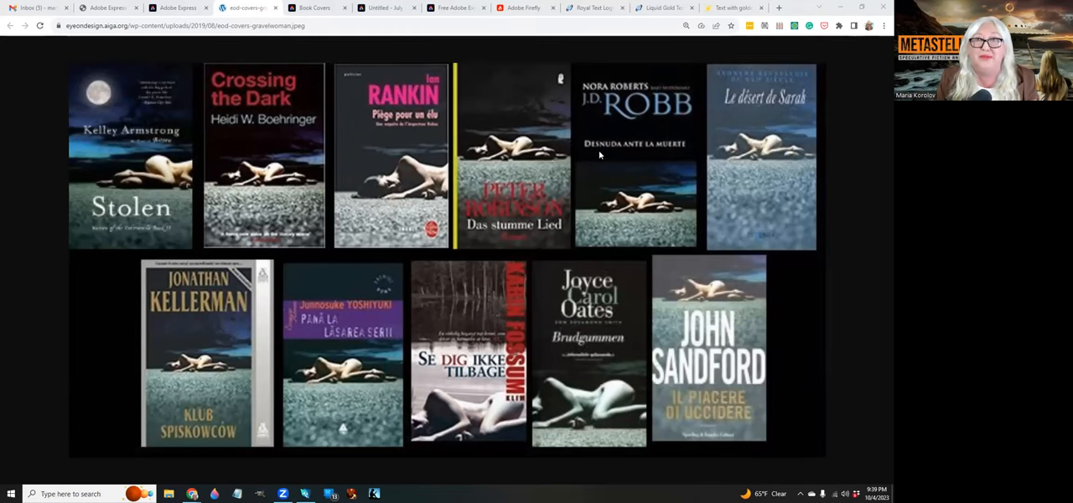
pyautogui.moveTo(627, 149)
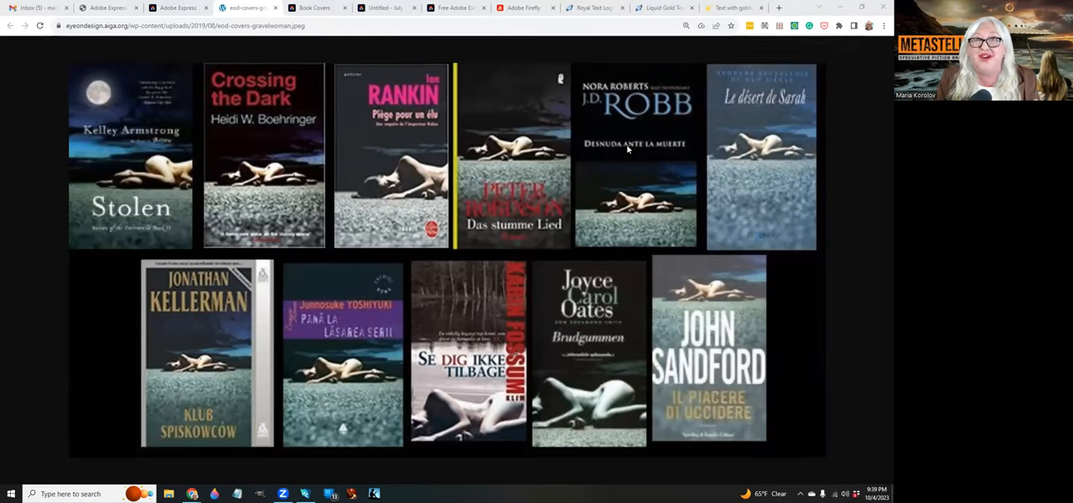
pyautogui.moveTo(763, 141)
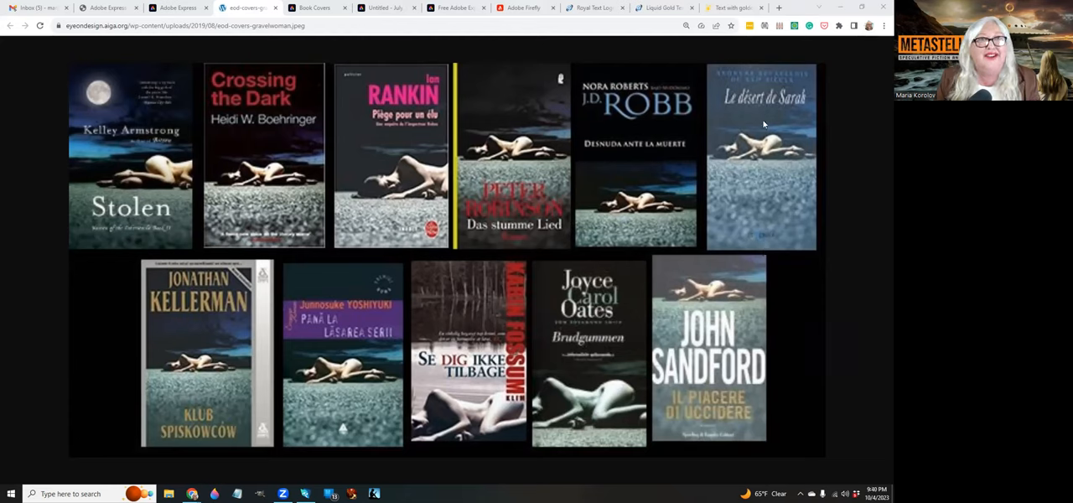
pyautogui.moveTo(184, 376)
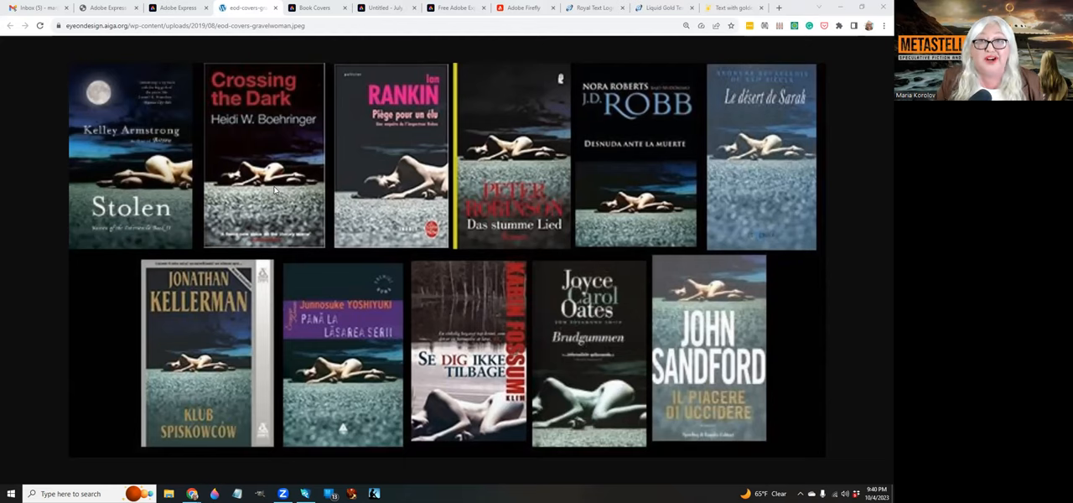
pyautogui.moveTo(412, 161)
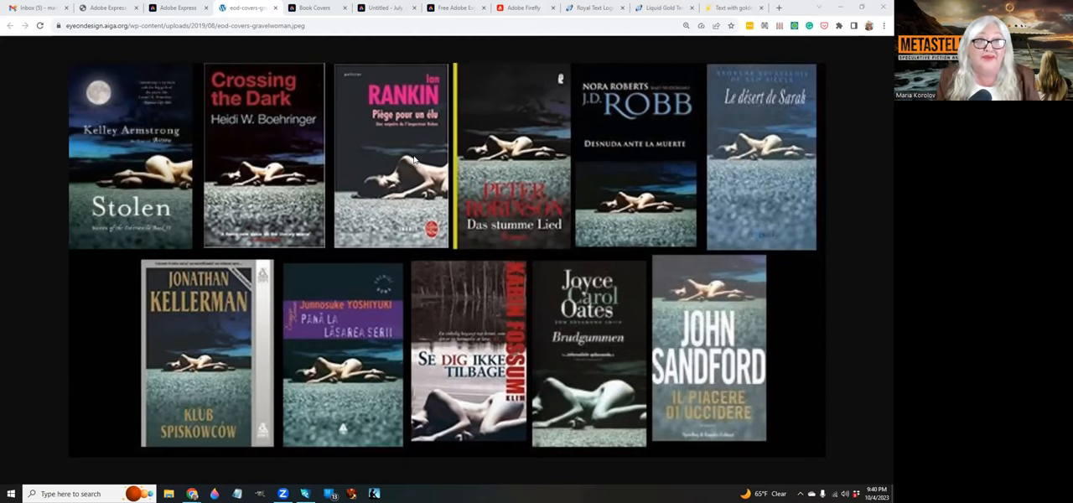
pyautogui.moveTo(198, 50)
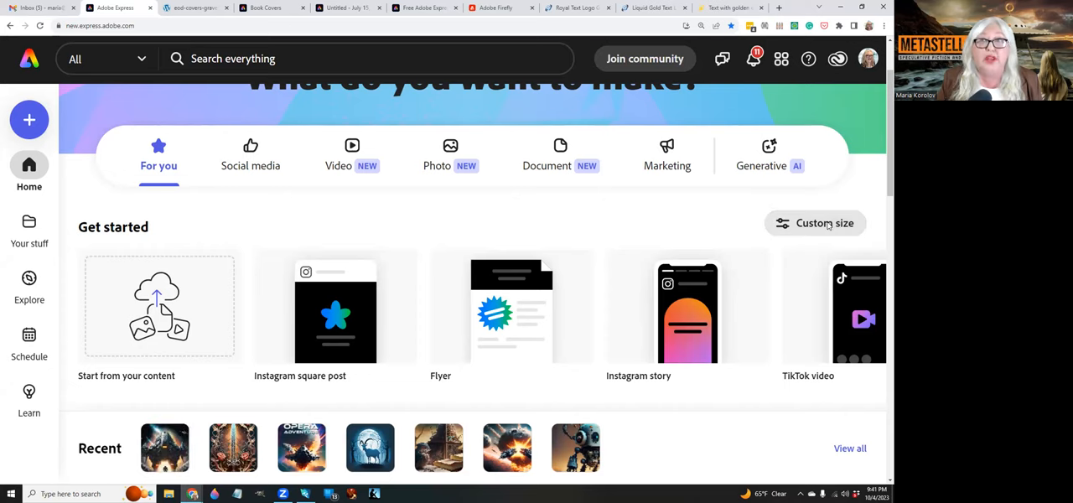
# Step: Create a custom-size blank project with width 1600 and height 2400 px
pyautogui.click(823, 223)
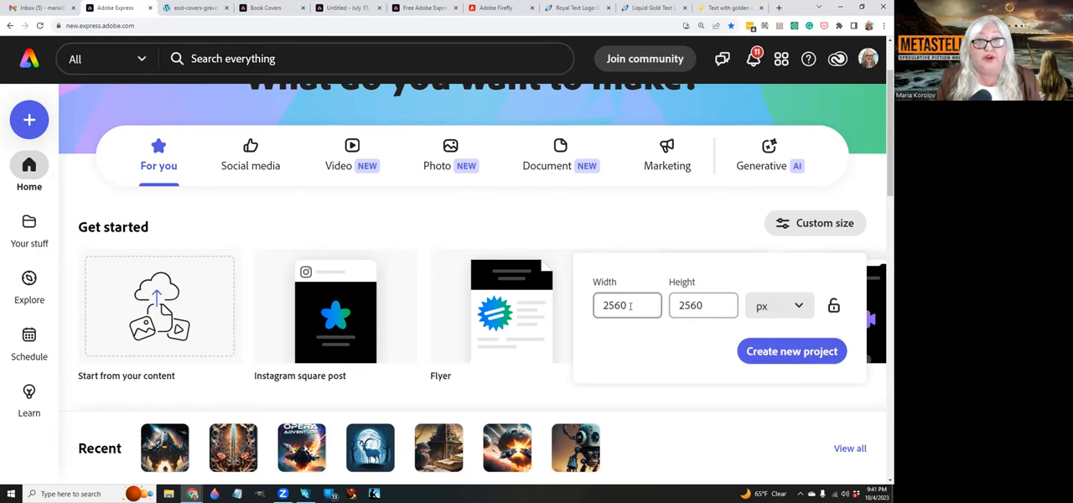
pyautogui.click(626, 305)
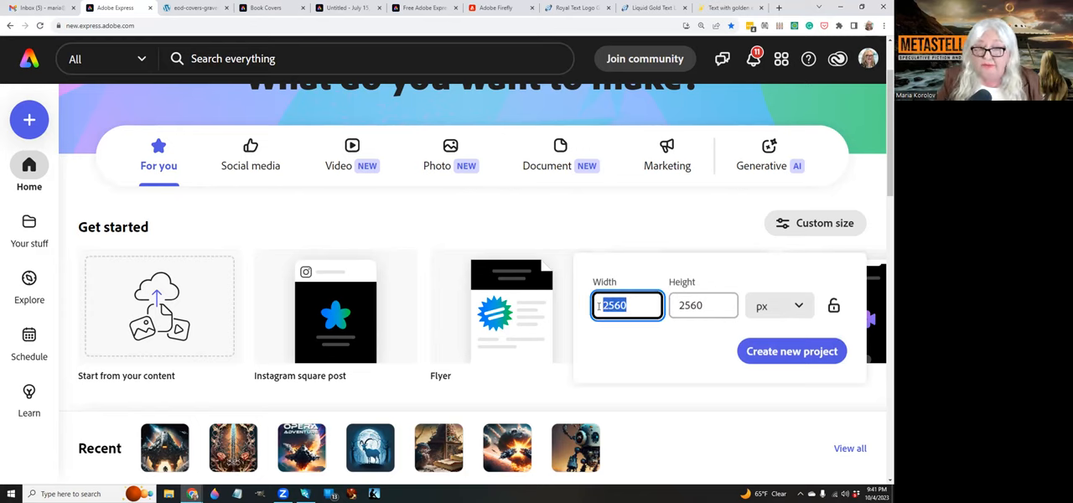
pyautogui.write('1600')
pyautogui.click(702, 305)
pyautogui.write('2')
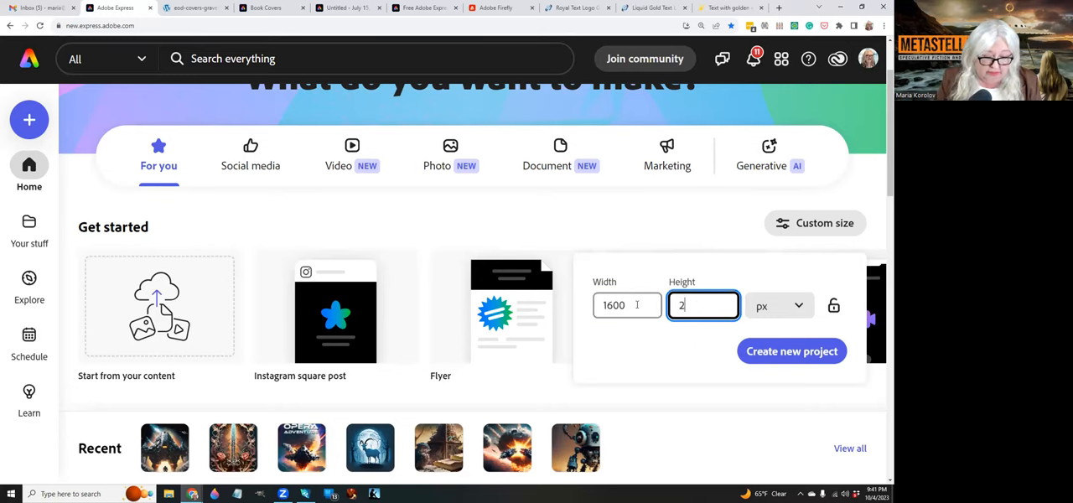
pyautogui.write('400')
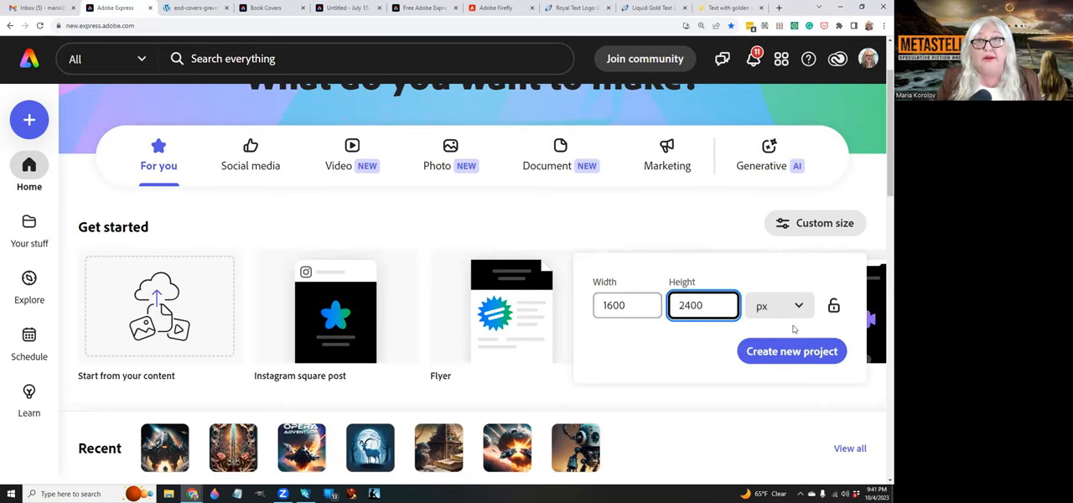
pyautogui.click(792, 352)
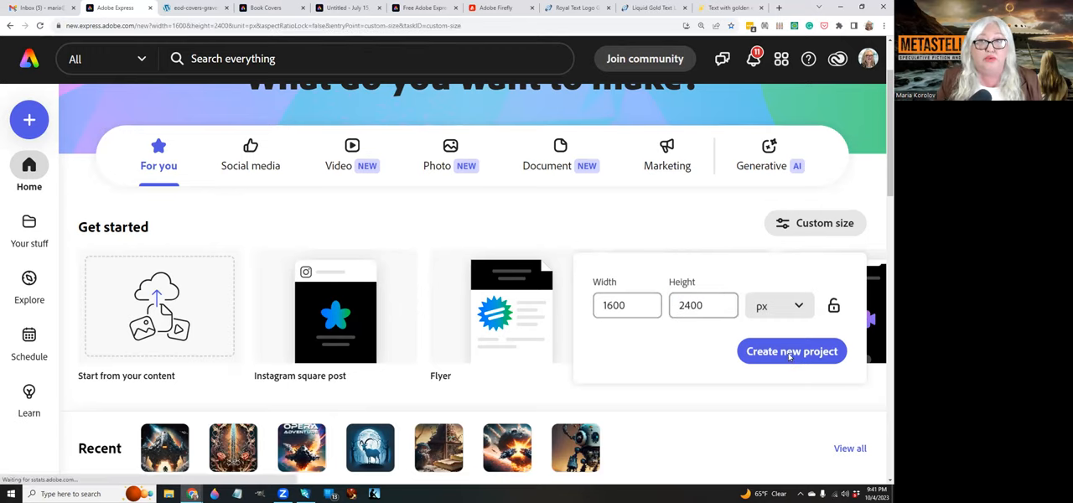
pyautogui.click(791, 352)
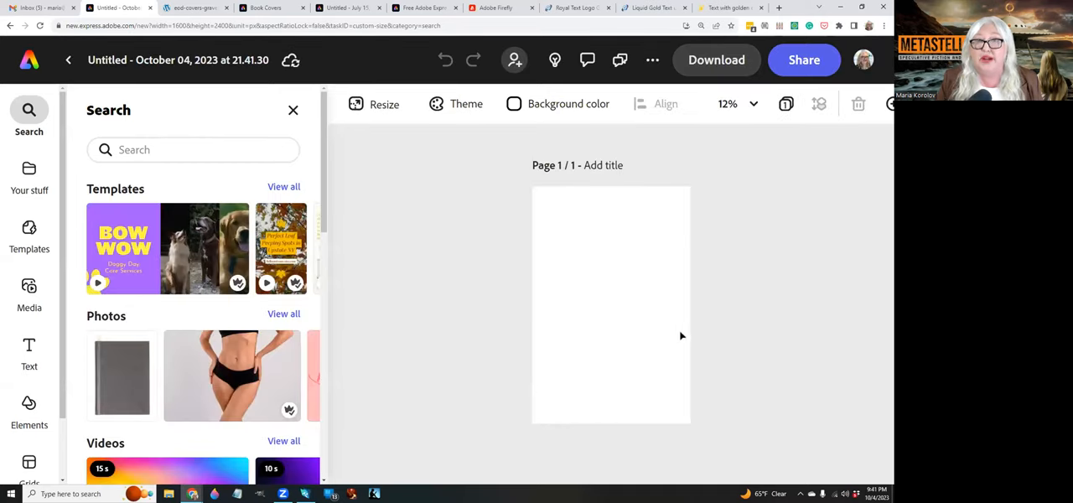
pyautogui.moveTo(646, 443)
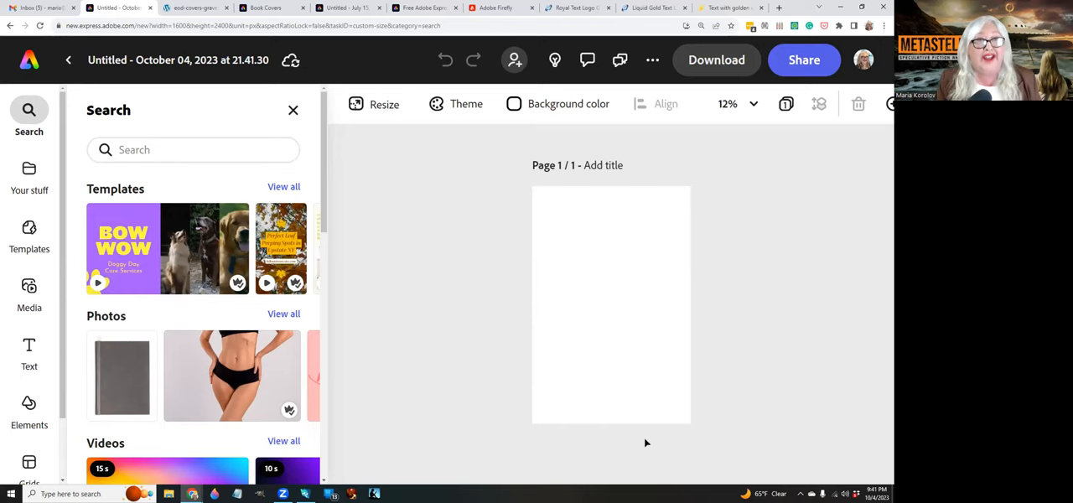
pyautogui.moveTo(607, 345)
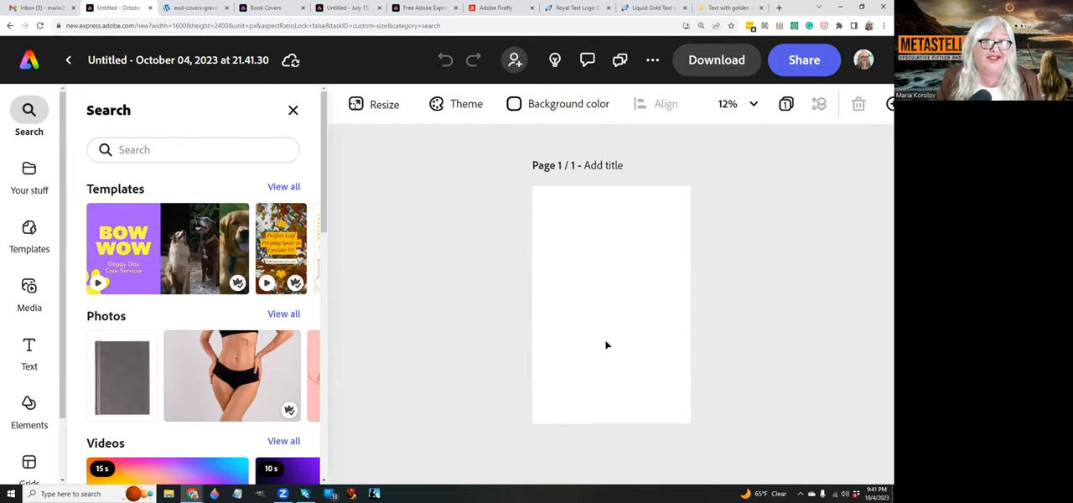
pyautogui.moveTo(530, 326)
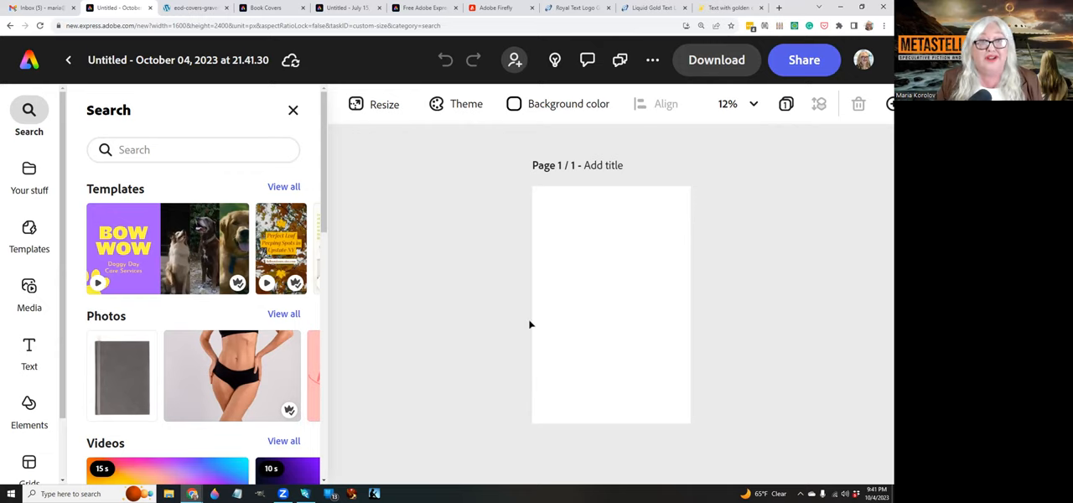
pyautogui.moveTo(525, 325)
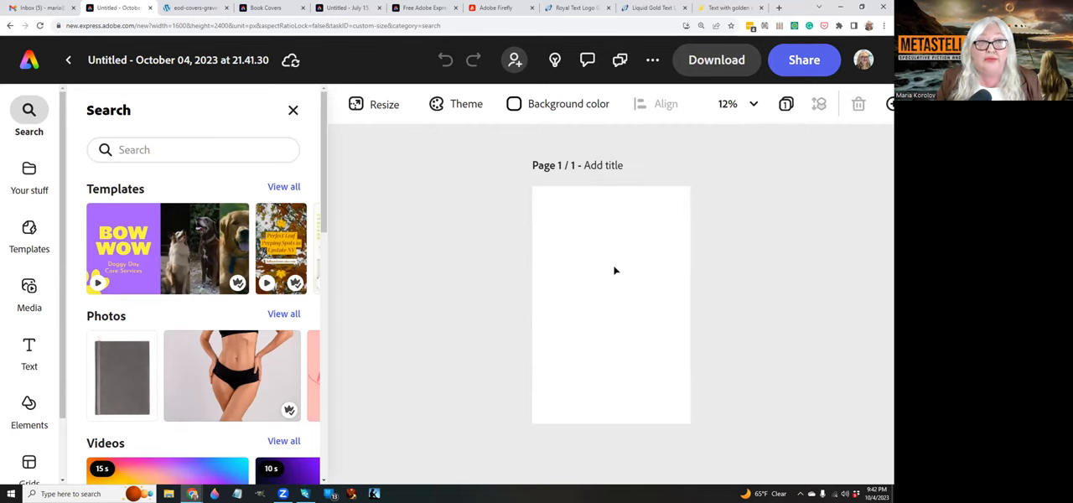
# Step: Start a Portrait 3:4 Text to image with the prompt 'spaceship battle in space, high resolution, intricate book cover illustration, black'
pyautogui.click(28, 293)
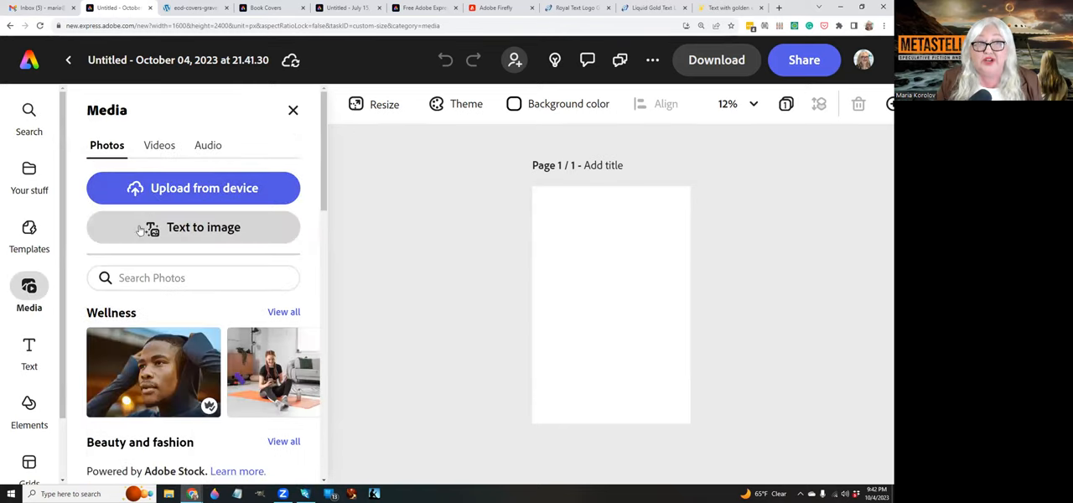
pyautogui.click(193, 228)
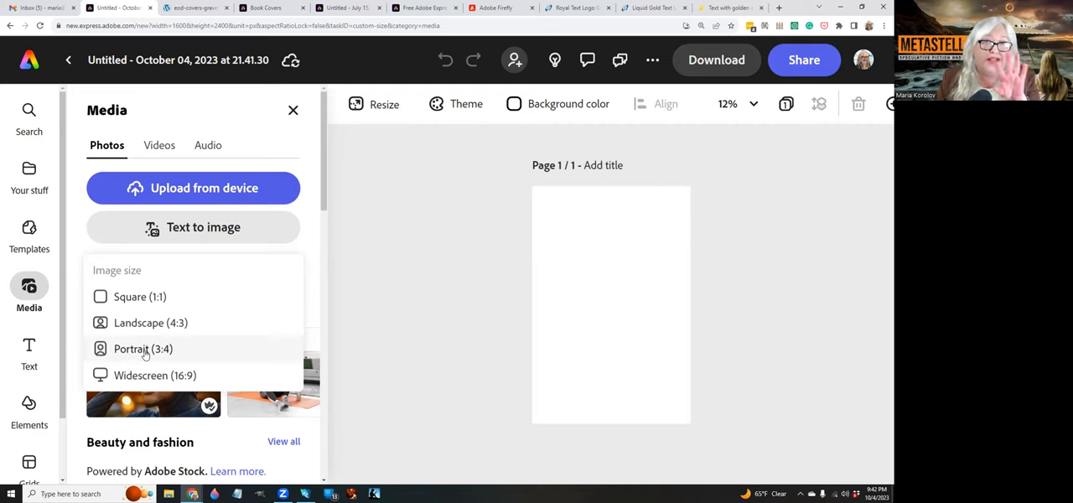
pyautogui.click(203, 226)
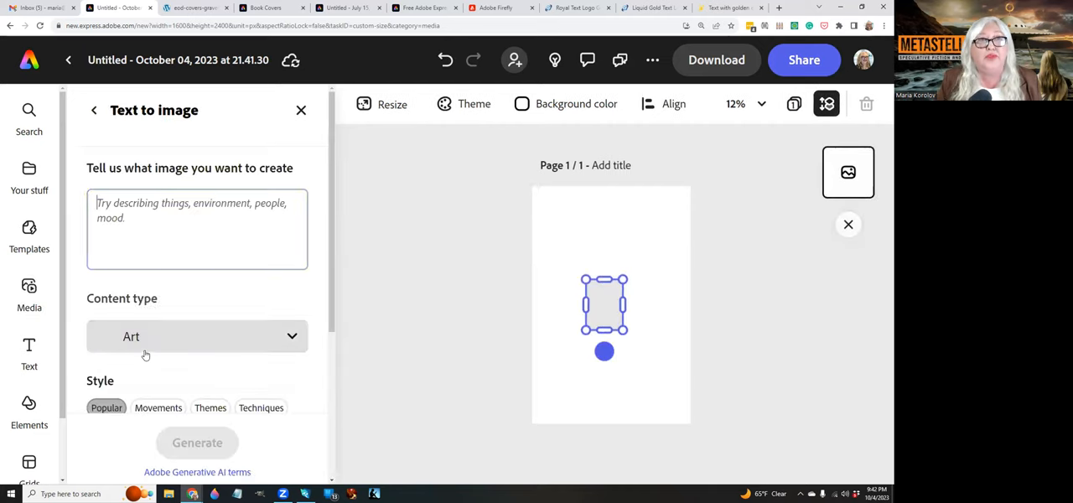
pyautogui.write('spaceship battle in space, high resolution, intricate book cover illustration, black space background')
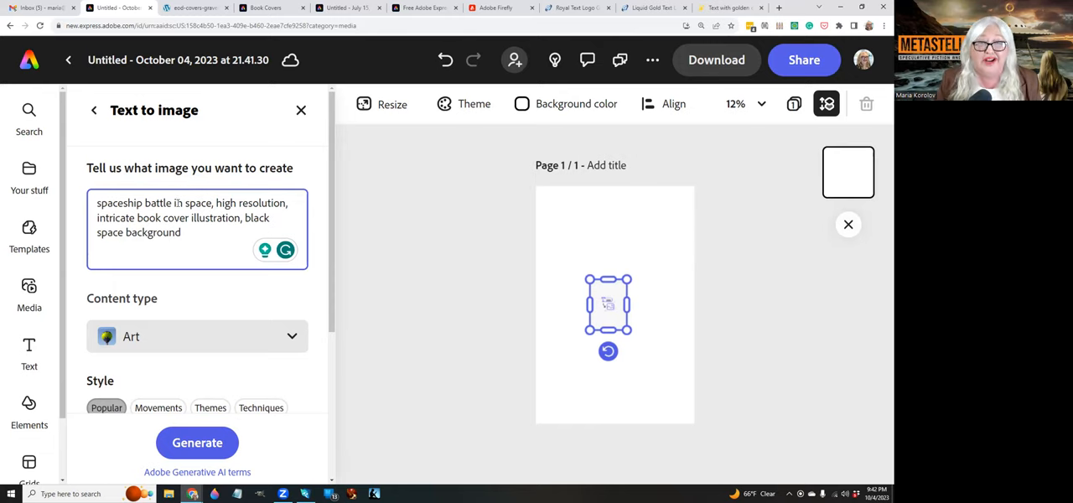
# Step: Extend the prompt with ', dramatic lighting, awesome composition'
pyautogui.click(181, 232)
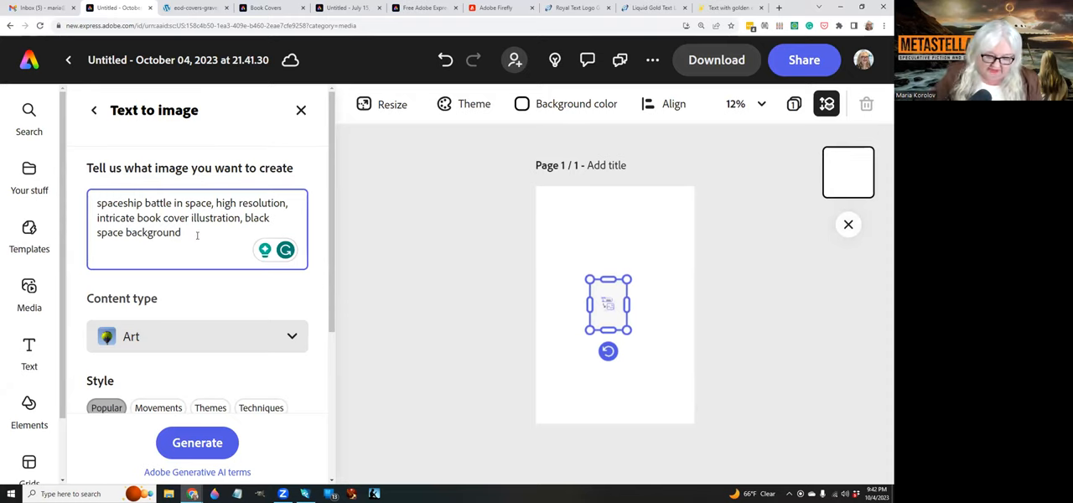
pyautogui.write(',')
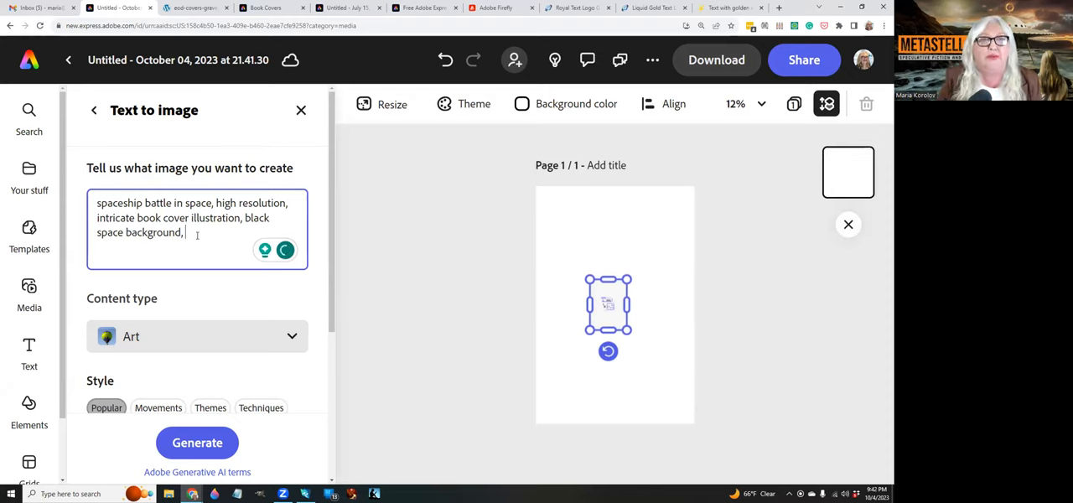
pyautogui.write('dramati')
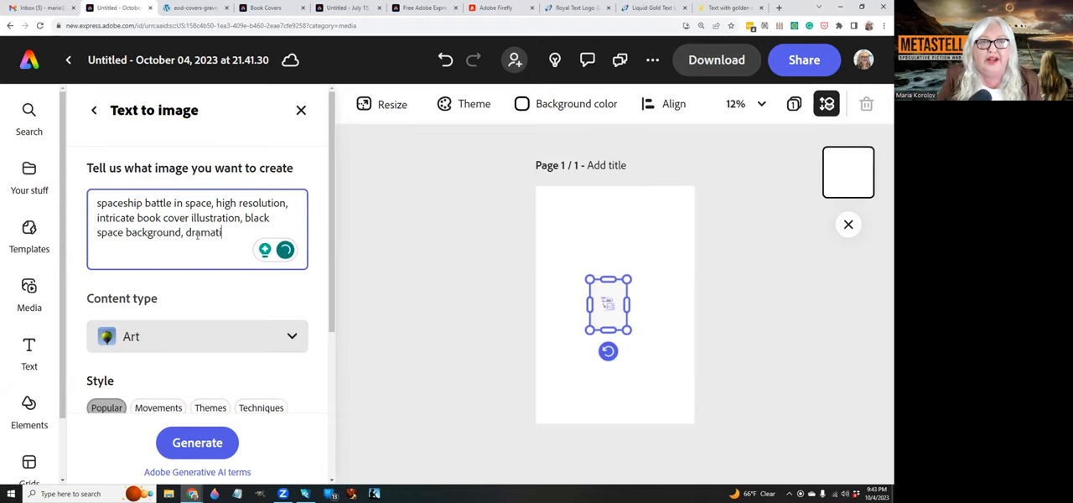
pyautogui.write('c lighting, beautiful image,')
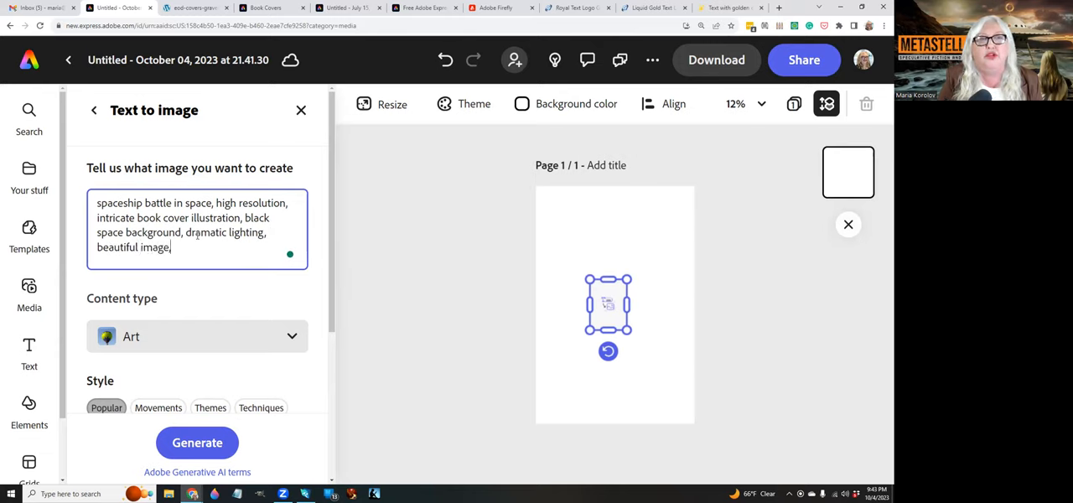
pyautogui.write('awesome')
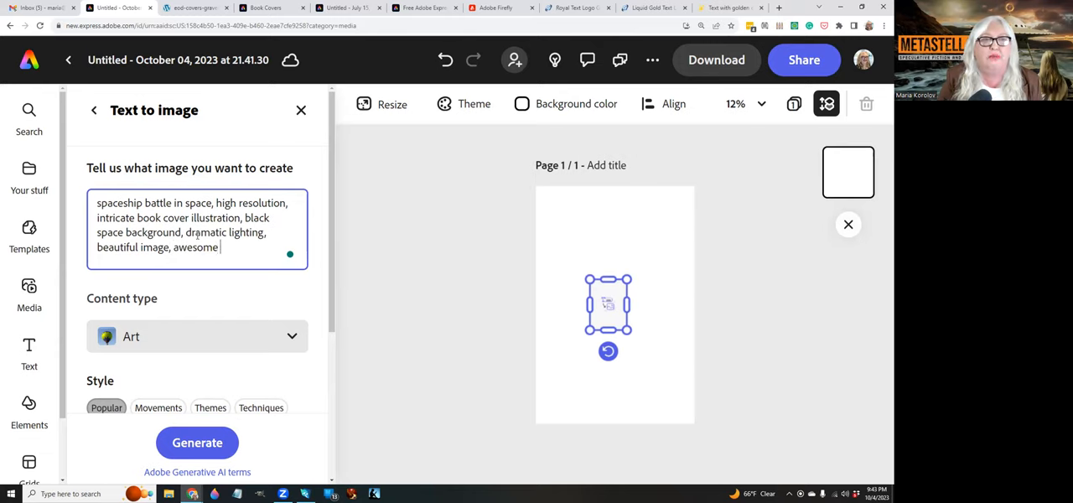
pyautogui.write('composition')
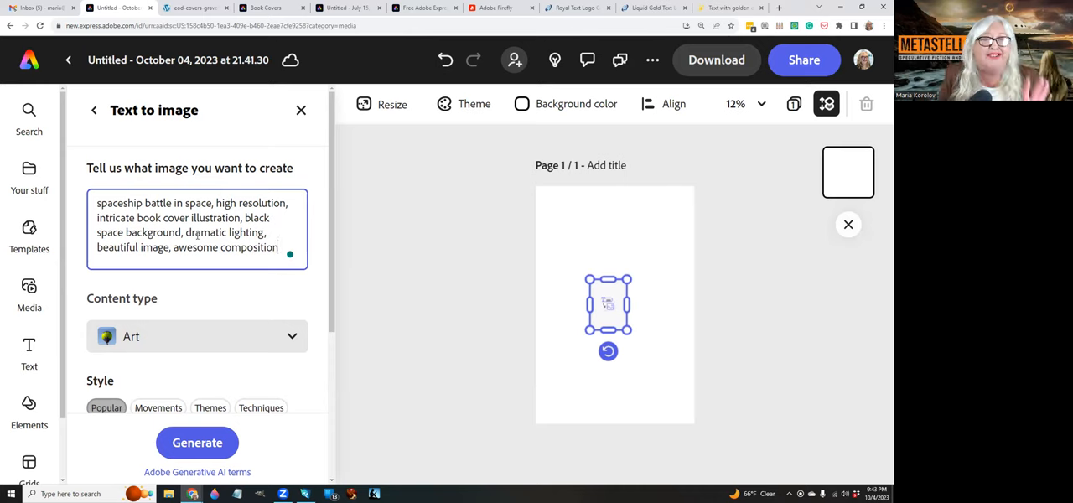
pyautogui.scroll(-3)
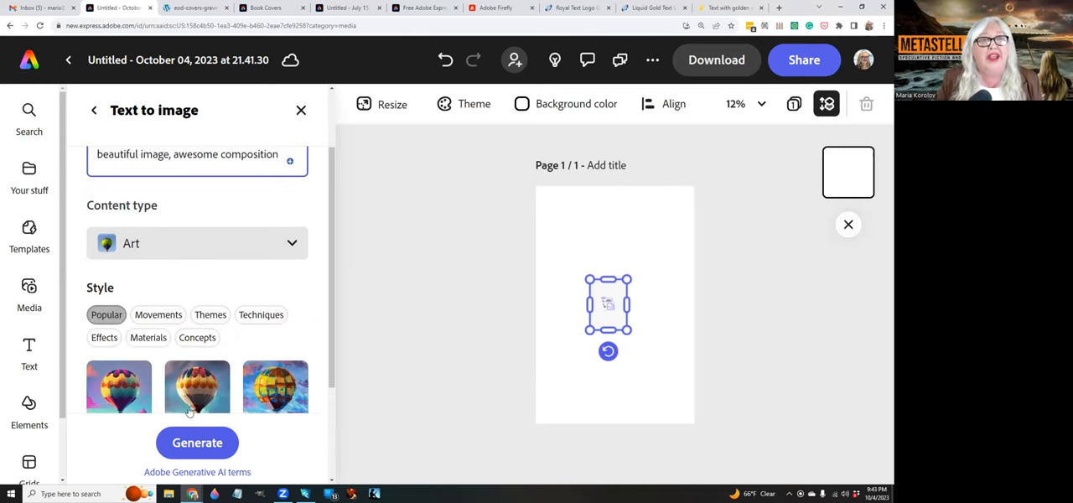
# Step: Generate images from the prompt and place one result onto the cover page
pyautogui.click(198, 442)
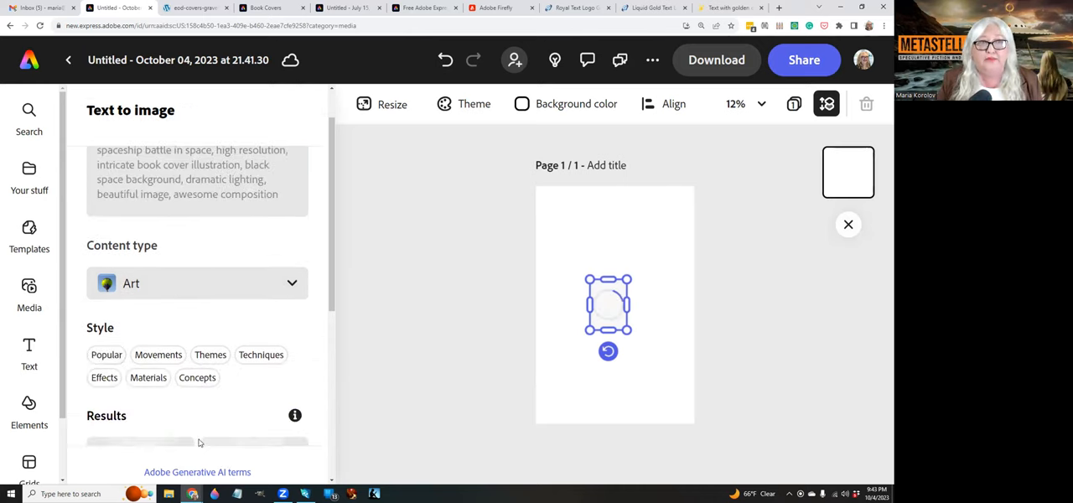
pyautogui.scroll(-3)
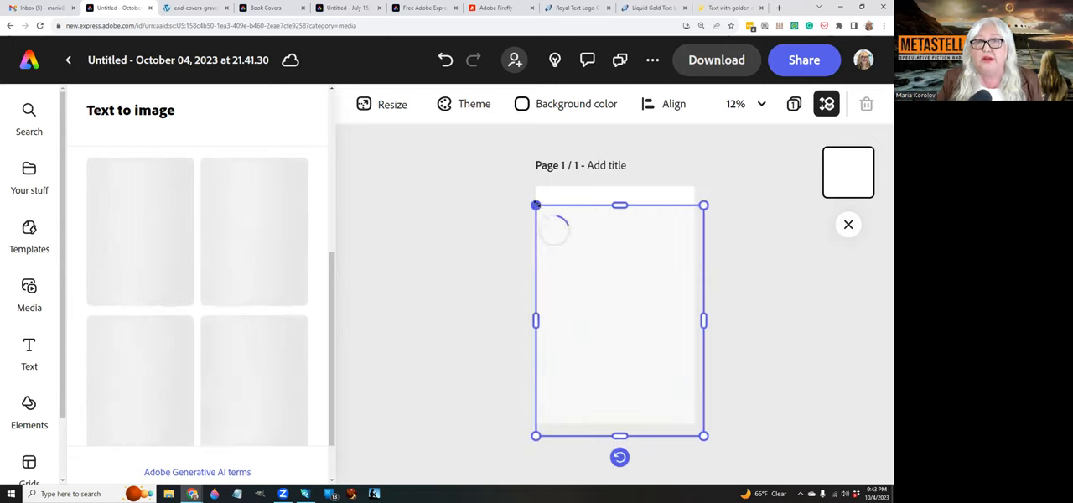
pyautogui.click(621, 319)
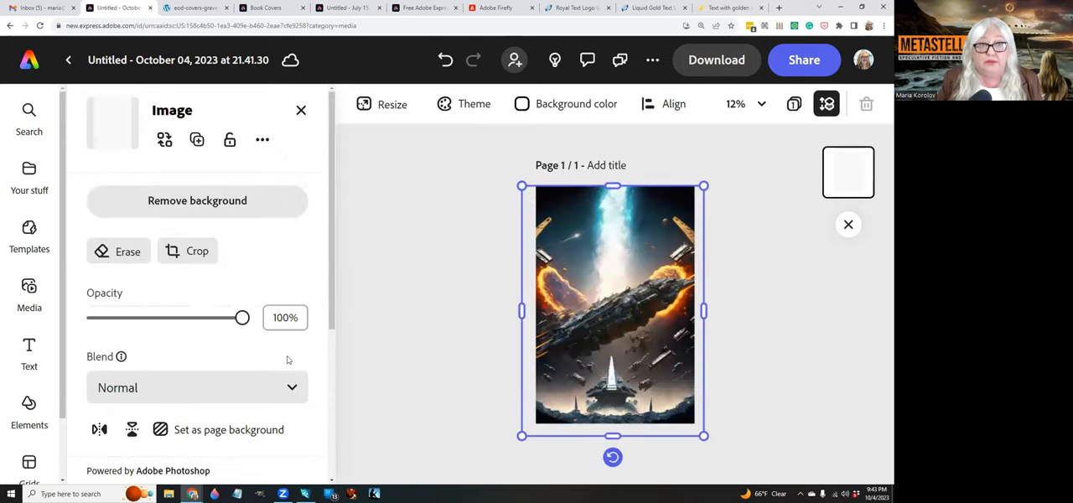
pyautogui.scroll(-3)
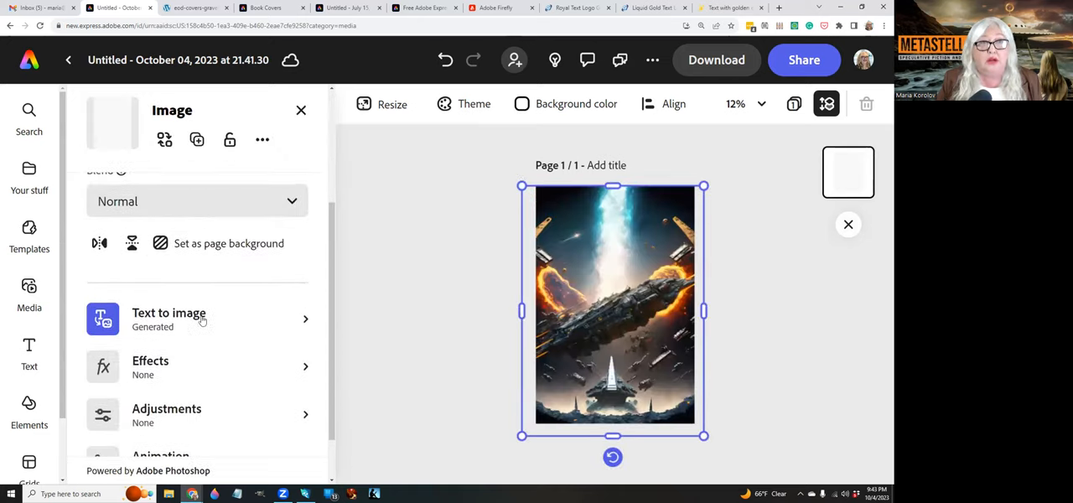
# Step: Try alternative generated versions and settle on the warship with two armoured soldiers
pyautogui.click(168, 318)
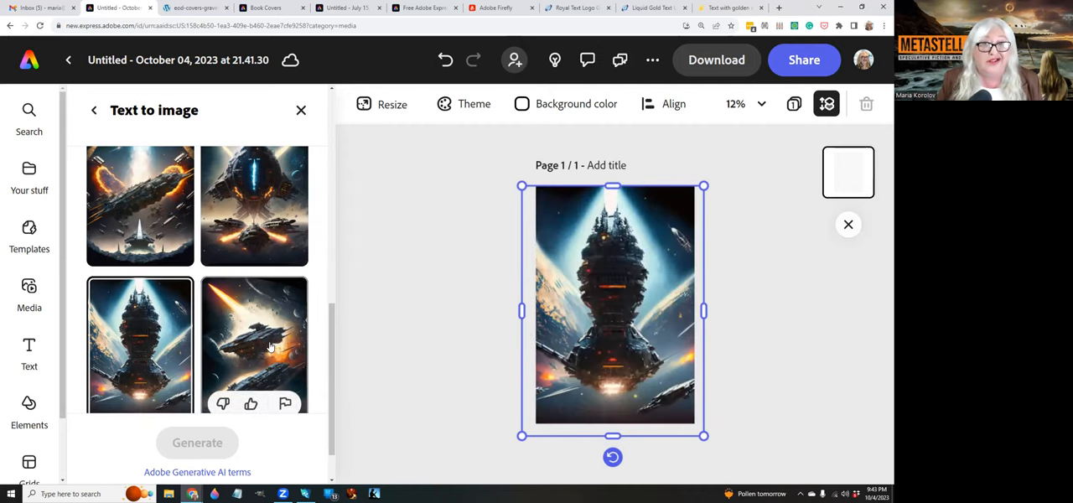
pyautogui.click(255, 344)
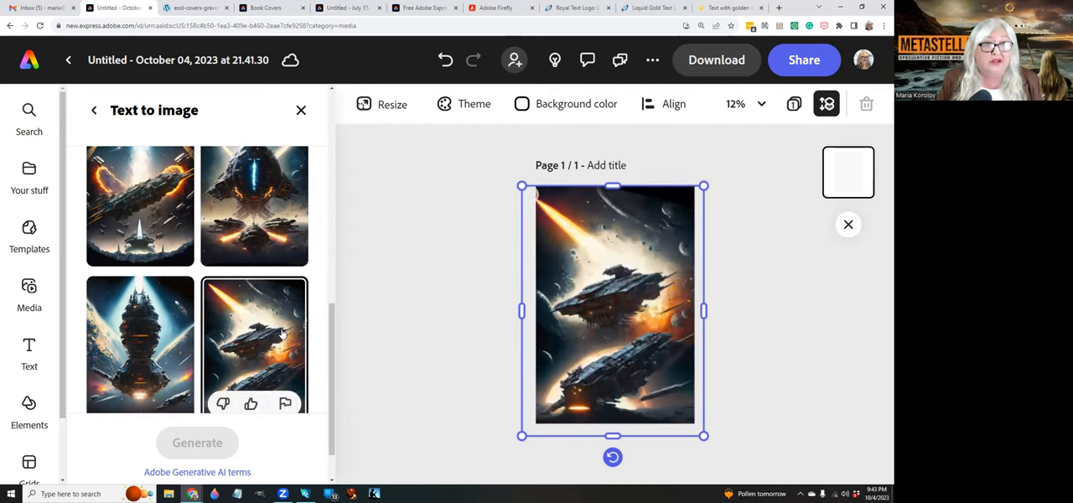
pyautogui.scroll(-3)
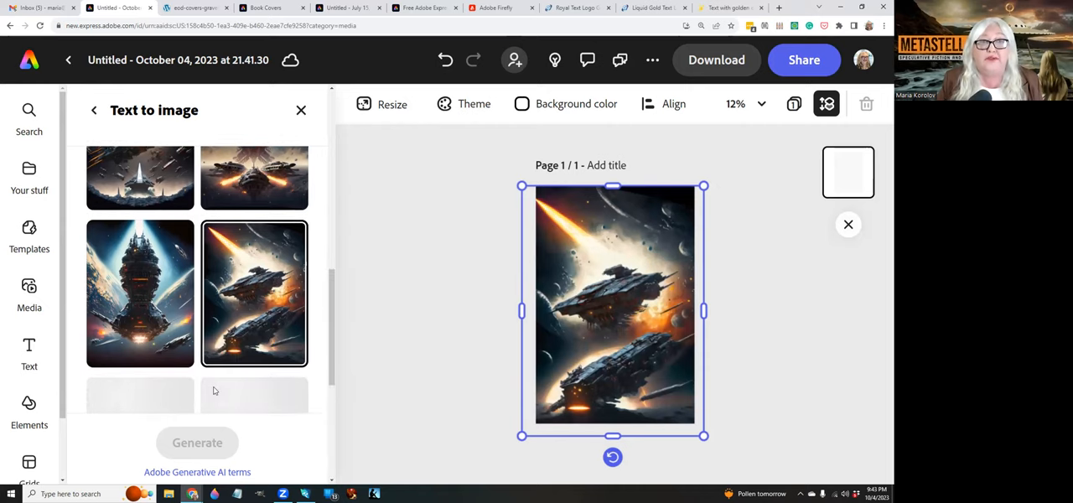
pyautogui.moveTo(208, 319)
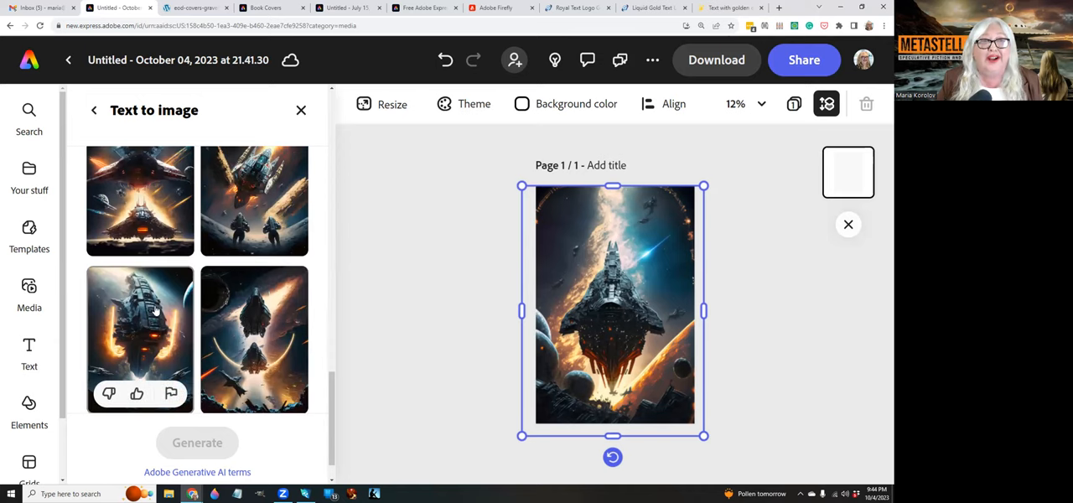
pyautogui.click(141, 339)
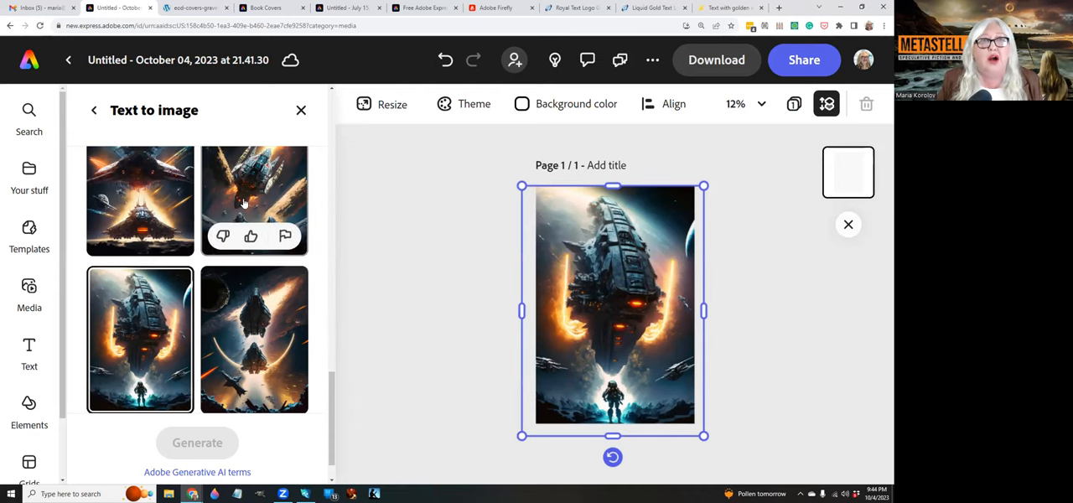
pyautogui.click(255, 201)
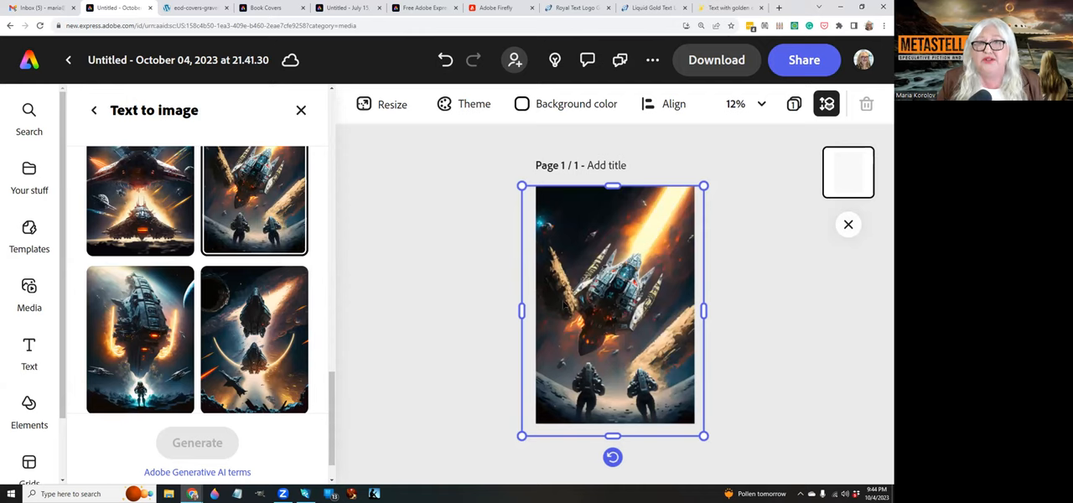
pyautogui.moveTo(30, 352)
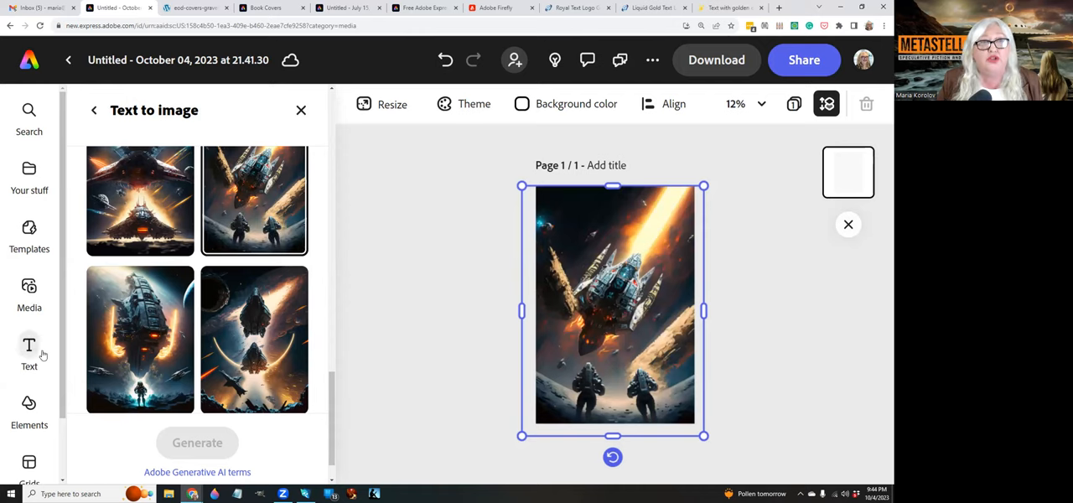
# Step: Add a text box reading 'Space Battle' over the cover image
pyautogui.click(30, 350)
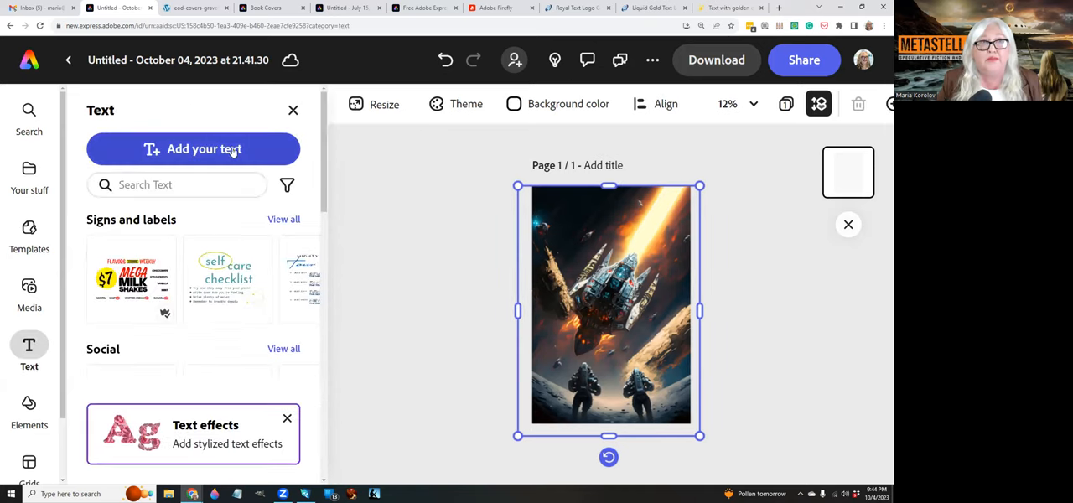
pyautogui.click(194, 148)
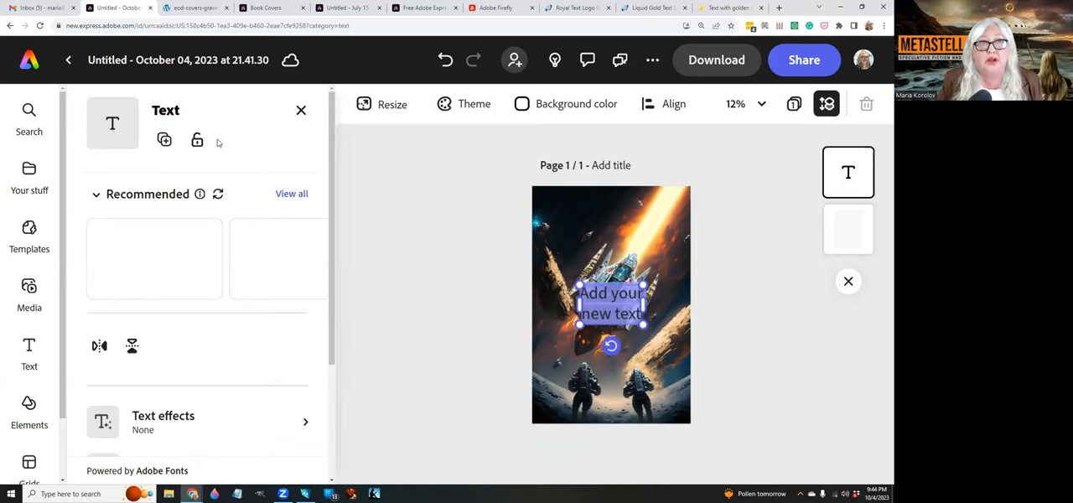
pyautogui.click(614, 303)
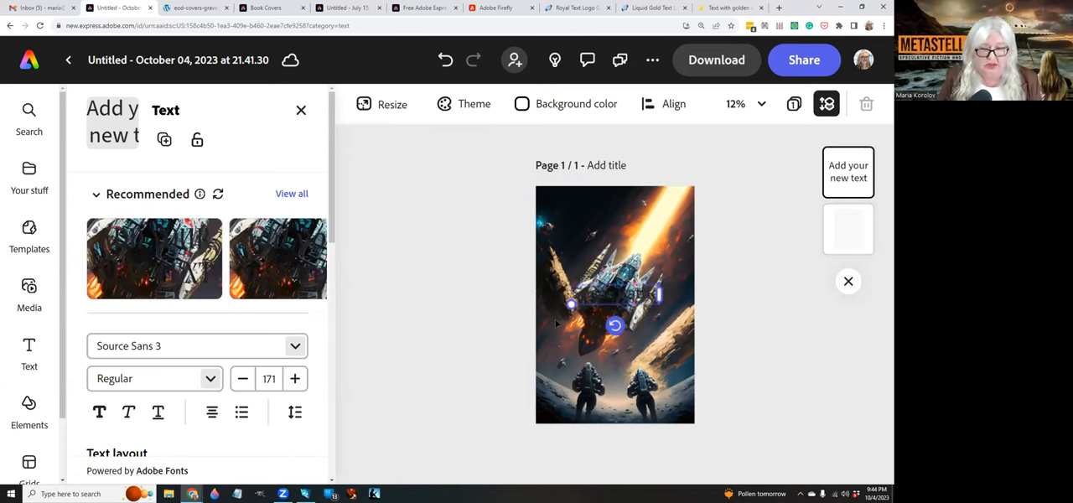
pyautogui.write('Space Battle')
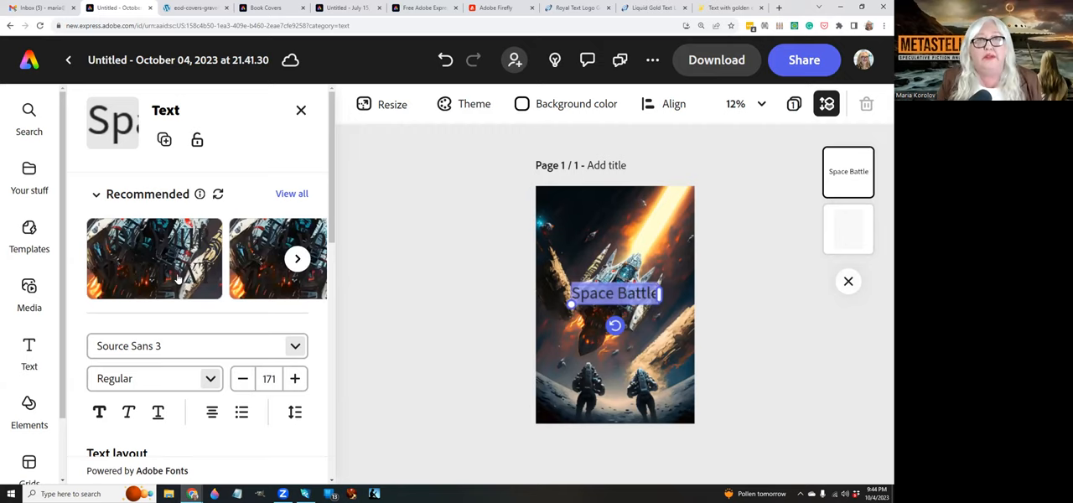
pyautogui.scroll(-3)
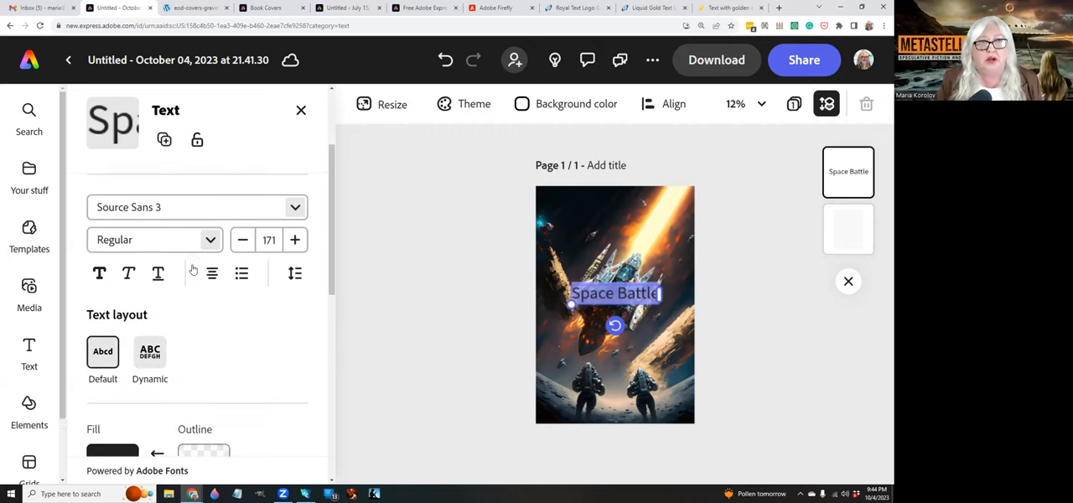
pyautogui.scroll(-3)
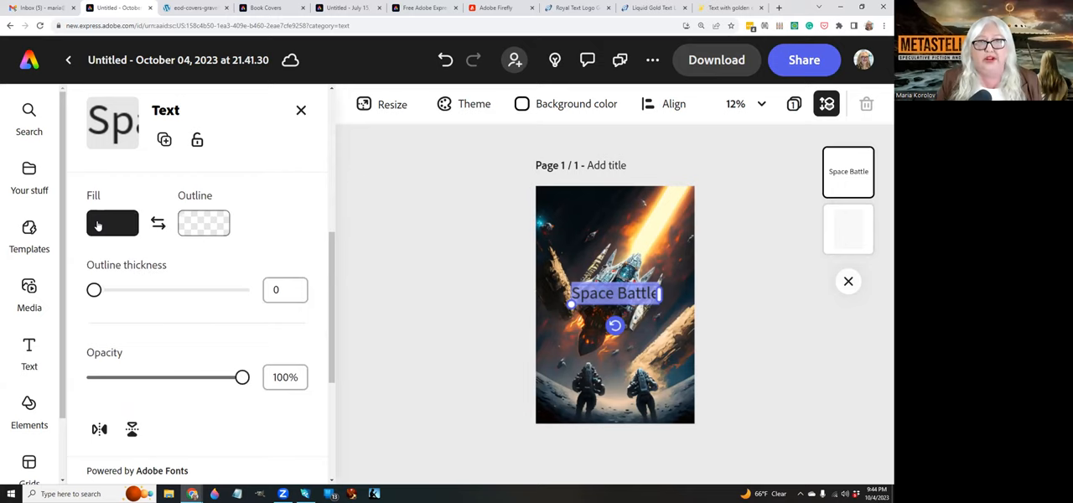
# Step: Set the title's fill colour to white
pyautogui.click(113, 222)
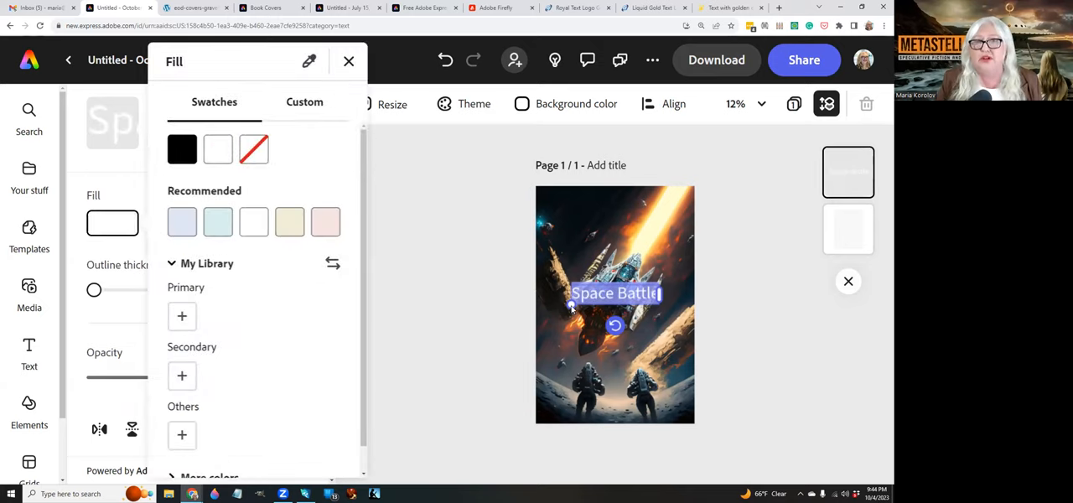
pyautogui.click(348, 61)
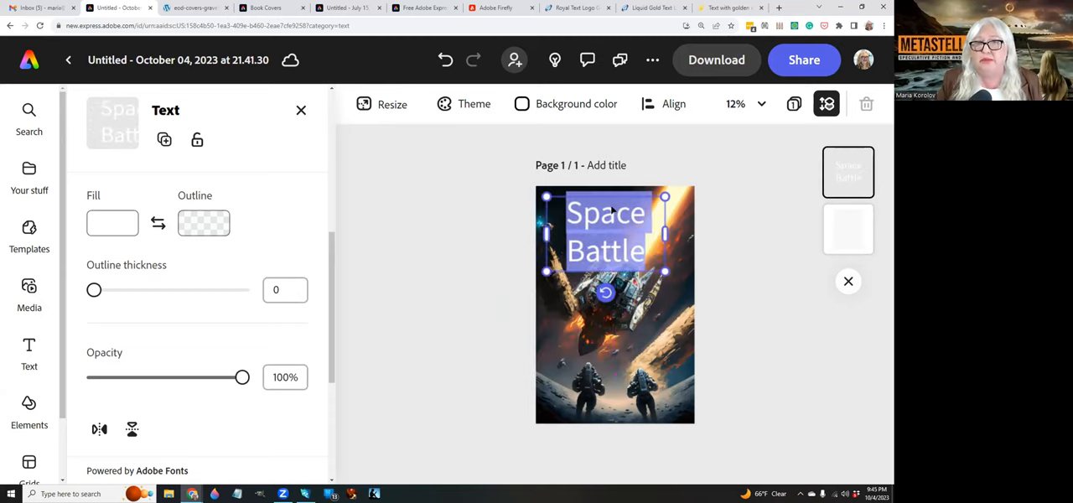
pyautogui.scroll(-3)
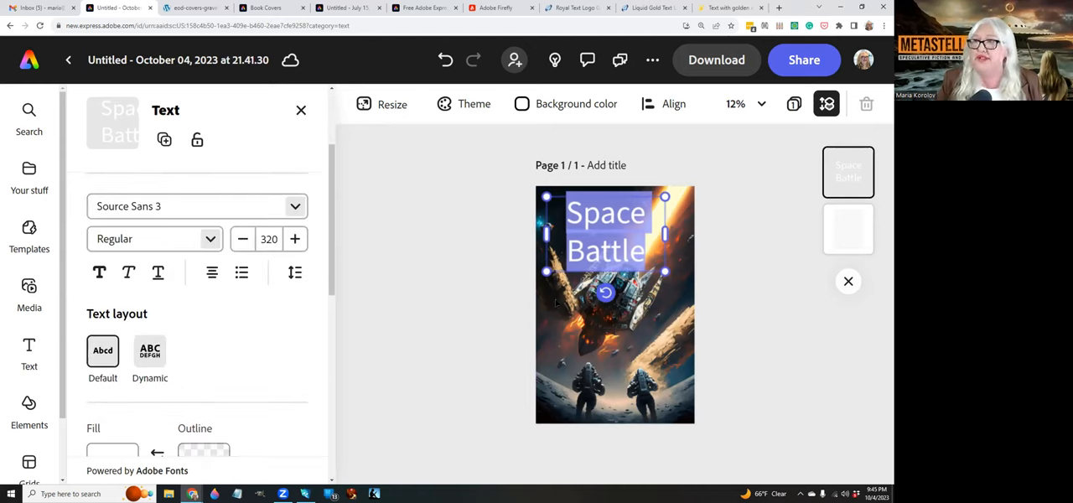
pyautogui.click(198, 206)
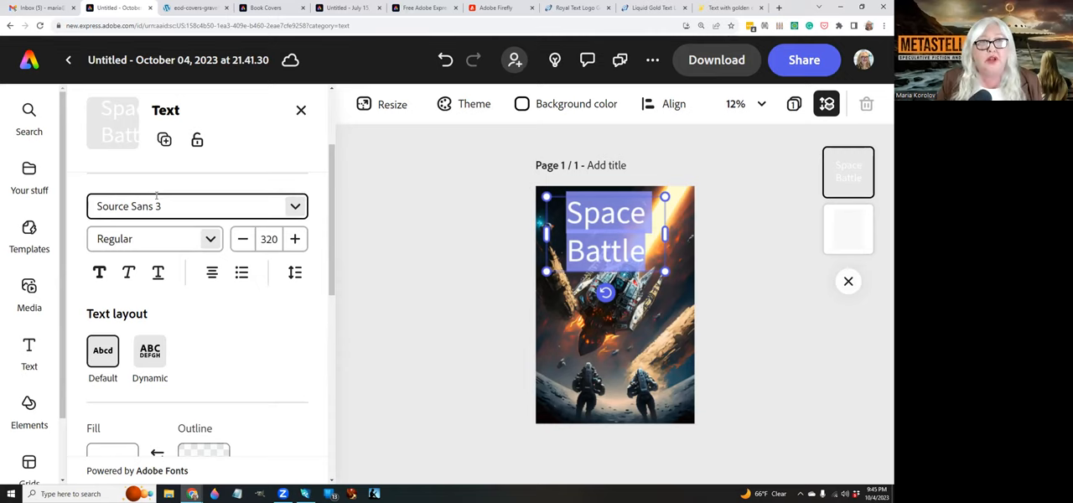
# Step: Set the Space Battle title in the Tachyon font
pyautogui.write('tach')
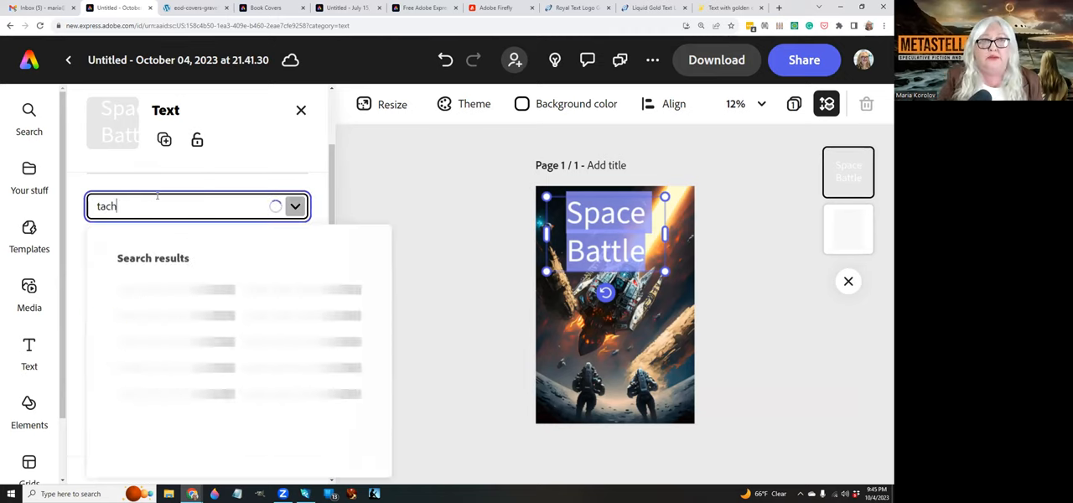
pyautogui.write('tach')
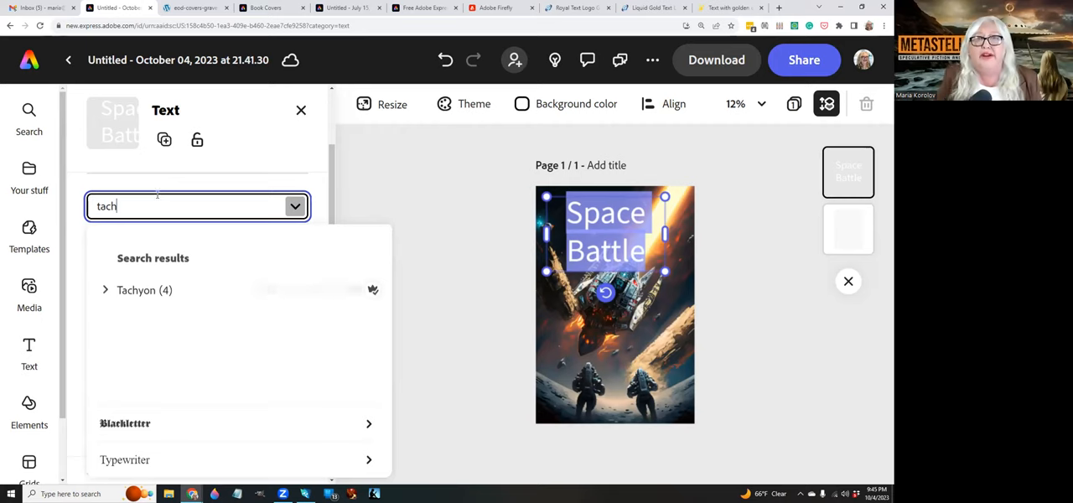
pyautogui.click(144, 289)
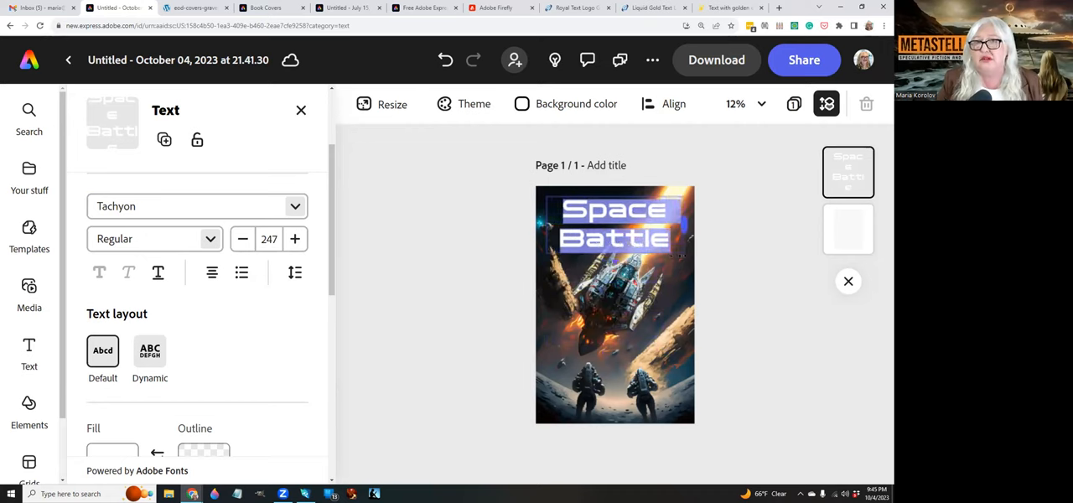
# Step: Center the title horizontally on the page via Align > Center
pyautogui.click(613, 227)
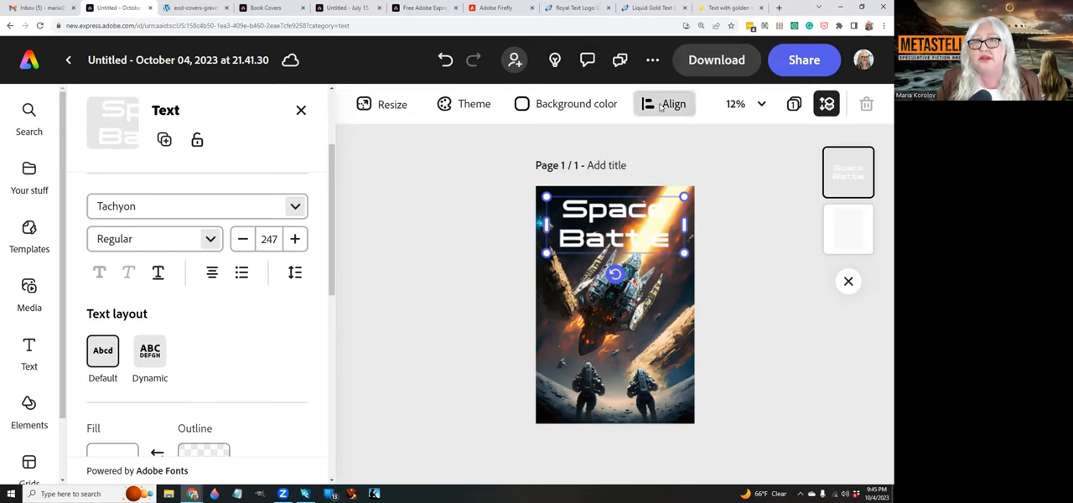
pyautogui.click(664, 103)
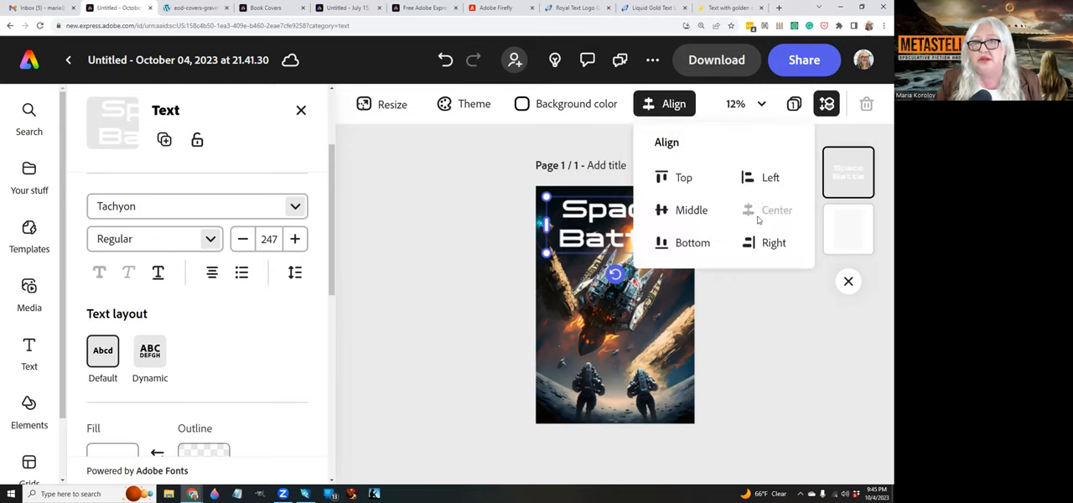
pyautogui.click(775, 209)
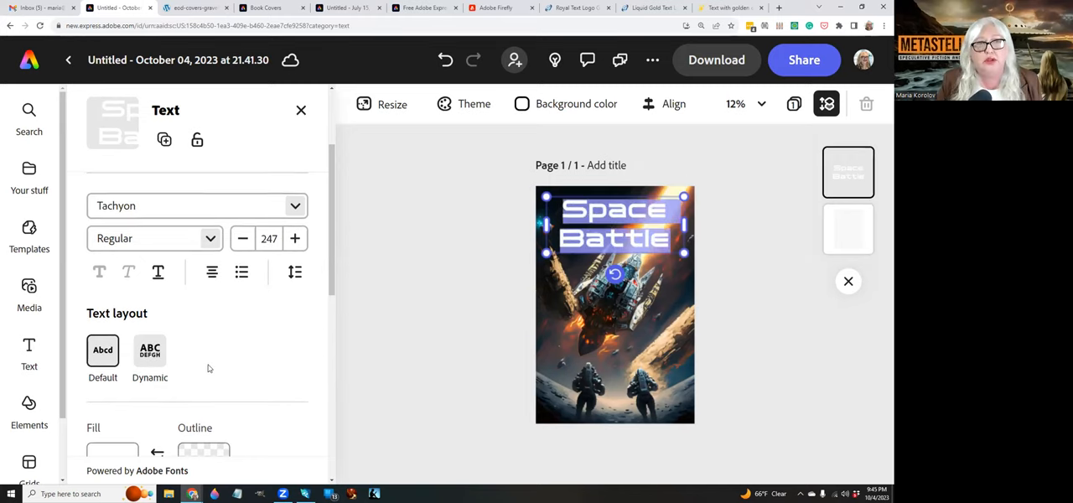
pyautogui.scroll(-3)
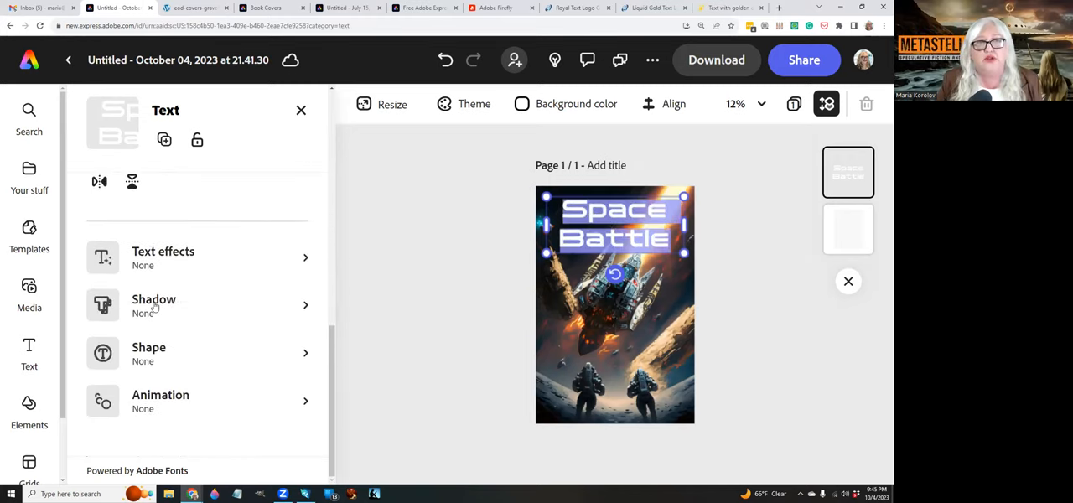
# Step: Look through the title's Shadow choices, then return to its main text settings
pyautogui.click(154, 305)
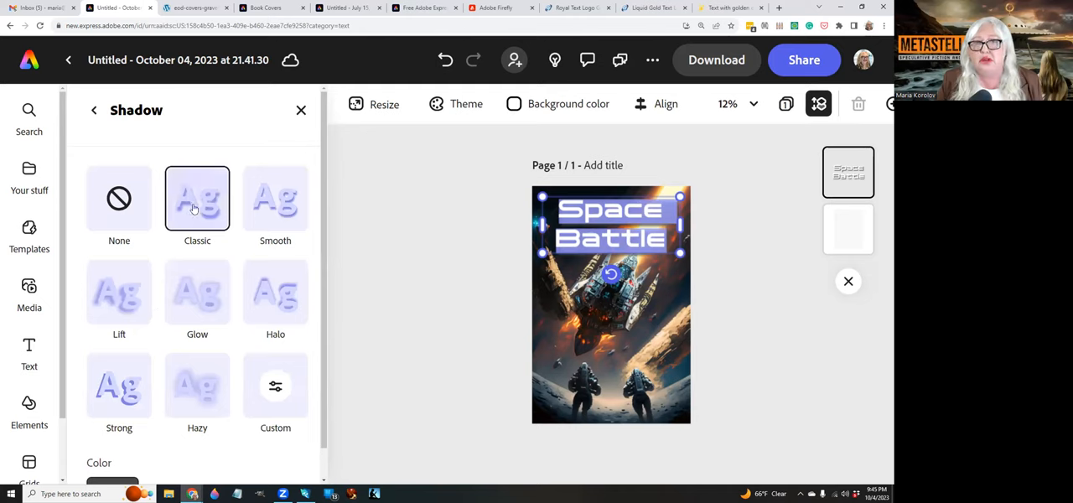
pyautogui.scroll(-3)
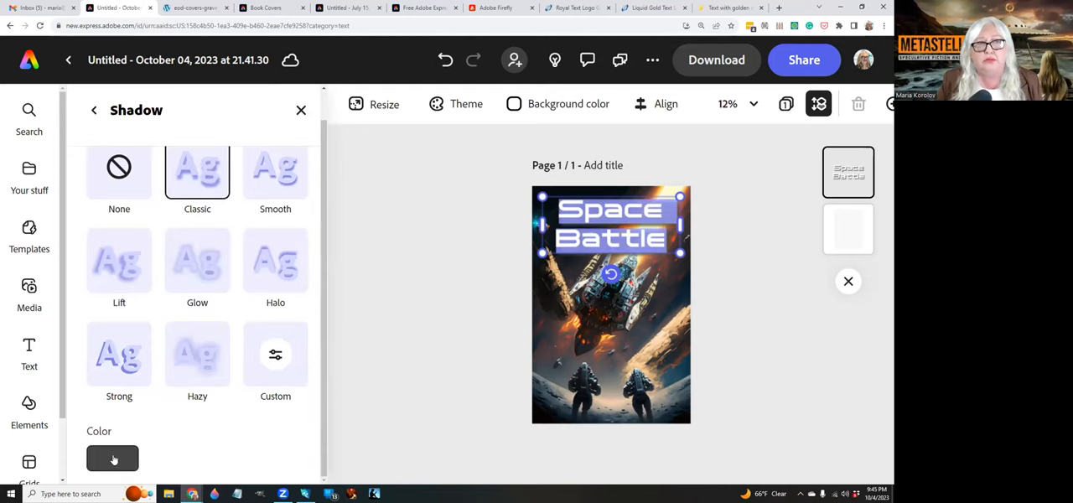
pyautogui.click(112, 458)
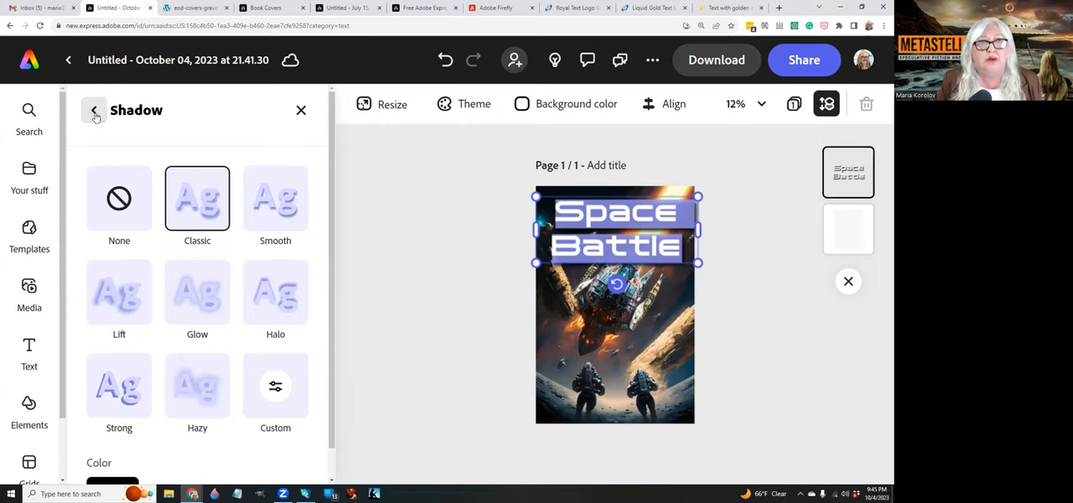
pyautogui.click(94, 111)
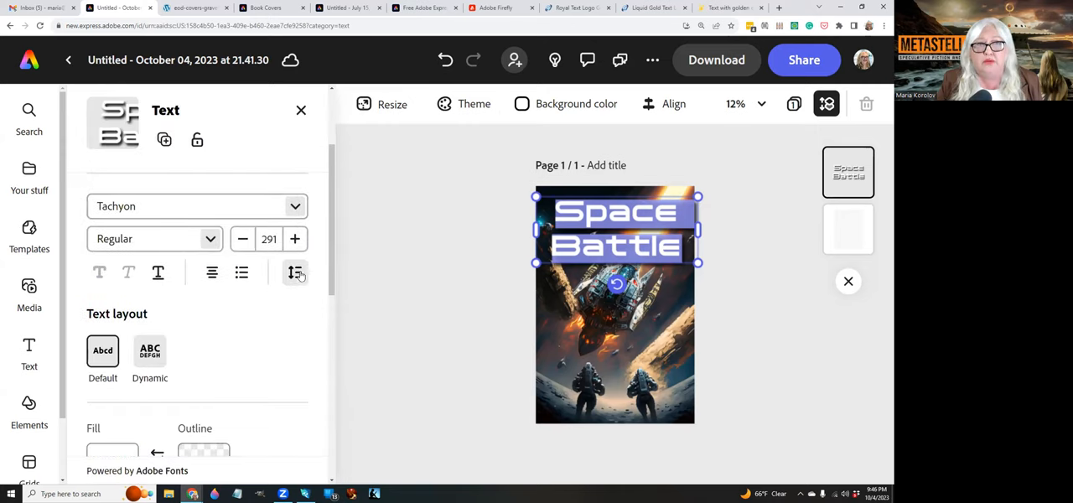
# Step: Set the title's line spacing to 0.99 and letter spacing to -6
pyautogui.click(295, 272)
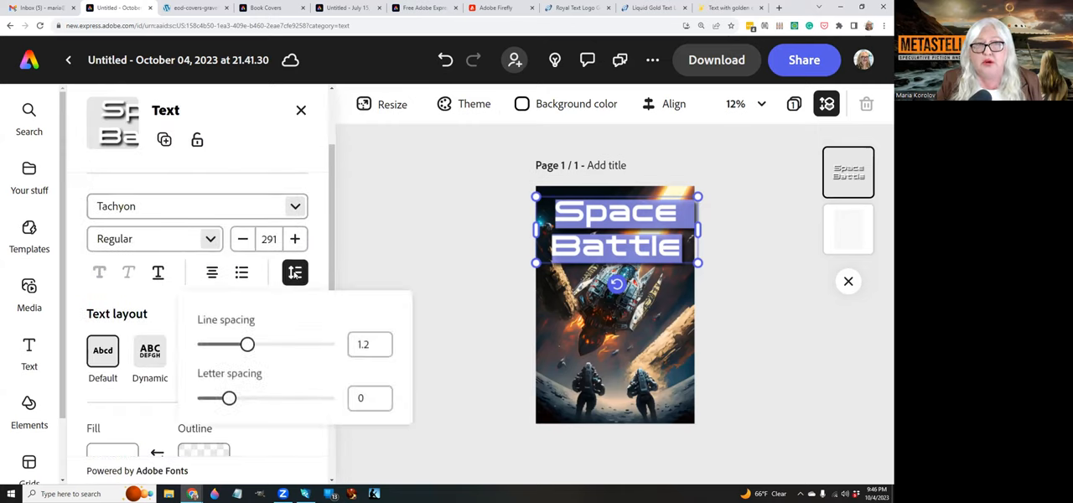
pyautogui.moveTo(248, 345); pyautogui.dragTo(235, 346)
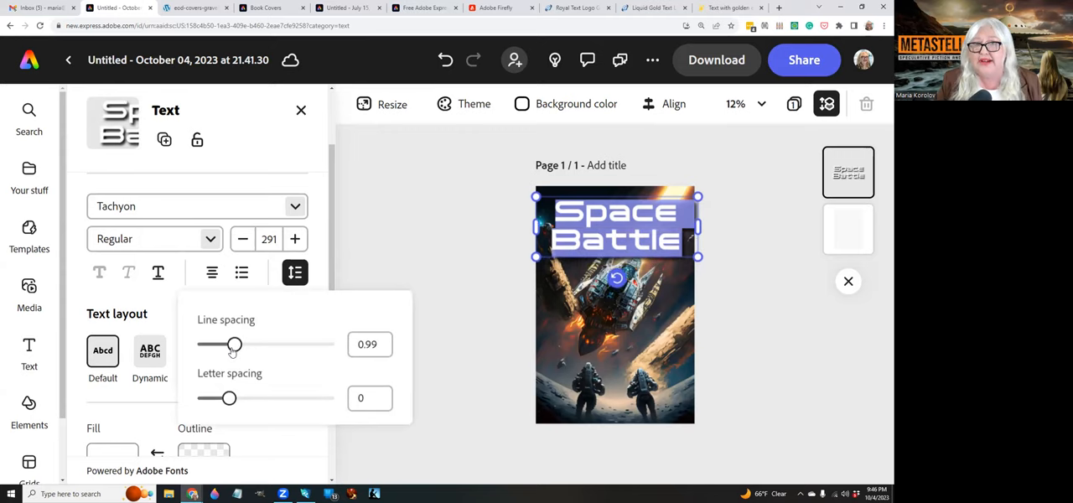
pyautogui.moveTo(230, 399); pyautogui.dragTo(245, 399)
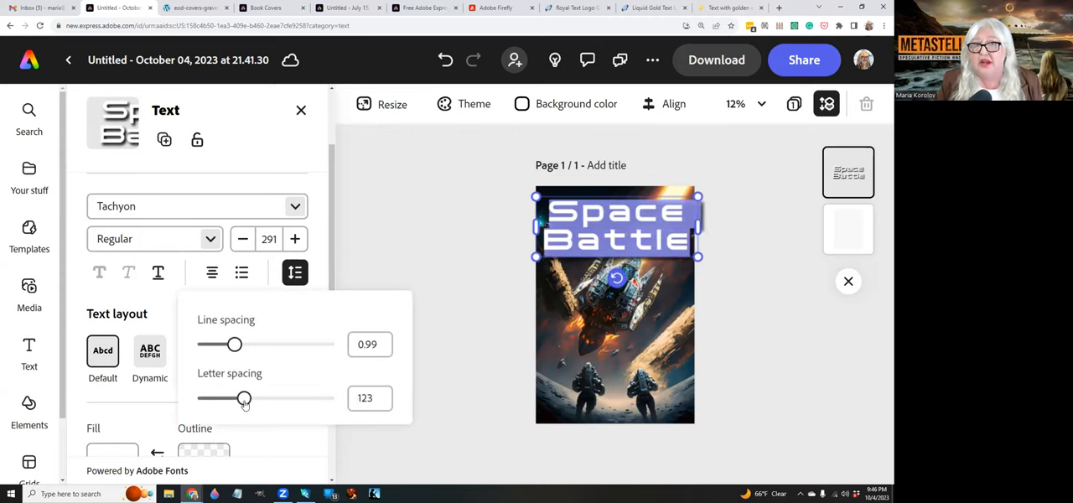
pyautogui.moveTo(245, 399); pyautogui.dragTo(231, 399)
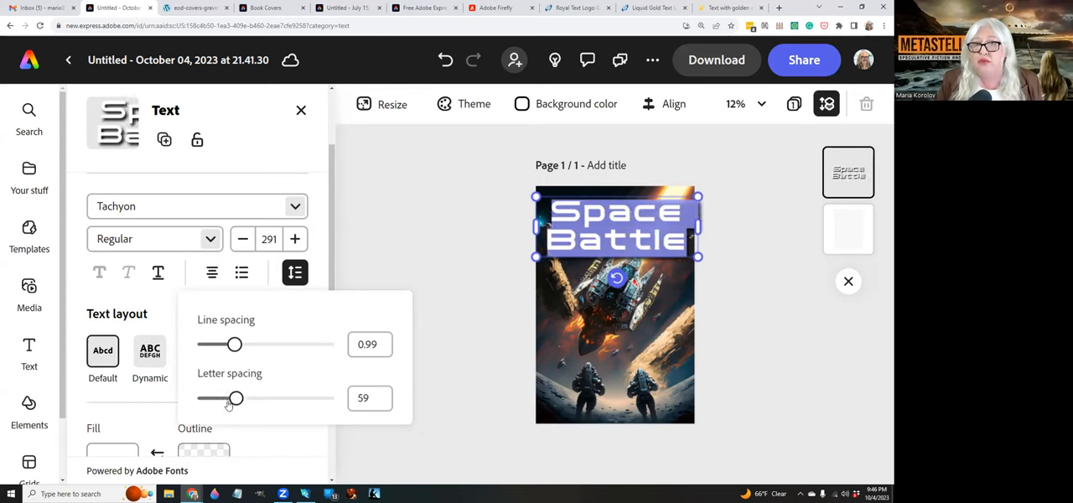
pyautogui.moveTo(235, 399); pyautogui.dragTo(228, 399)
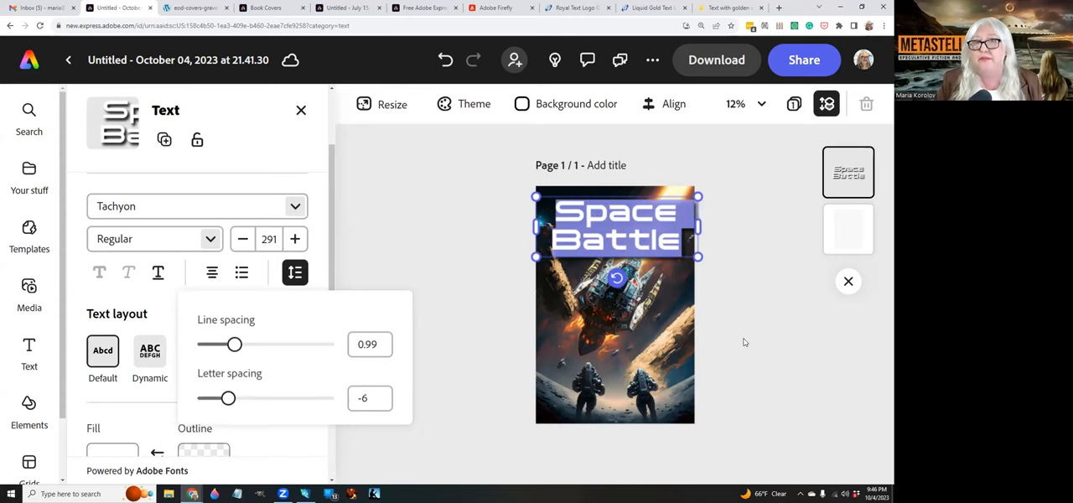
pyautogui.click(295, 271)
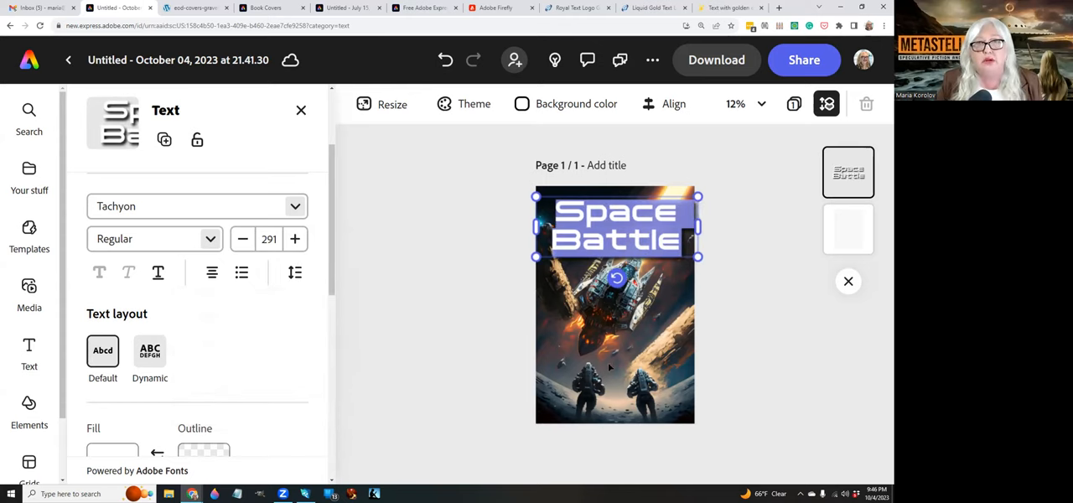
pyautogui.click(29, 351)
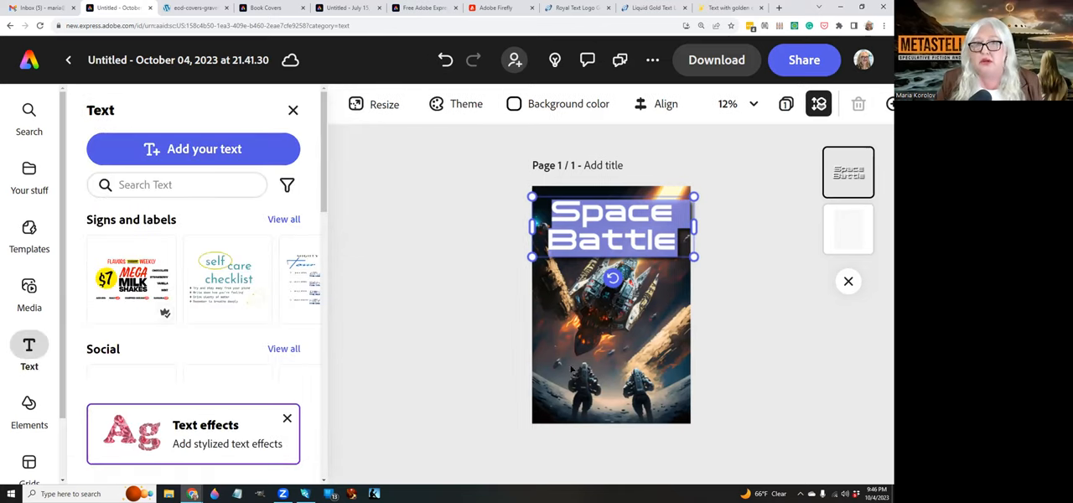
# Step: Add an author-name text box in white Bebas Neue
pyautogui.click(614, 224)
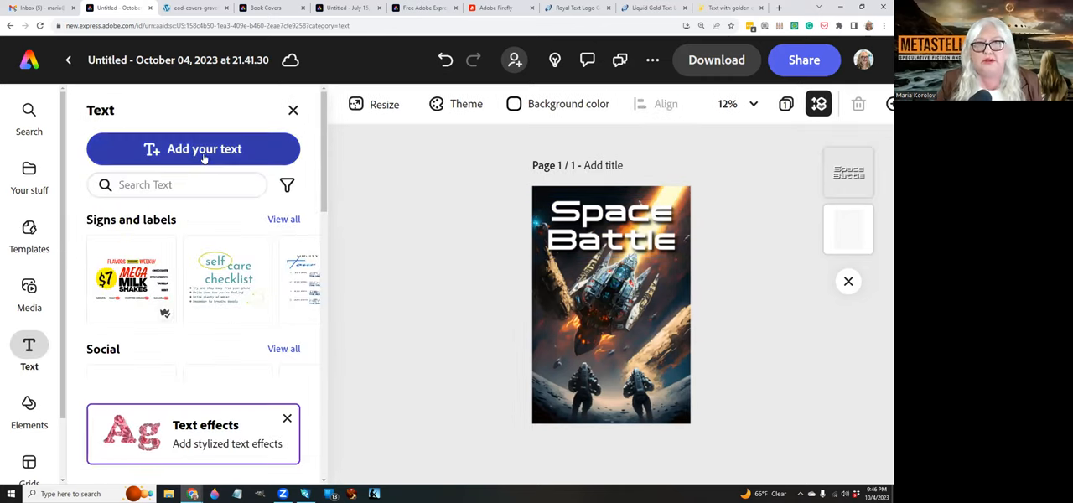
pyautogui.click(192, 148)
pyautogui.write('Indie Writer JOnes')
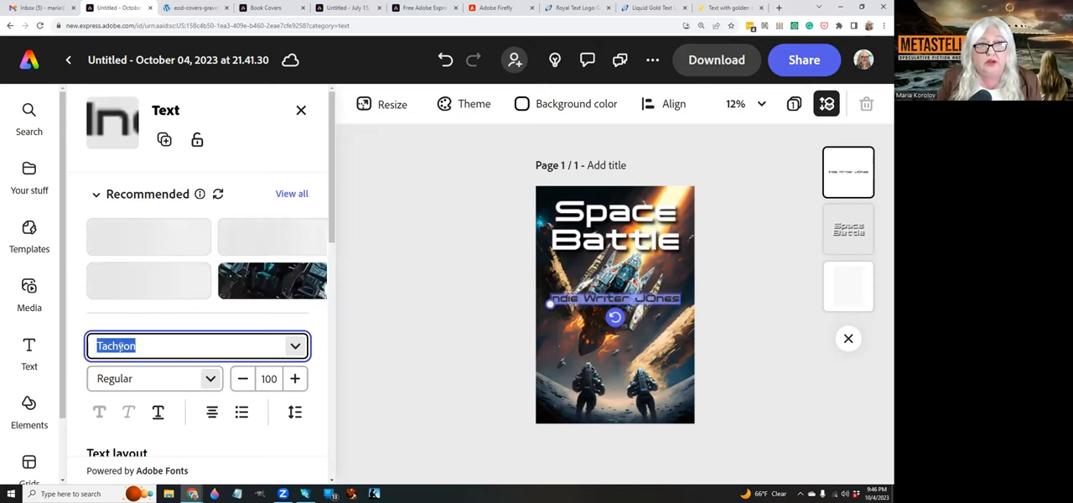
pyautogui.write('beb')
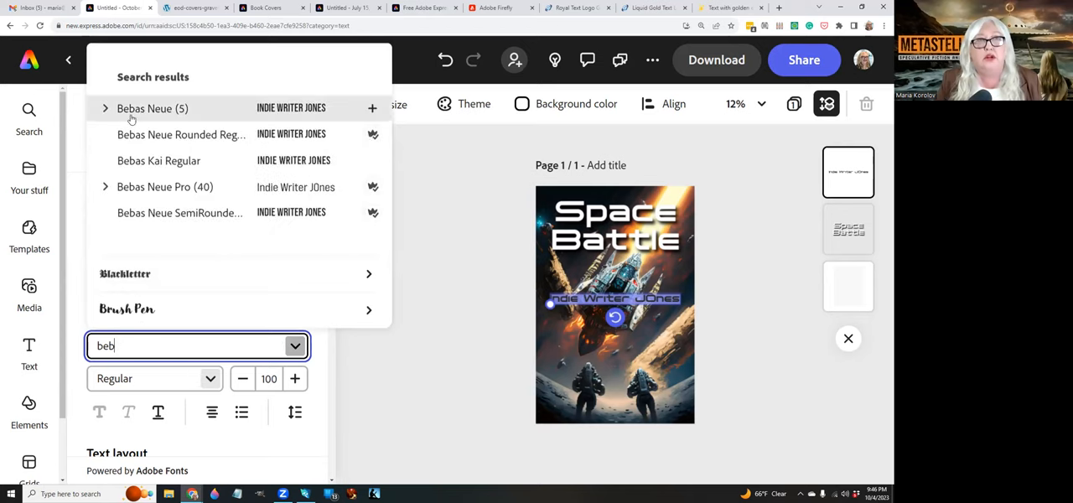
pyautogui.click(151, 107)
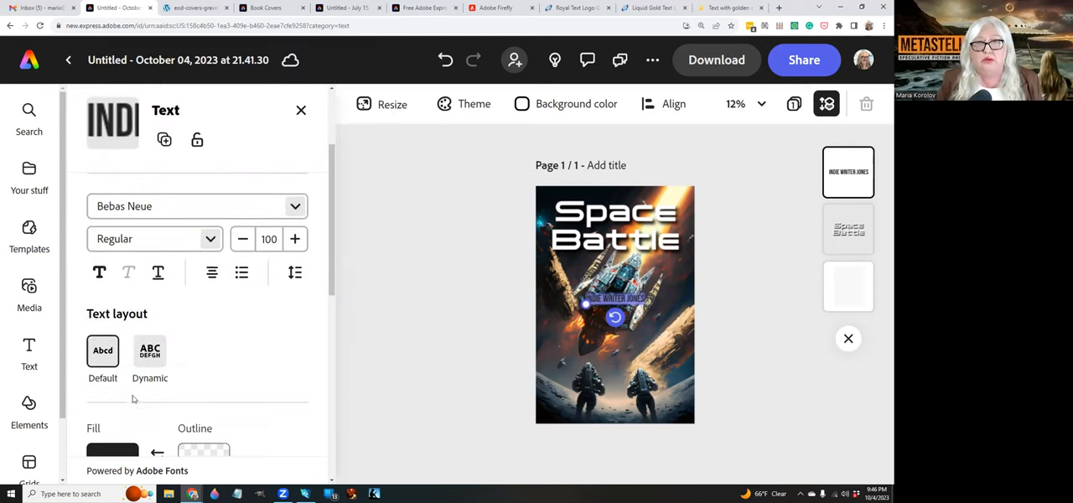
pyautogui.click(112, 449)
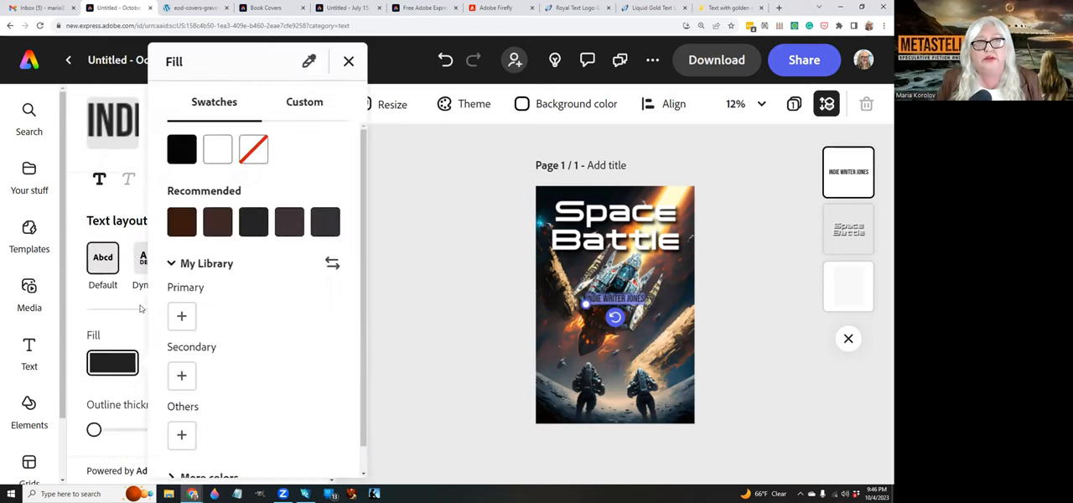
pyautogui.click(218, 149)
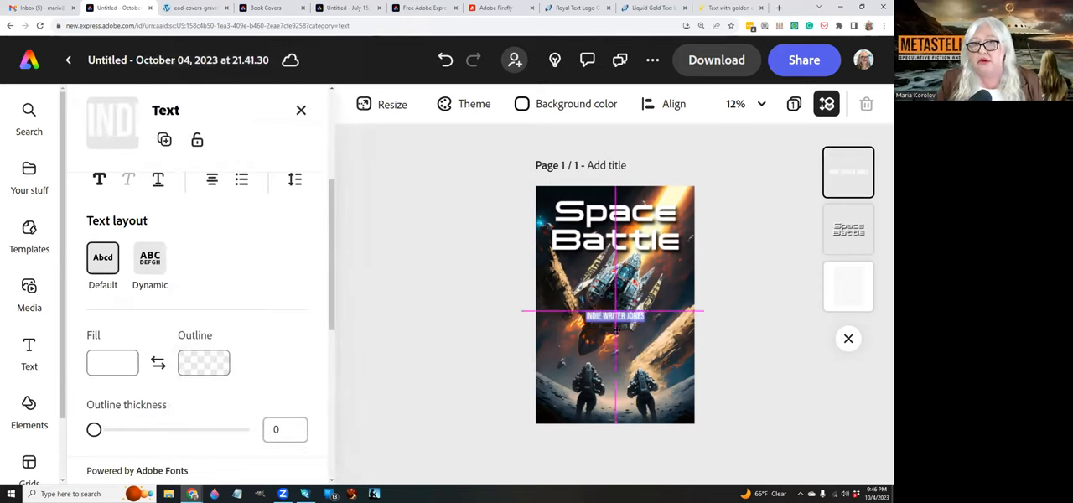
# Step: Move the author name to the bottom, set letter spacing to 290 and center it horizontally
pyautogui.moveTo(613, 315); pyautogui.dragTo(614, 409)
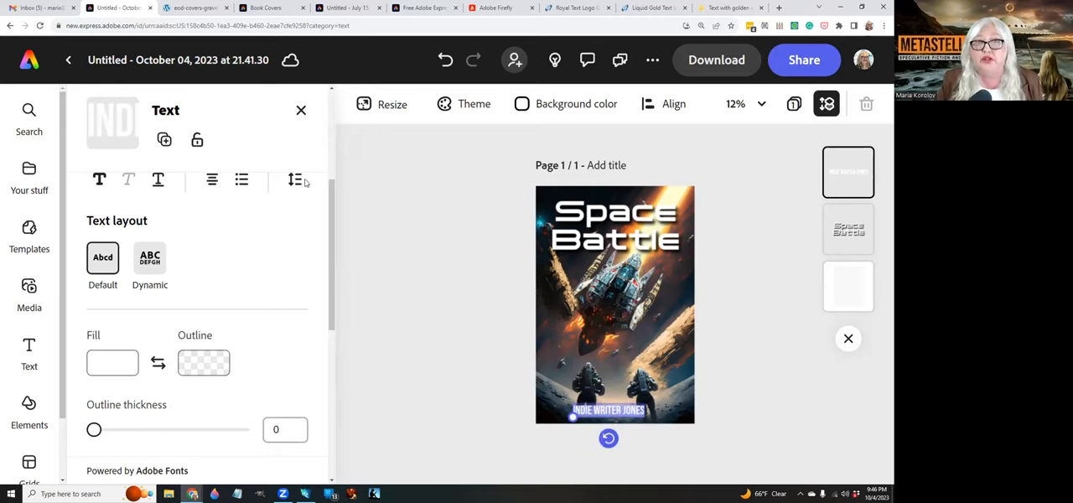
pyautogui.click(295, 179)
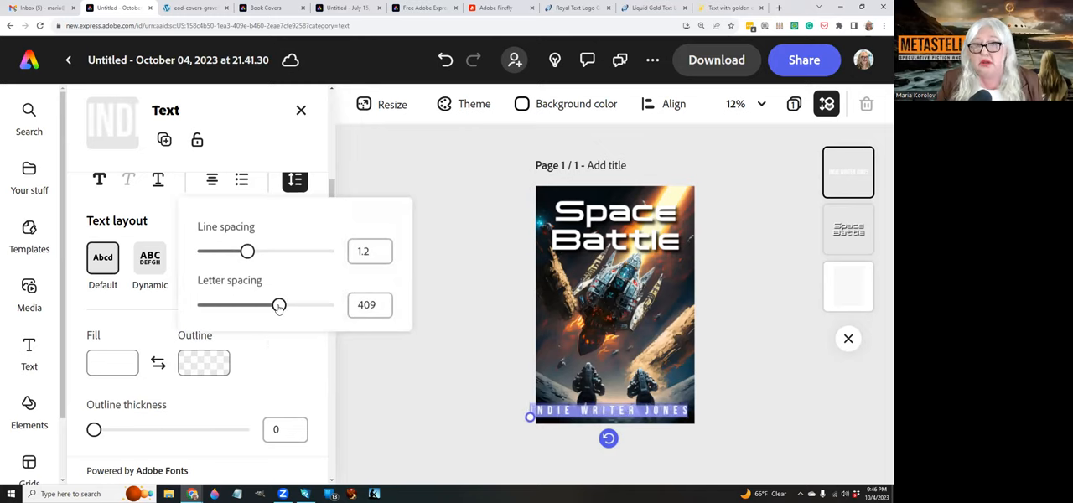
pyautogui.moveTo(279, 305); pyautogui.dragTo(265, 305)
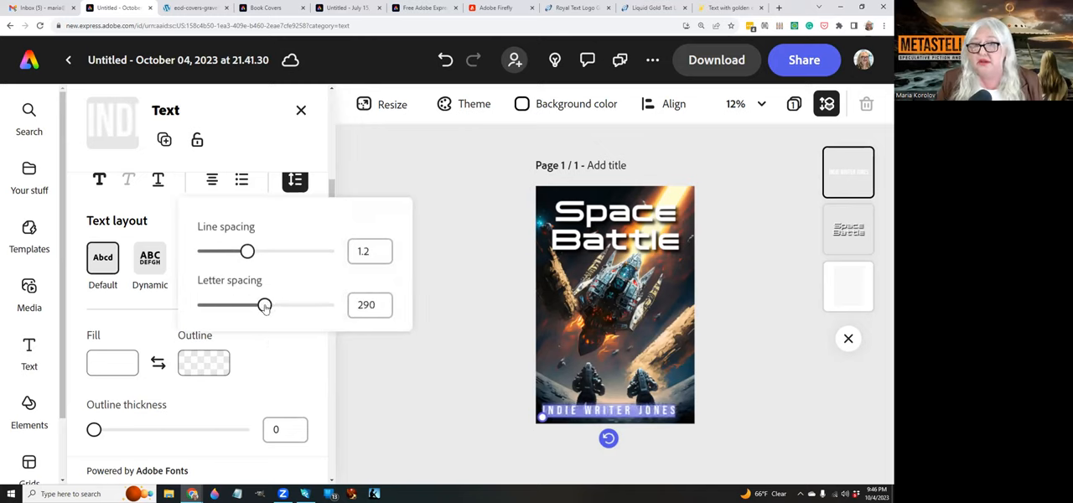
pyautogui.click(295, 179)
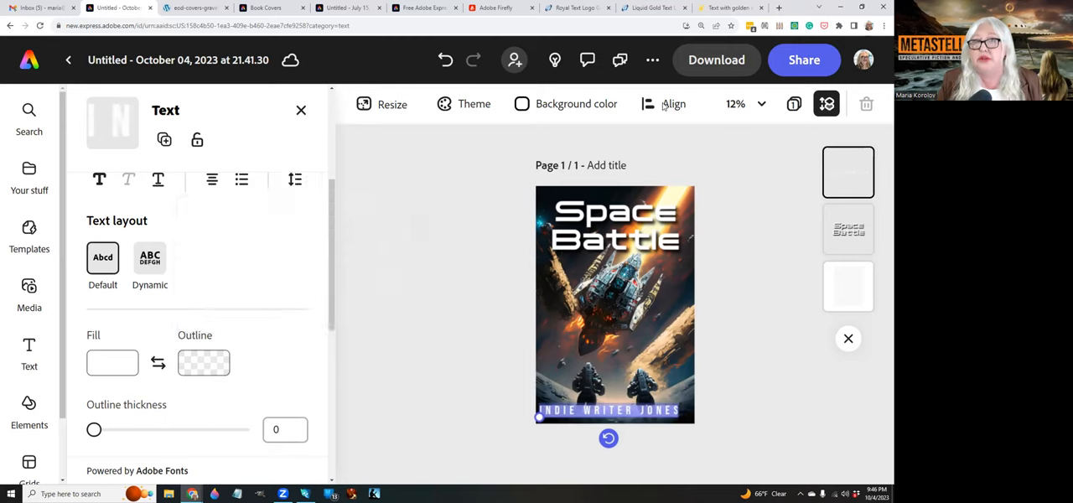
pyautogui.click(673, 102)
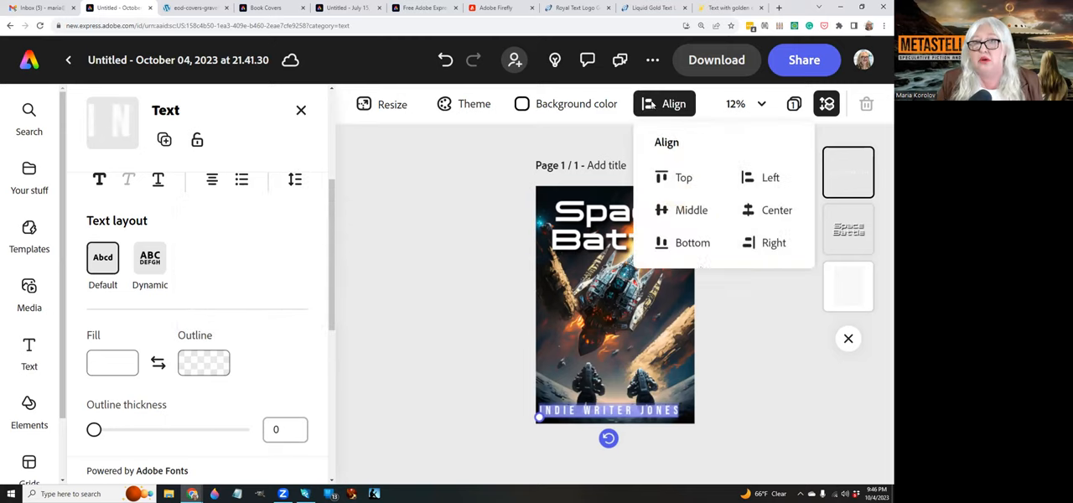
pyautogui.click(775, 210)
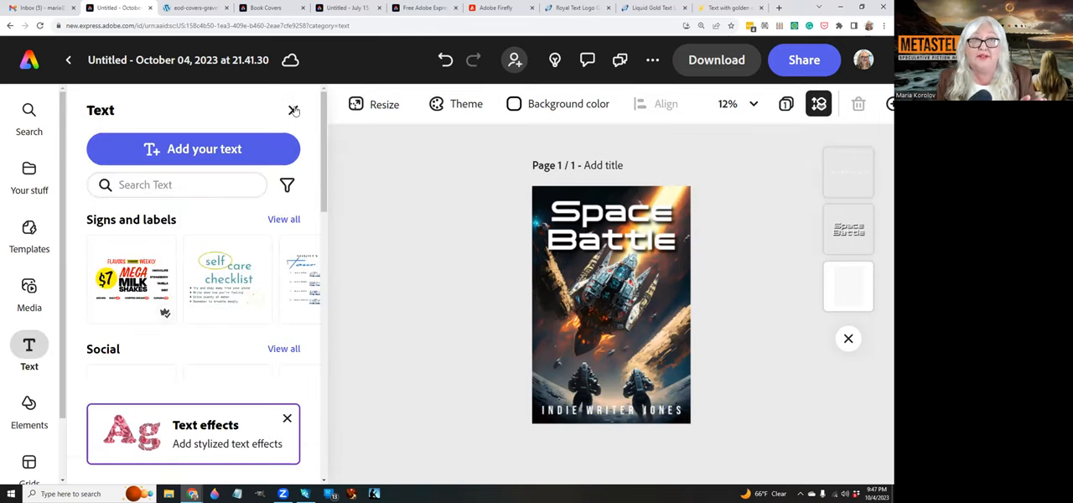
# Step: Close the text panel and zoom in to inspect the finished cover closely
pyautogui.click(295, 111)
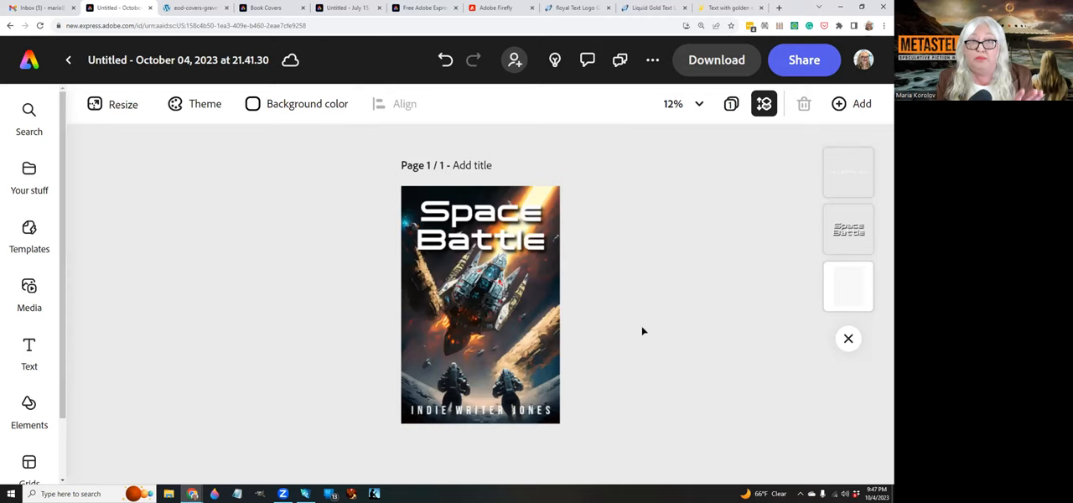
pyautogui.moveTo(718, 244)
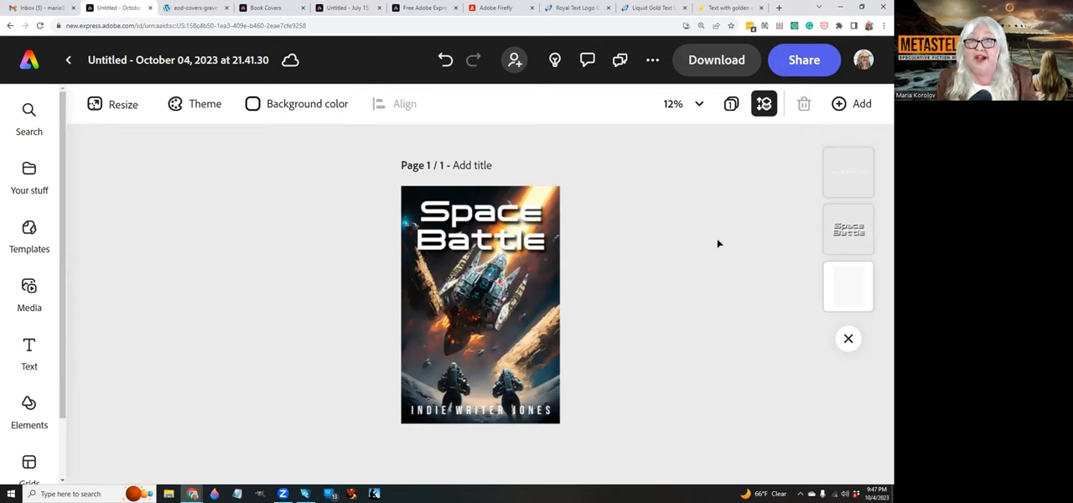
pyautogui.click(679, 102)
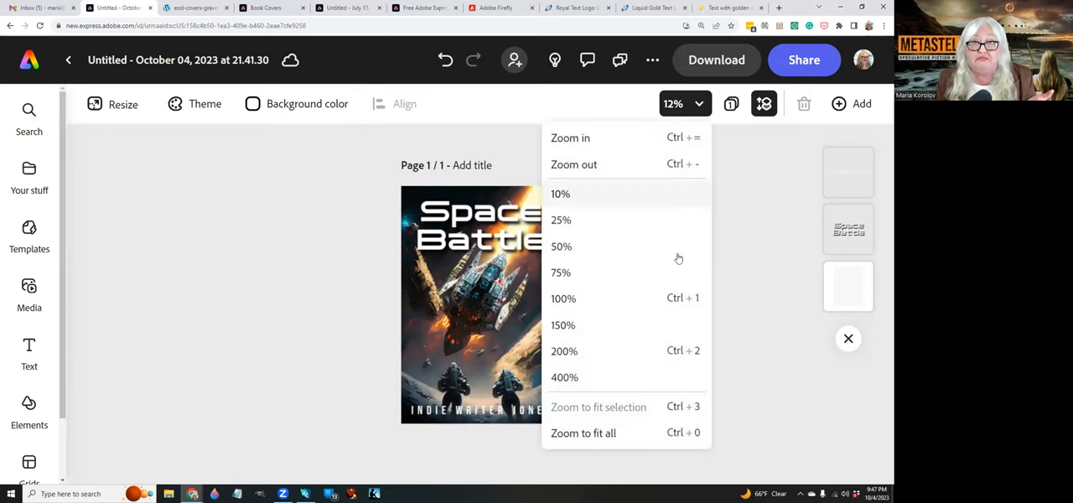
pyautogui.click(560, 244)
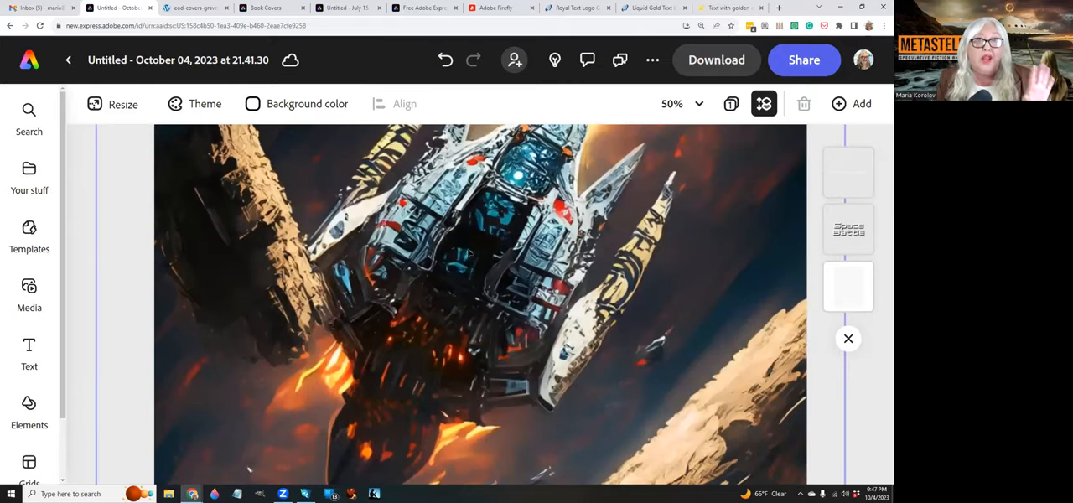
pyautogui.click(848, 228)
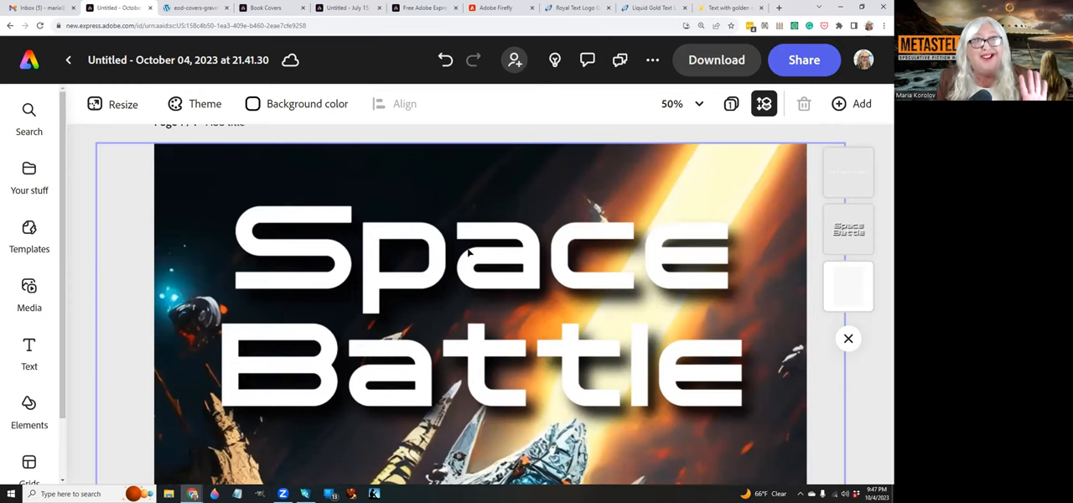
pyautogui.scroll(-3)
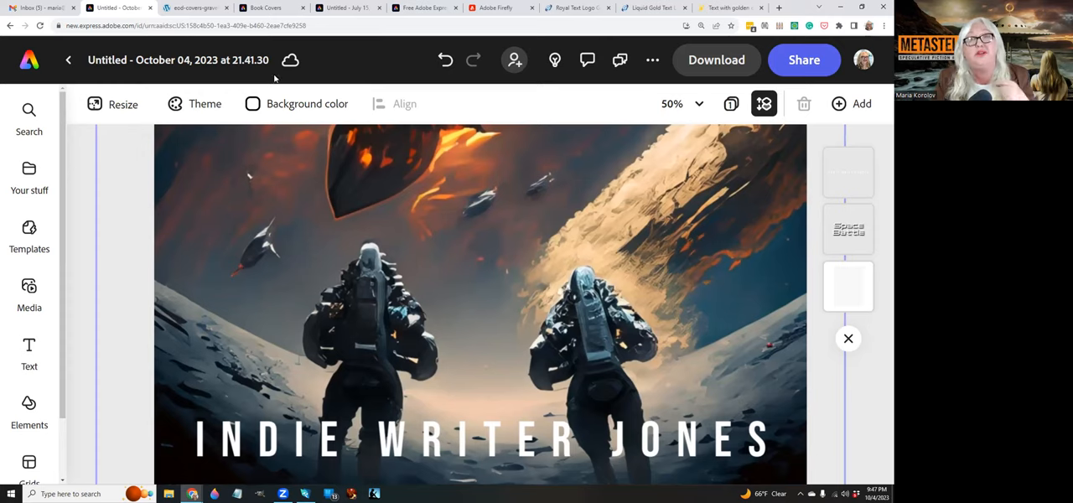
pyautogui.moveTo(607, 233)
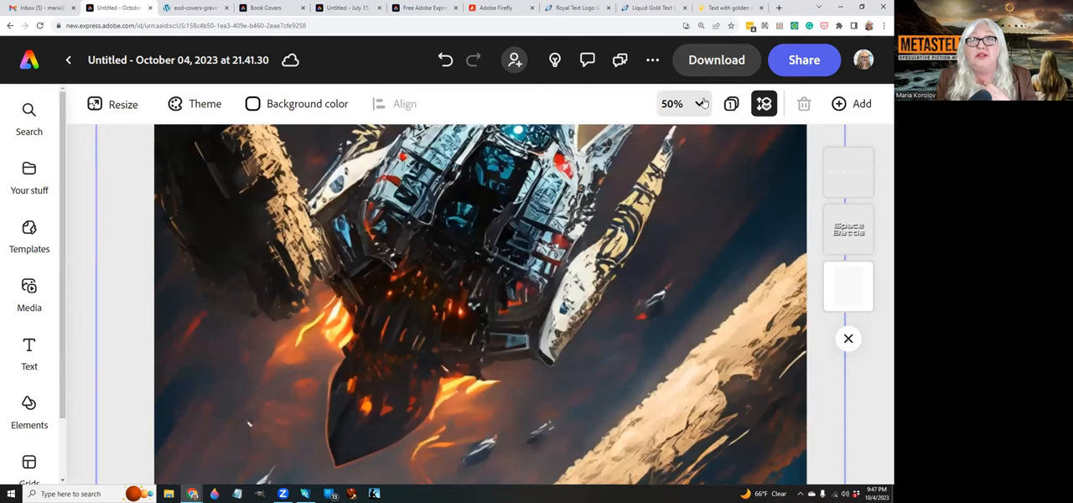
# Step: Return to 25% zoom, then switch to the Book Covers project tab
pyautogui.click(683, 102)
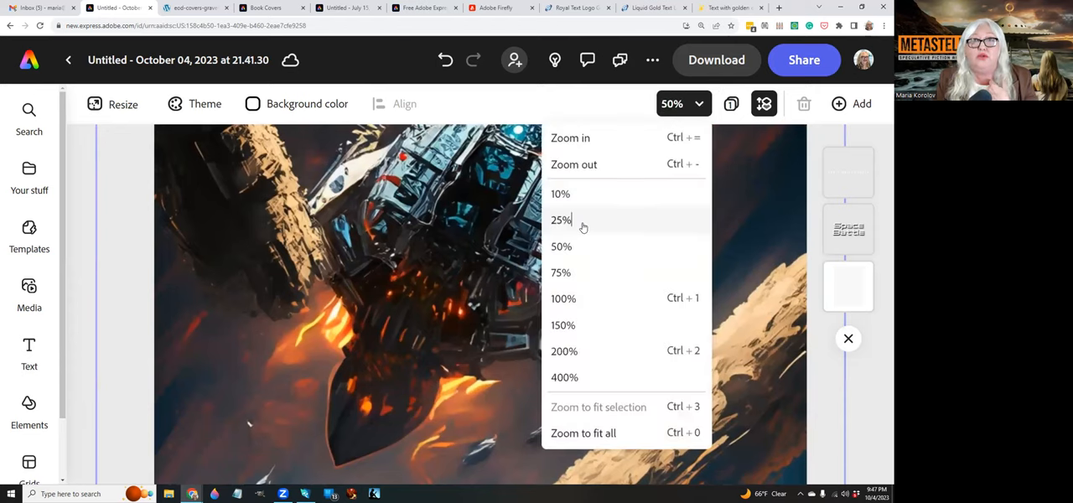
pyautogui.click(559, 219)
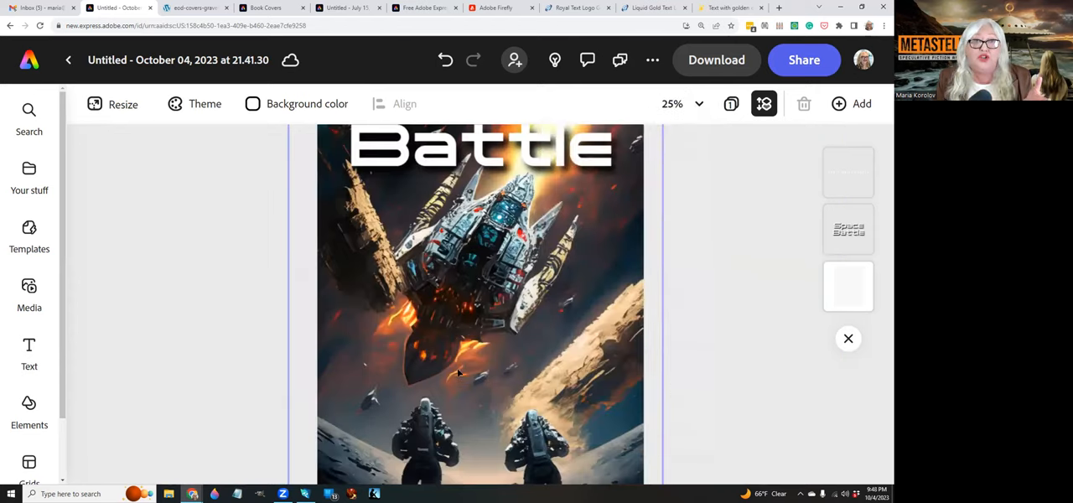
pyautogui.scroll(-3)
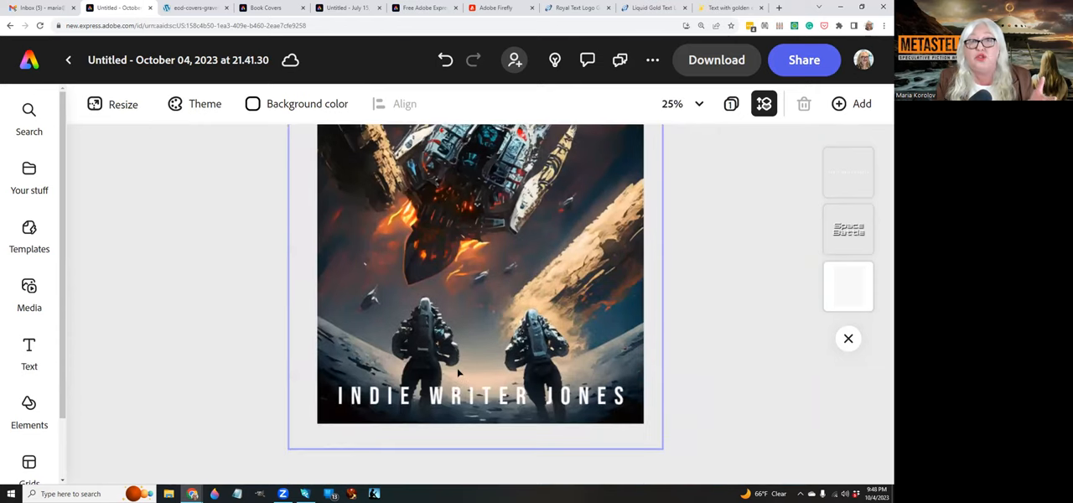
pyautogui.scroll(-3)
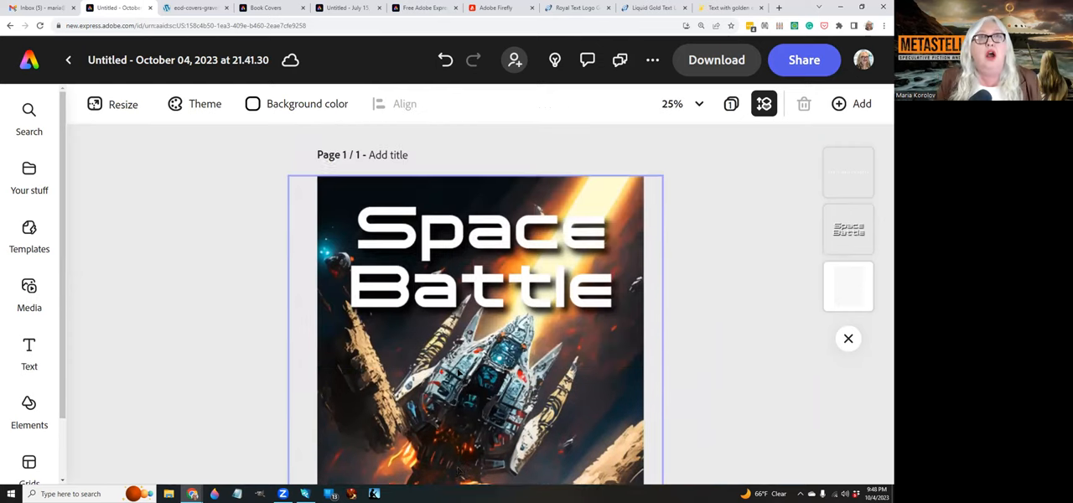
pyautogui.click(194, 7)
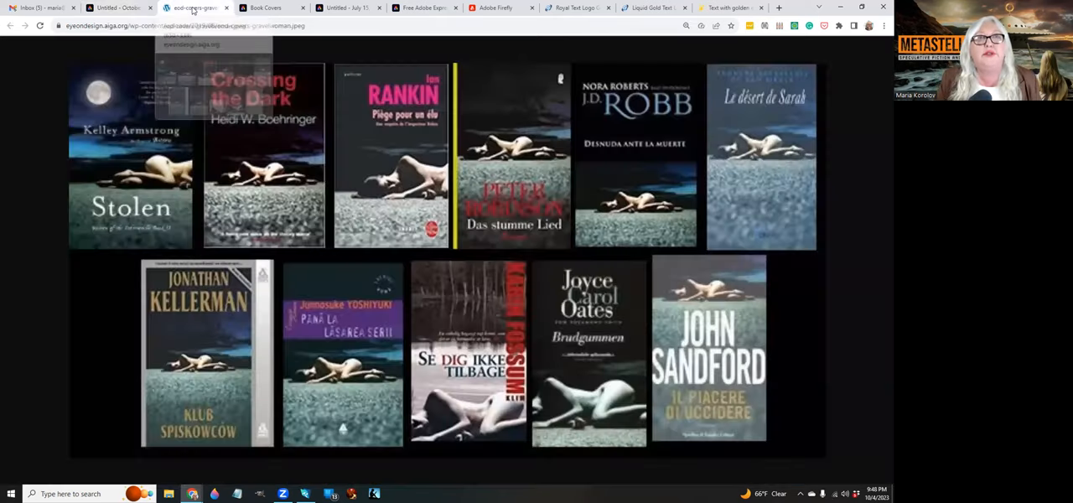
pyautogui.click(188, 7)
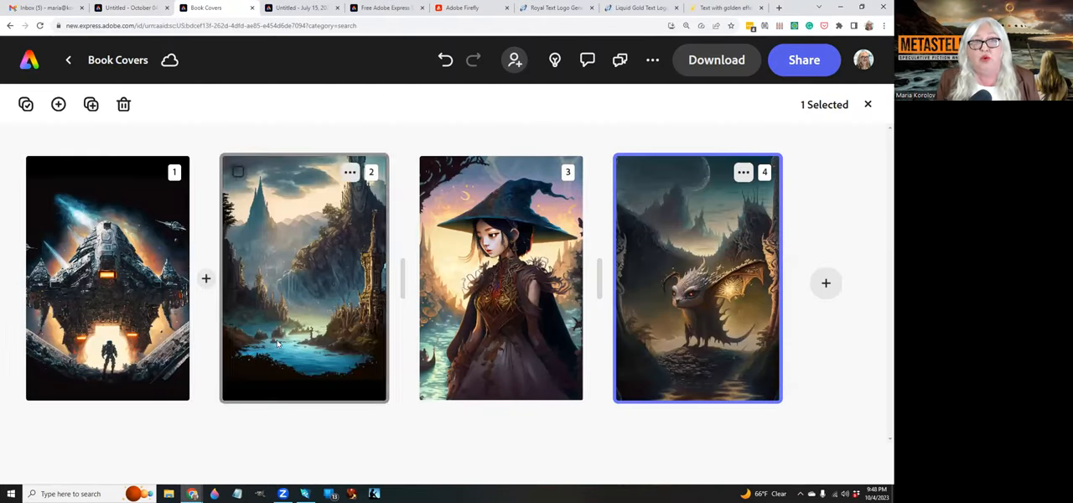
pyautogui.moveTo(738, 325)
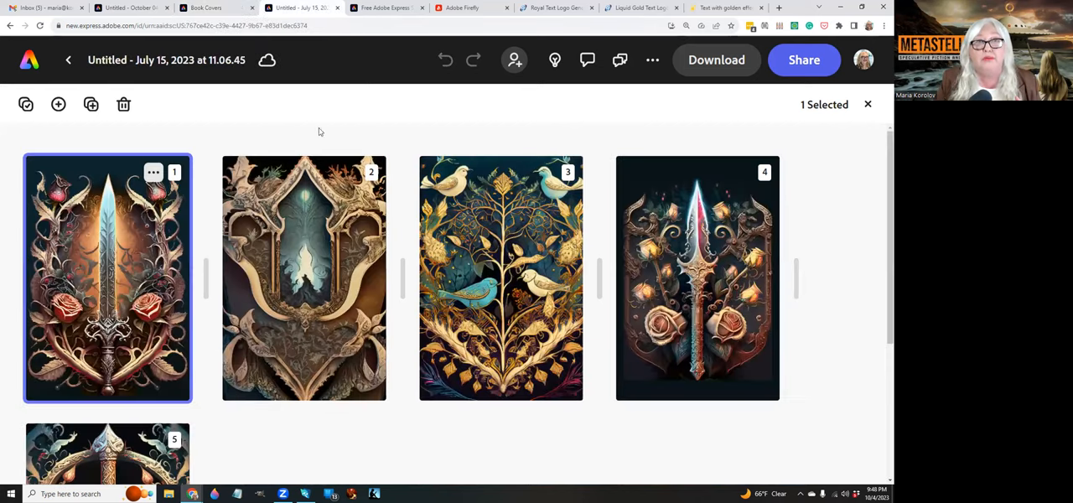
pyautogui.moveTo(389, 310)
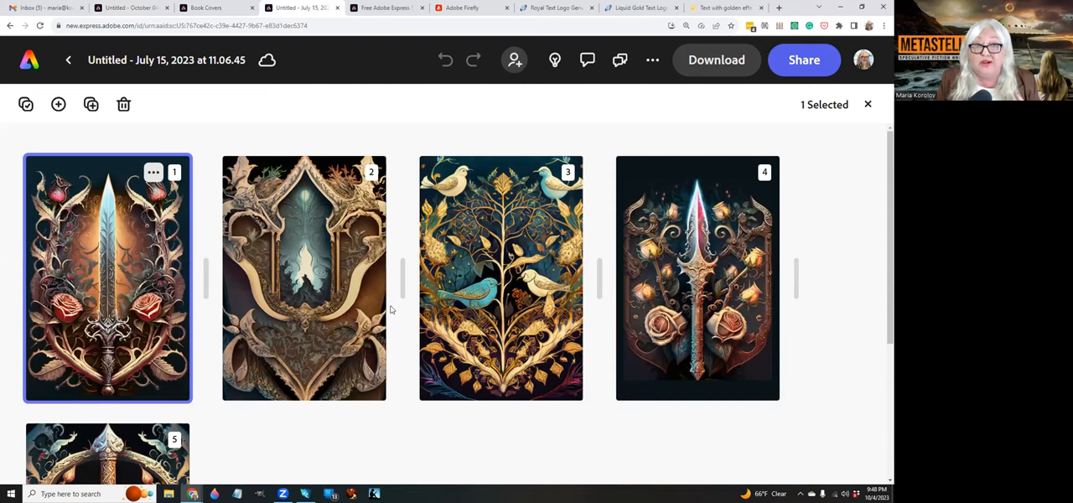
pyautogui.moveTo(193, 317)
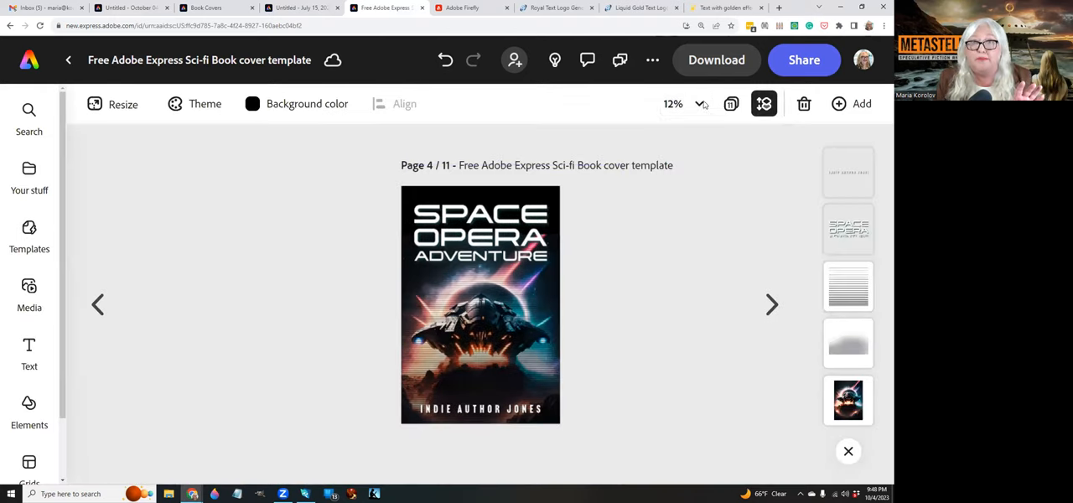
# Step: Zoom the Space Opera Adventure cover to 25% and select its 46%-opacity overlay image
pyautogui.click(684, 102)
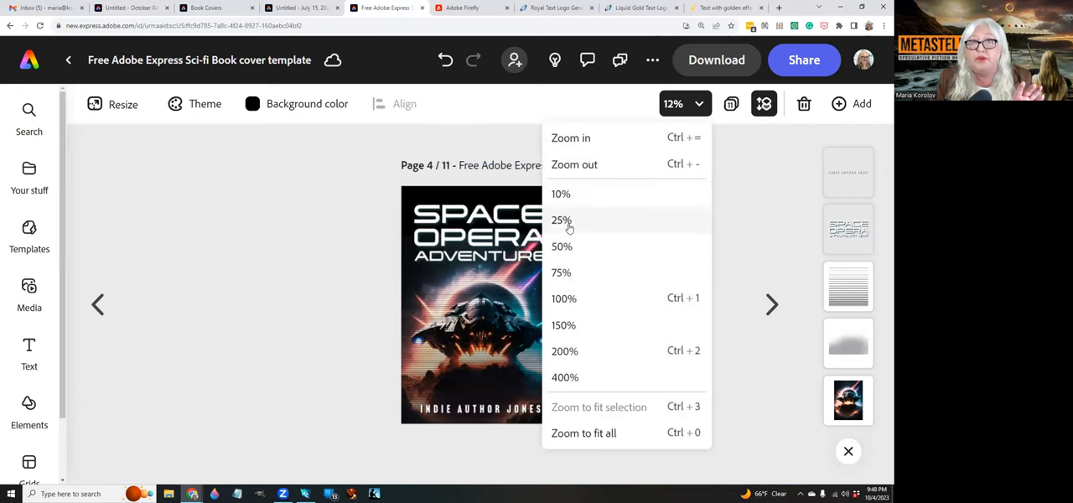
pyautogui.click(560, 219)
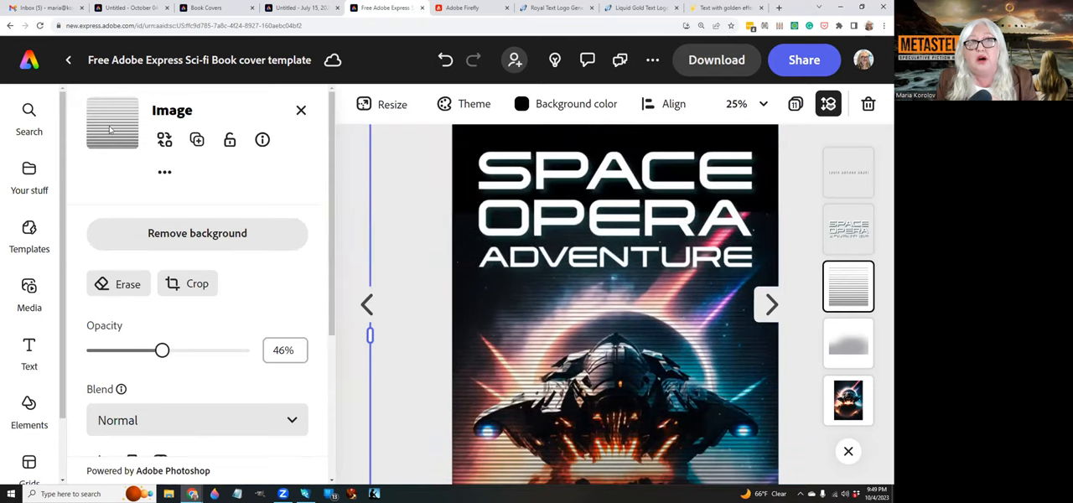
pyautogui.moveTo(185, 127)
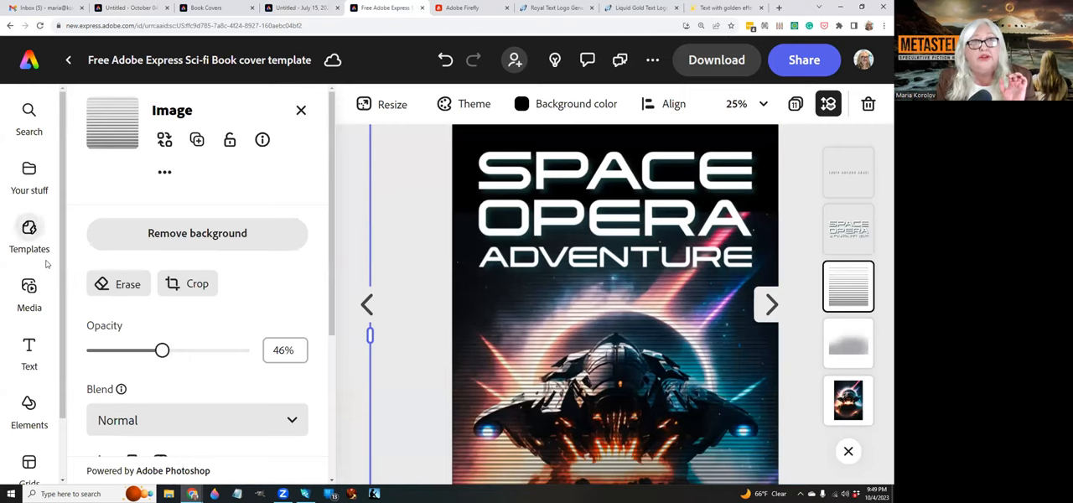
pyautogui.scroll(-3)
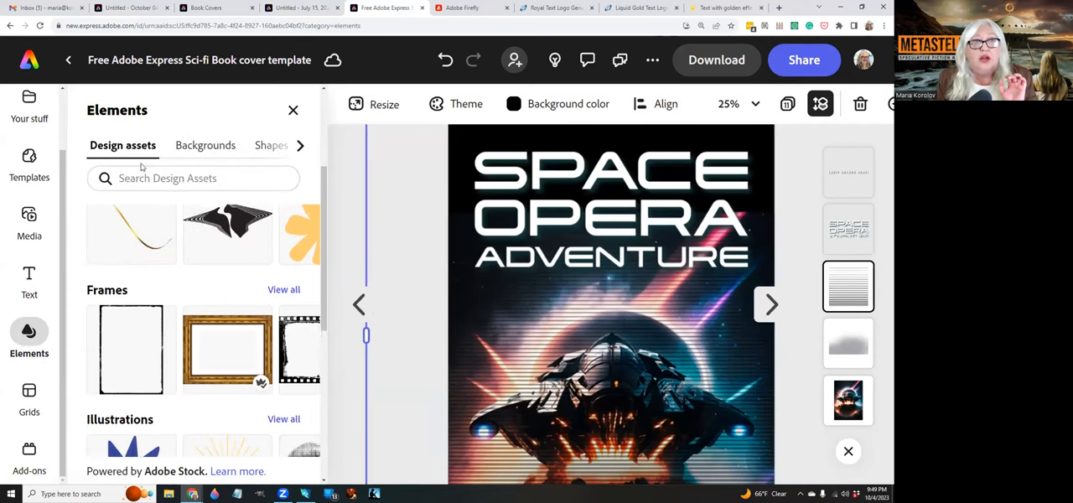
# Step: Browse the design assets, viewing all Overlays and returning to the full asset list
pyautogui.scroll(-3)
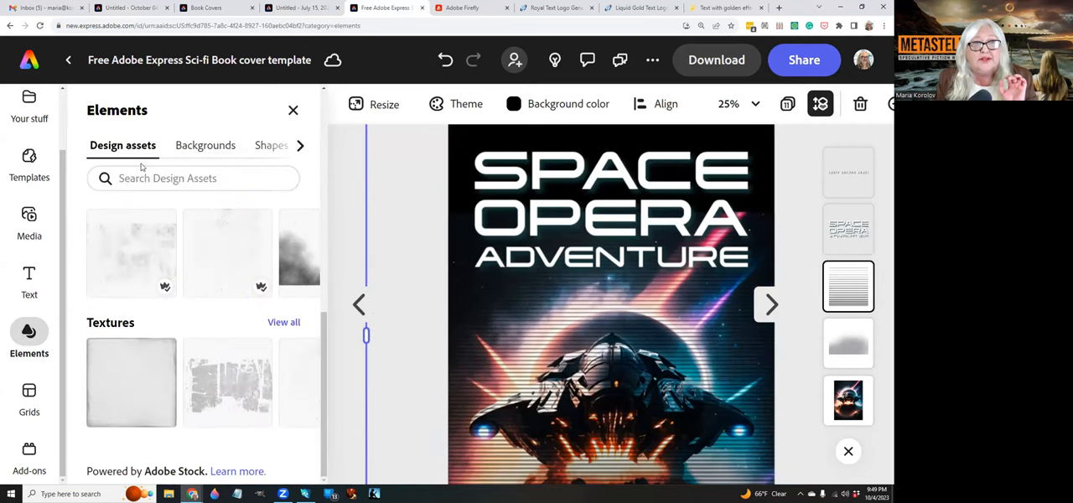
pyautogui.scroll(-3)
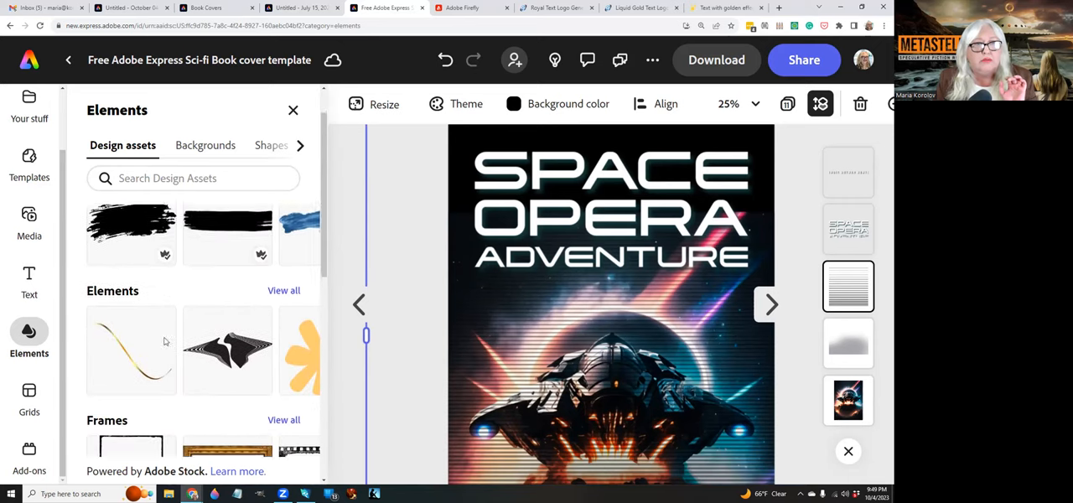
pyautogui.scroll(-3)
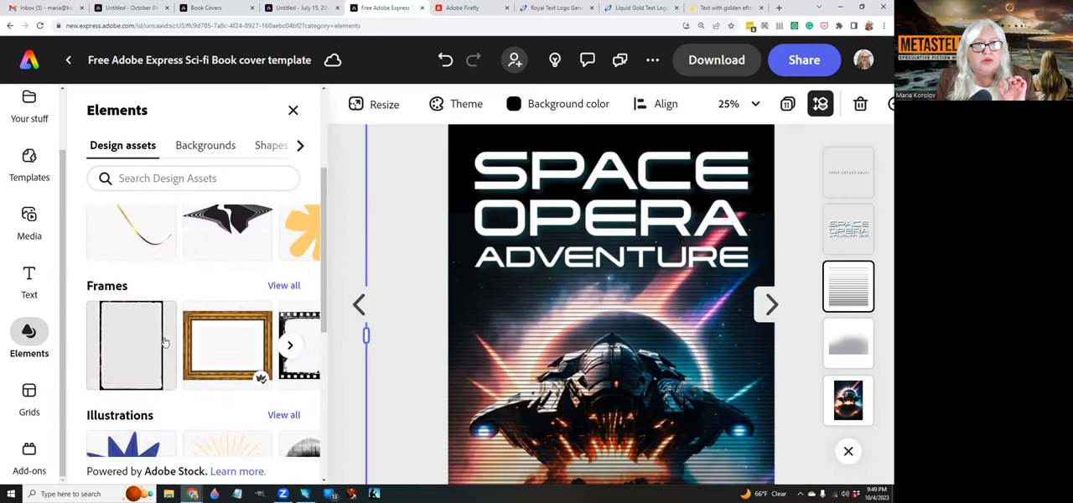
pyautogui.scroll(-3)
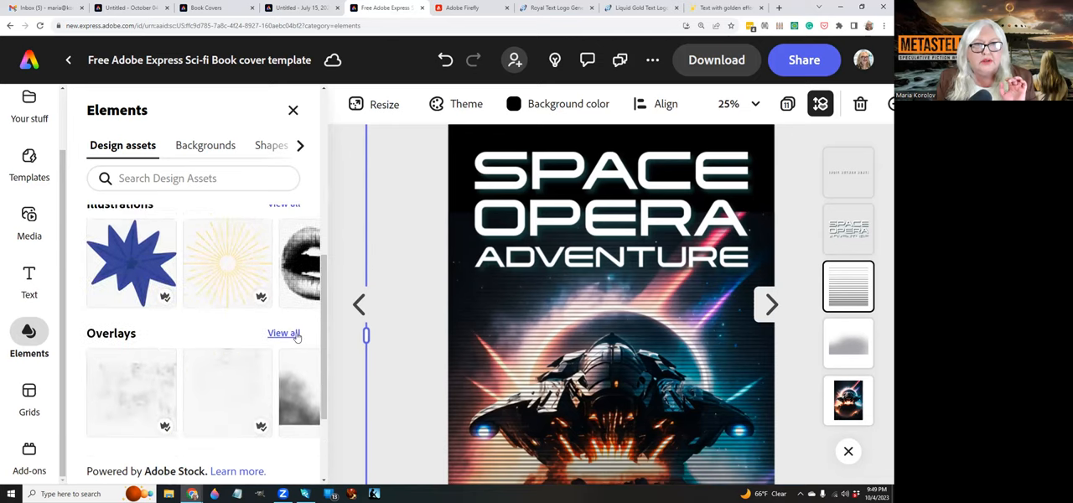
pyautogui.click(283, 332)
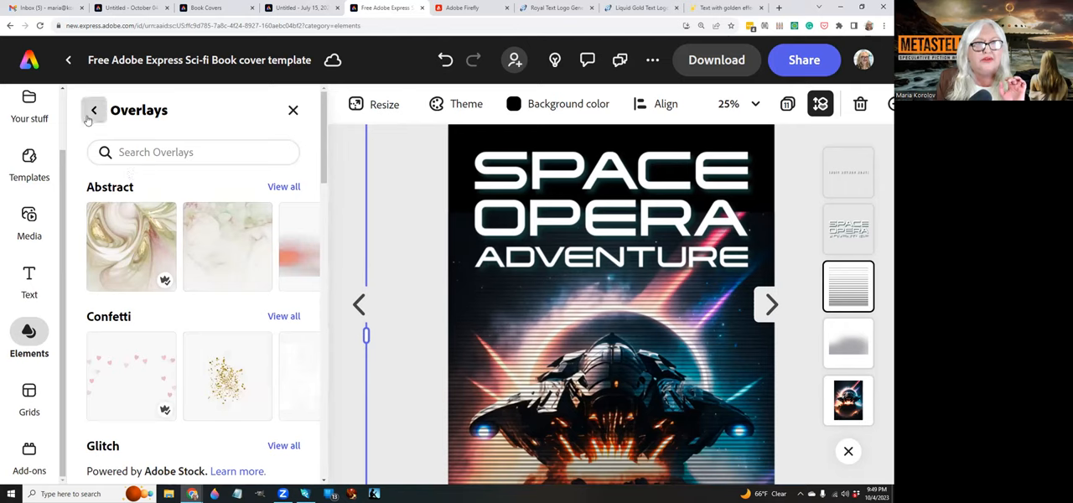
pyautogui.click(94, 111)
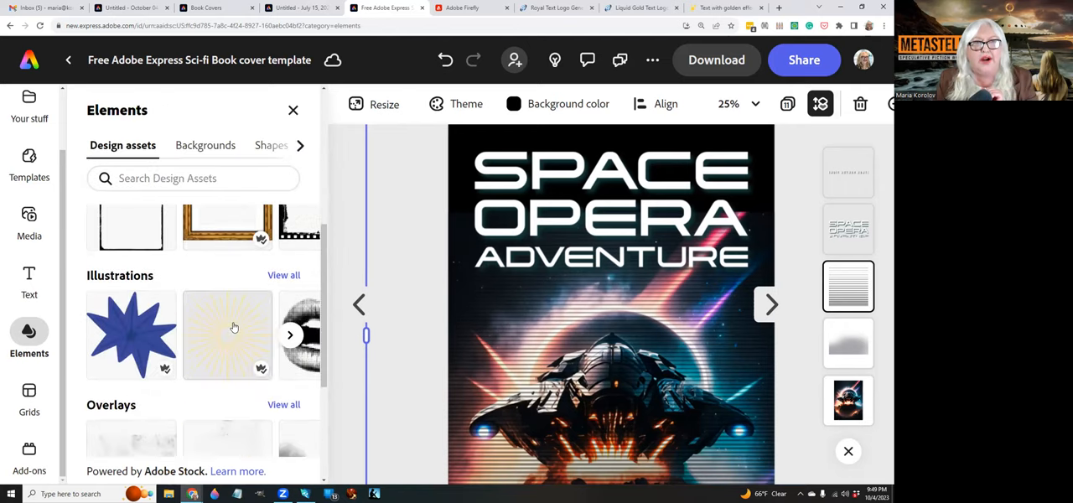
pyautogui.scroll(-3)
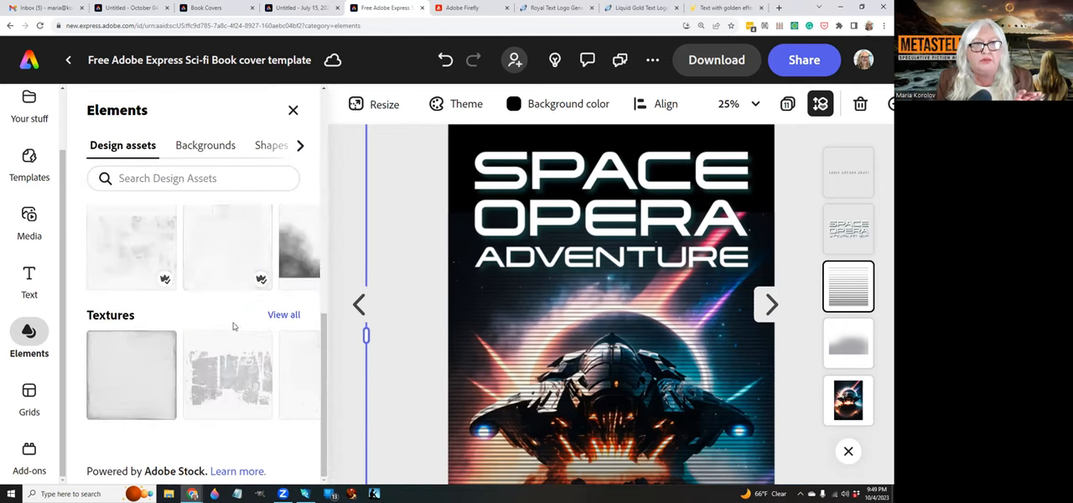
pyautogui.scroll(-3)
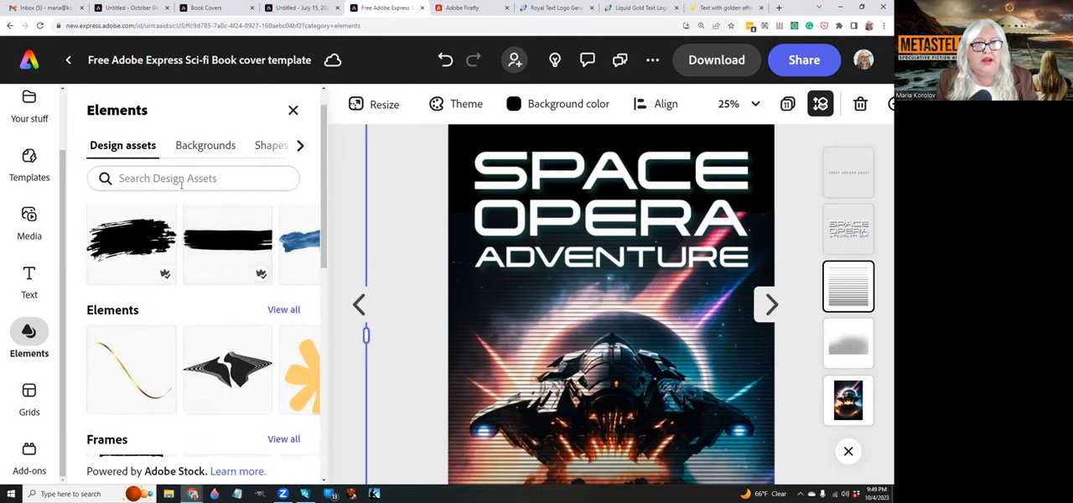
# Step: Search the design assets for 'gradient', showing 968 results
pyautogui.write('h')
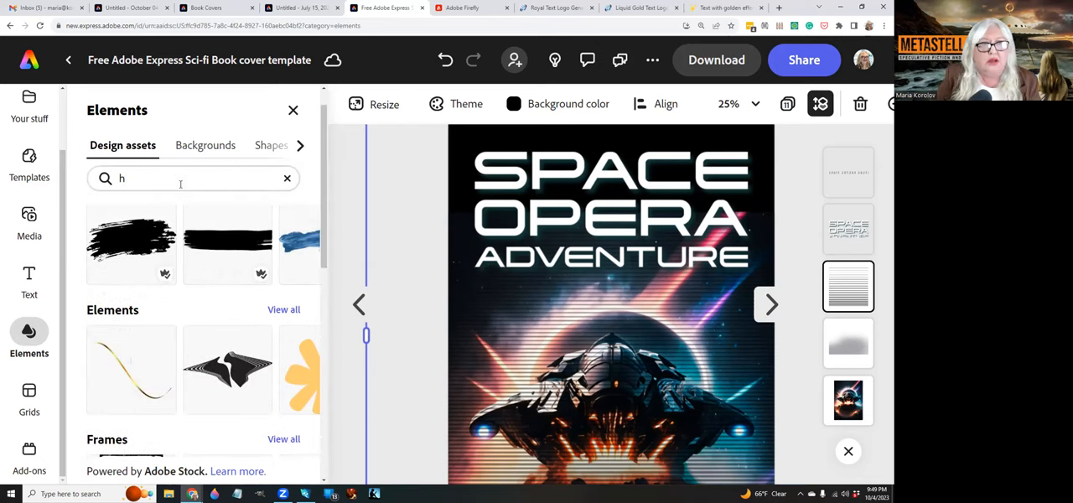
pyautogui.write('gra')
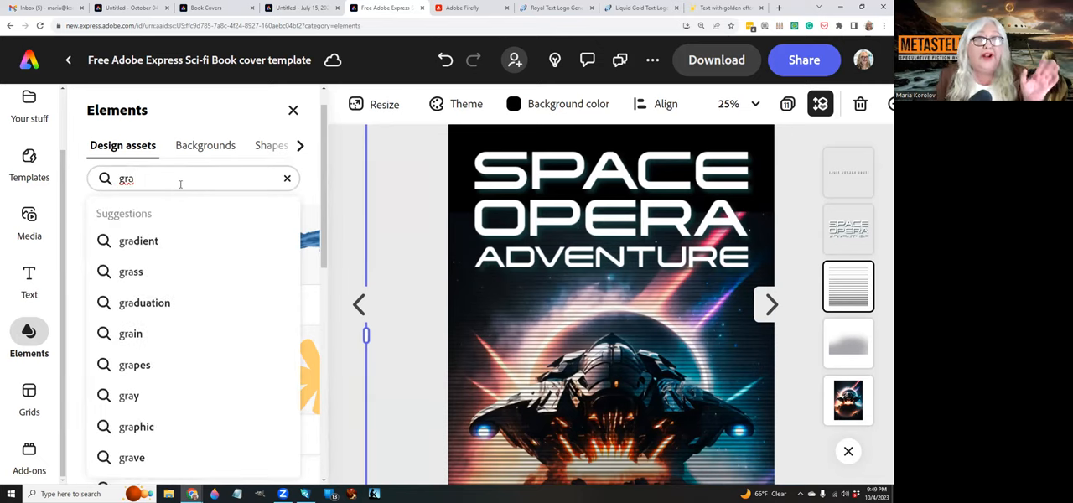
pyautogui.click(137, 241)
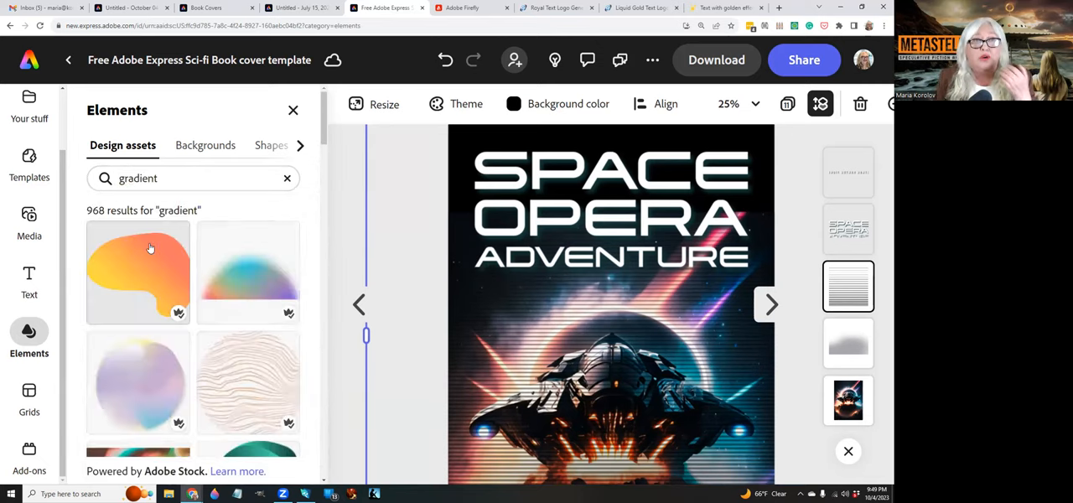
pyautogui.scroll(-3)
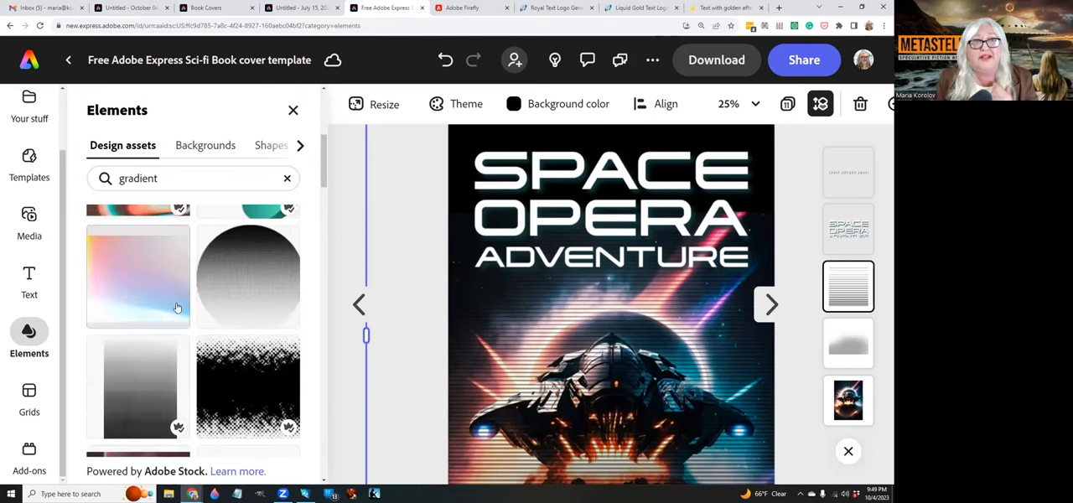
pyautogui.moveTo(184, 383)
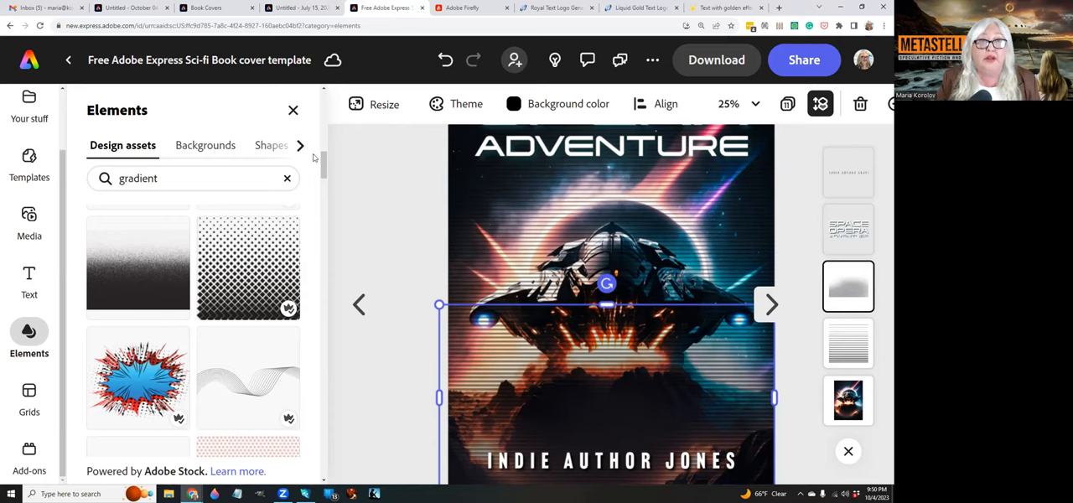
# Step: Page forward to the Magic Novel cover on page 7 and select its golden GrindelGrove title text
pyautogui.click(292, 111)
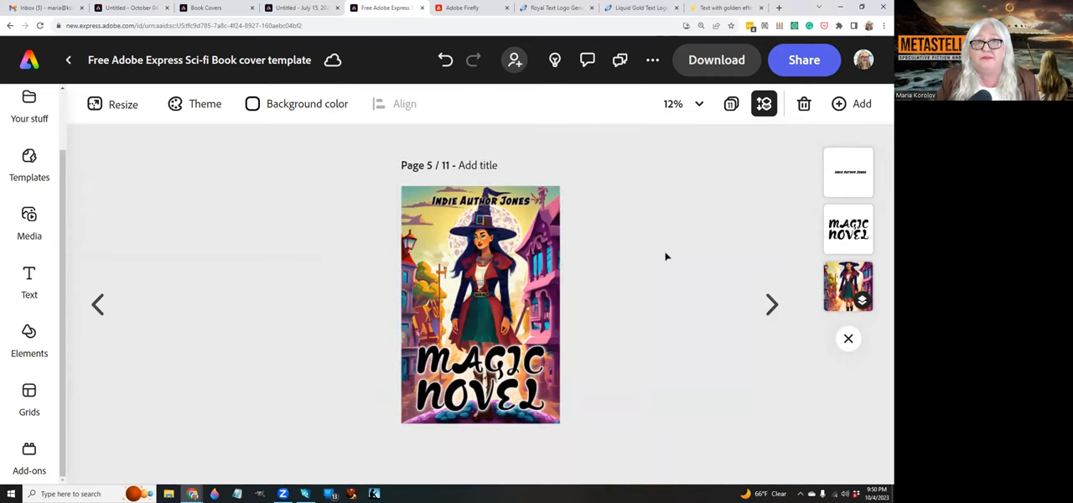
pyautogui.moveTo(611, 264)
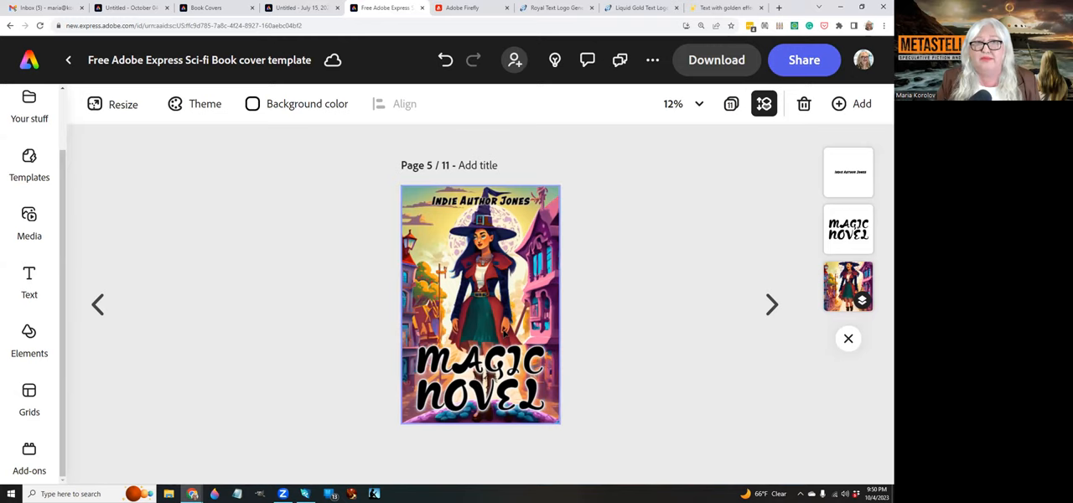
pyautogui.click(771, 305)
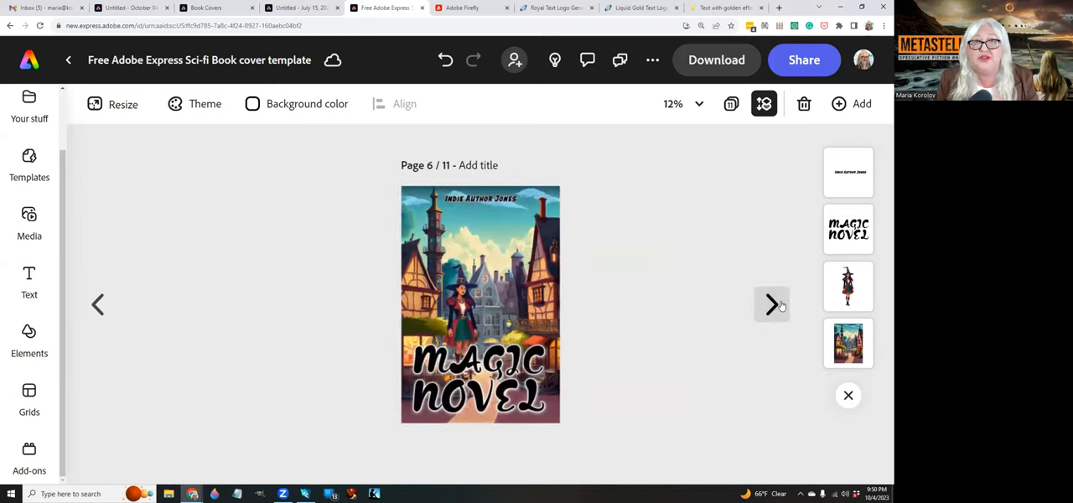
pyautogui.click(771, 305)
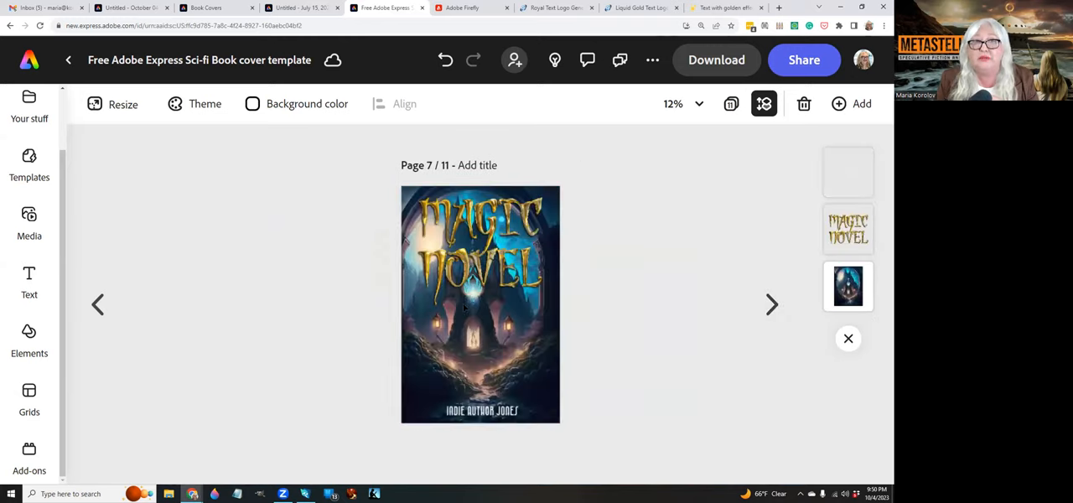
pyautogui.click(479, 252)
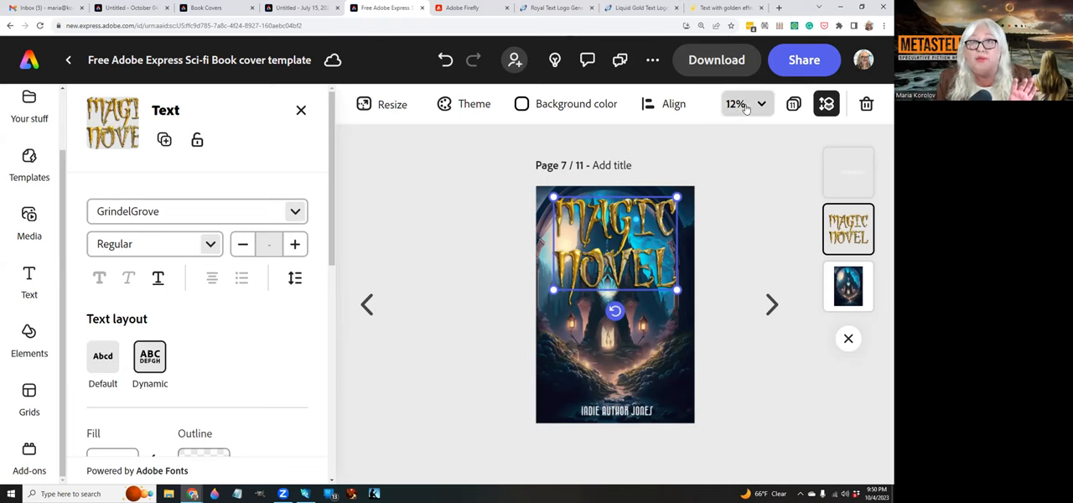
# Step: View the golden Magic Novel lettering at 25% zoom, then advance to the Fantasy Title witch cover on page 8
pyautogui.click(741, 102)
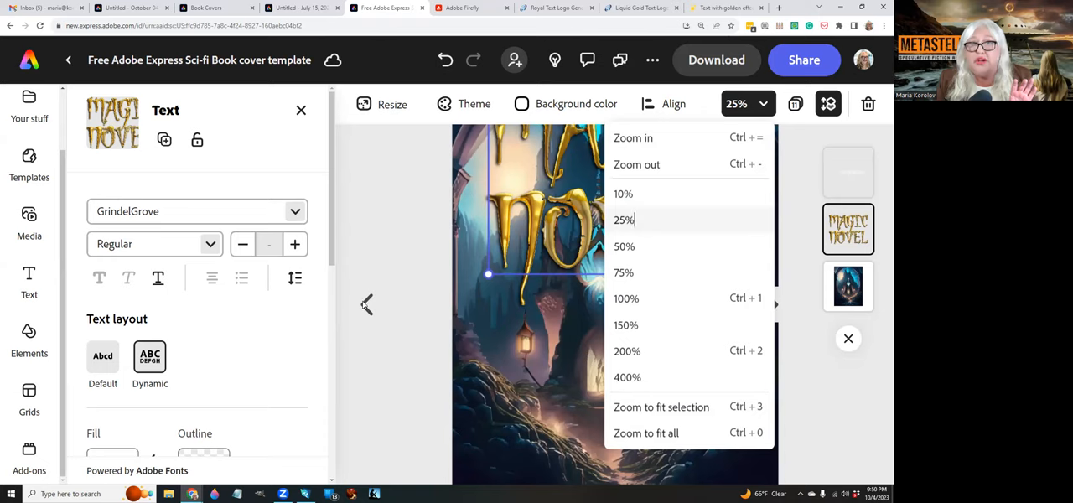
pyautogui.click(389, 228)
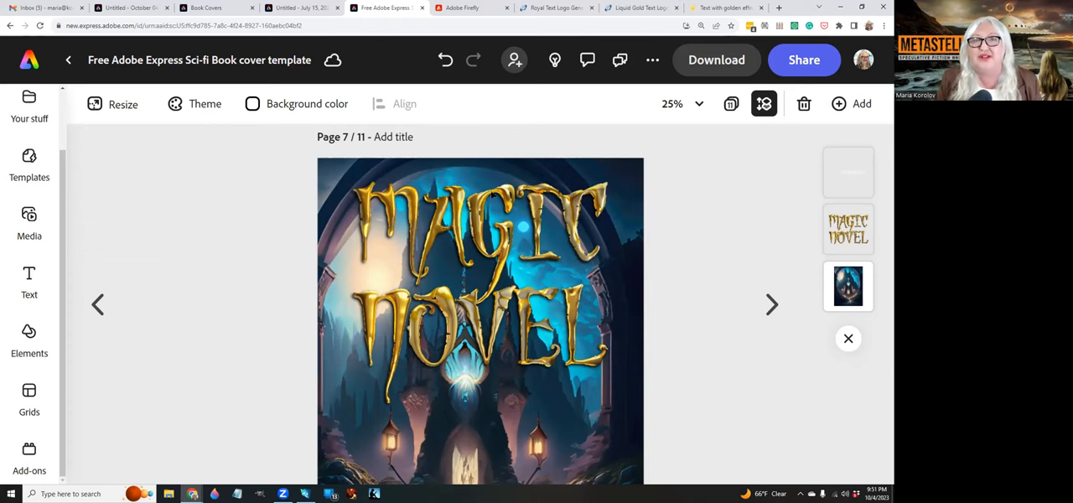
pyautogui.click(771, 305)
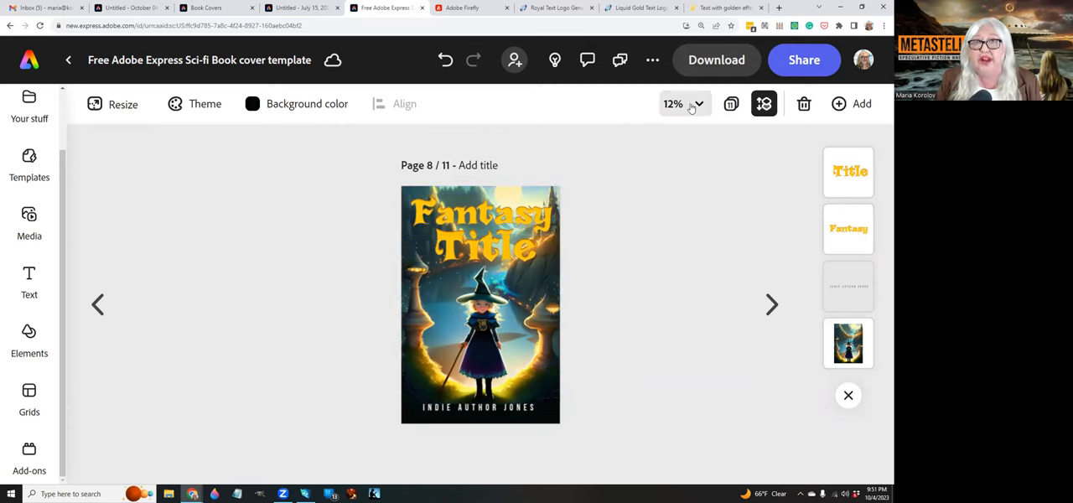
# Step: Enlarge the witch cover to 25% and page through covers 9 and 10 to the dragon cover on page 11
pyautogui.click(684, 102)
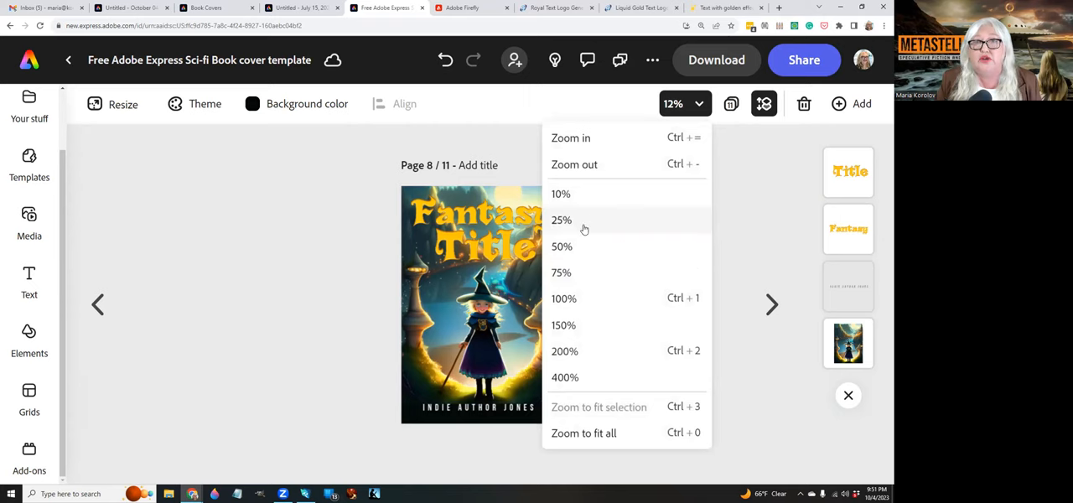
pyautogui.click(560, 219)
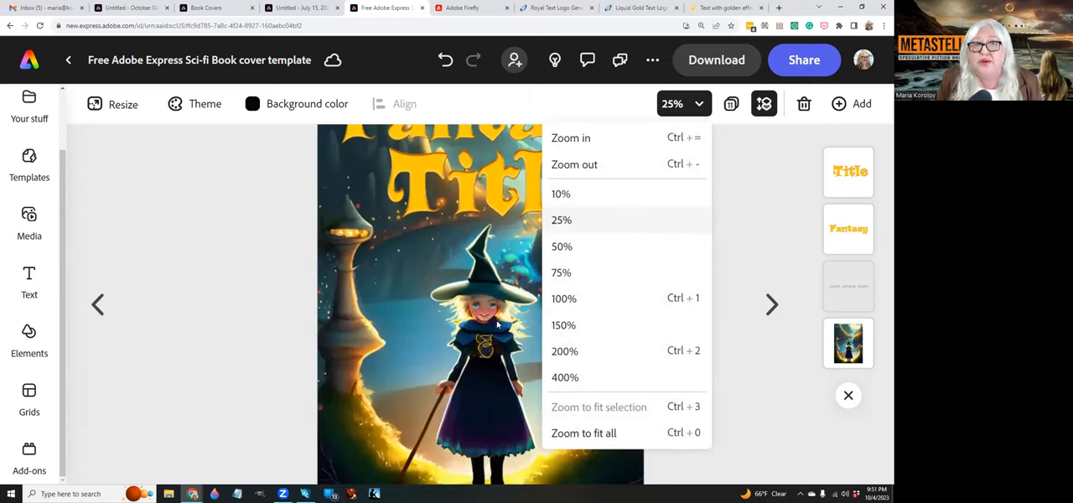
pyautogui.click(562, 219)
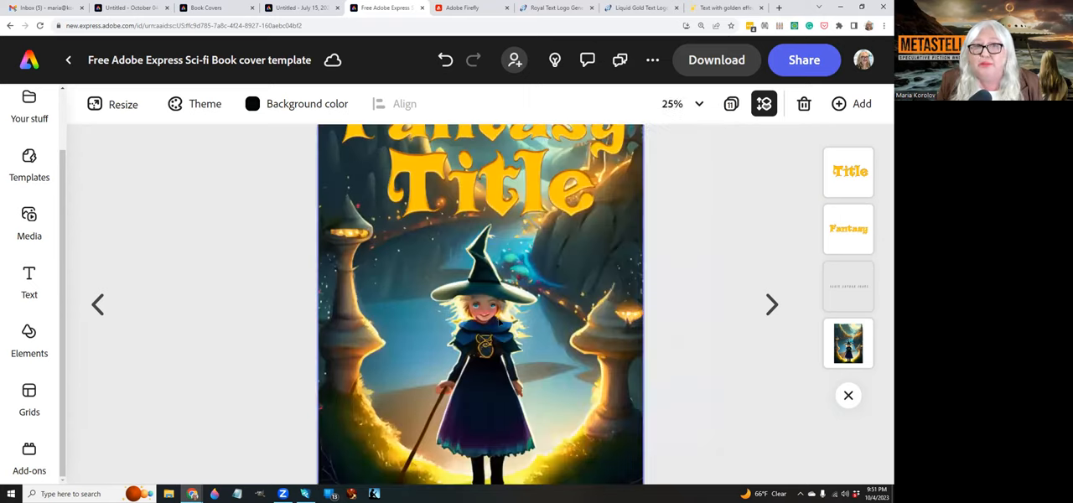
pyautogui.scroll(-3)
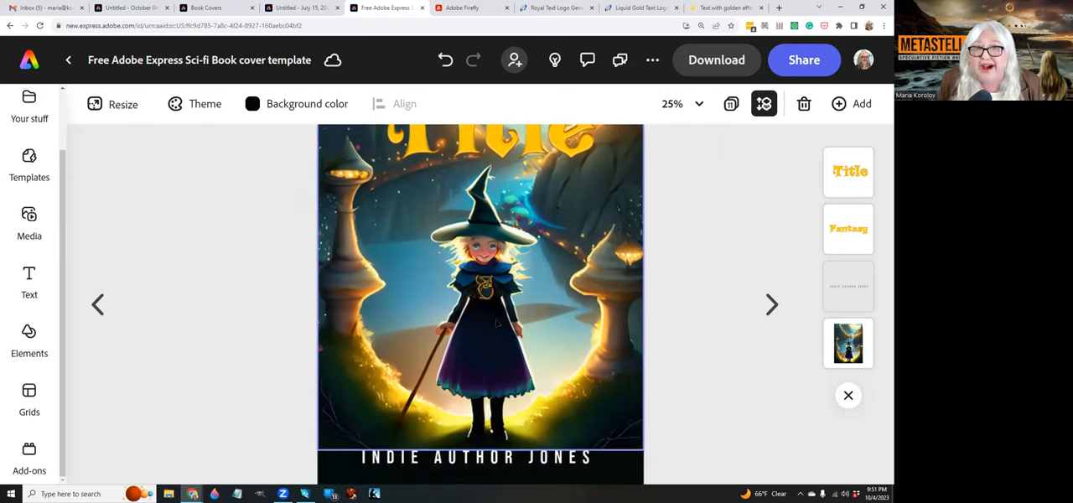
pyautogui.moveTo(813, 295)
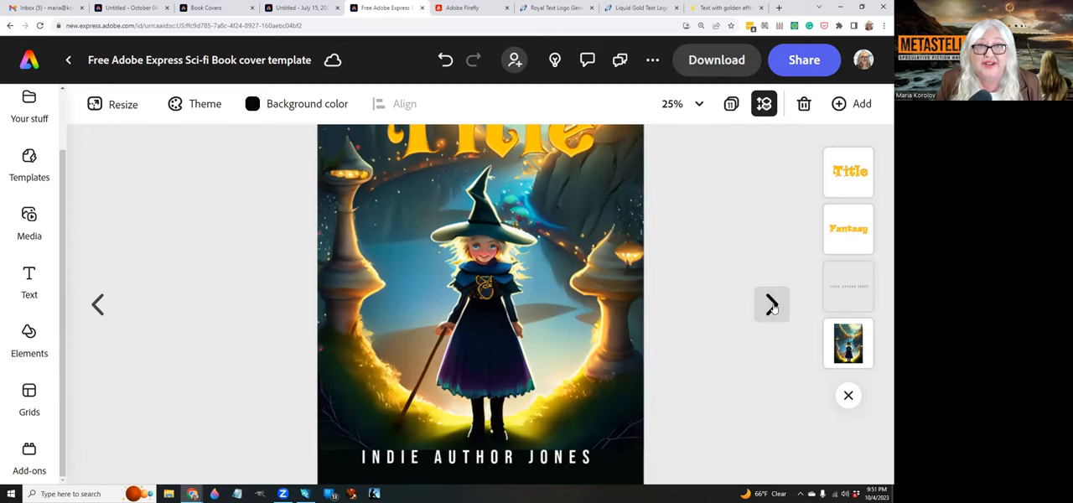
pyautogui.click(771, 305)
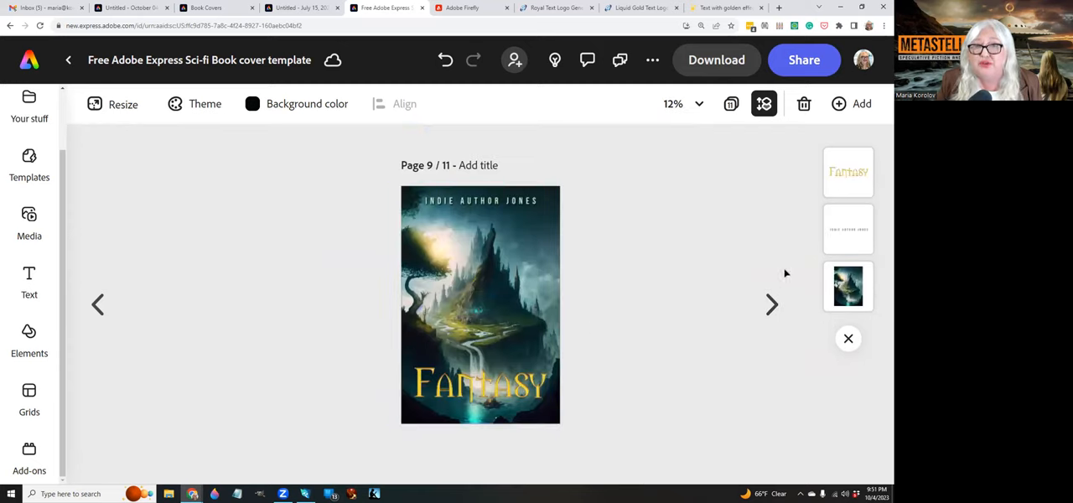
pyautogui.click(771, 305)
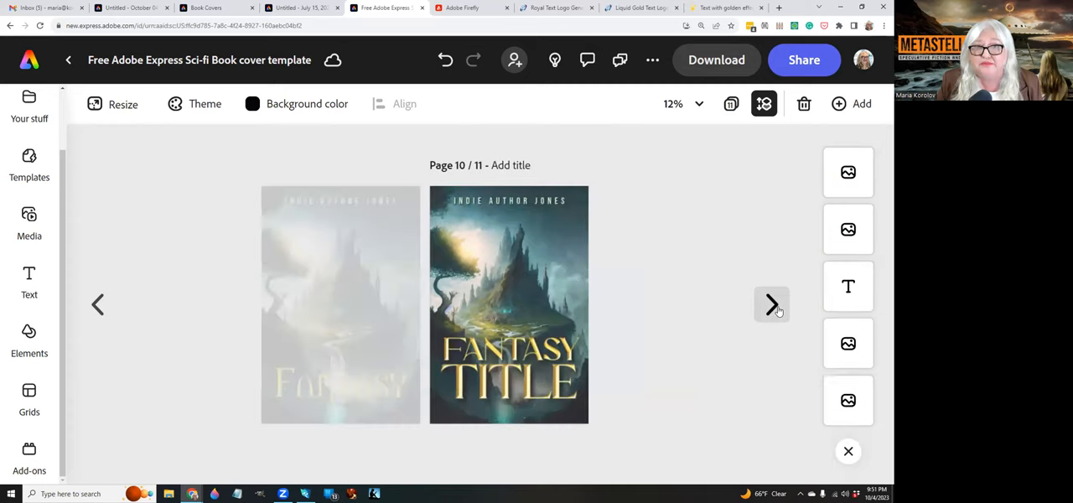
pyautogui.click(771, 305)
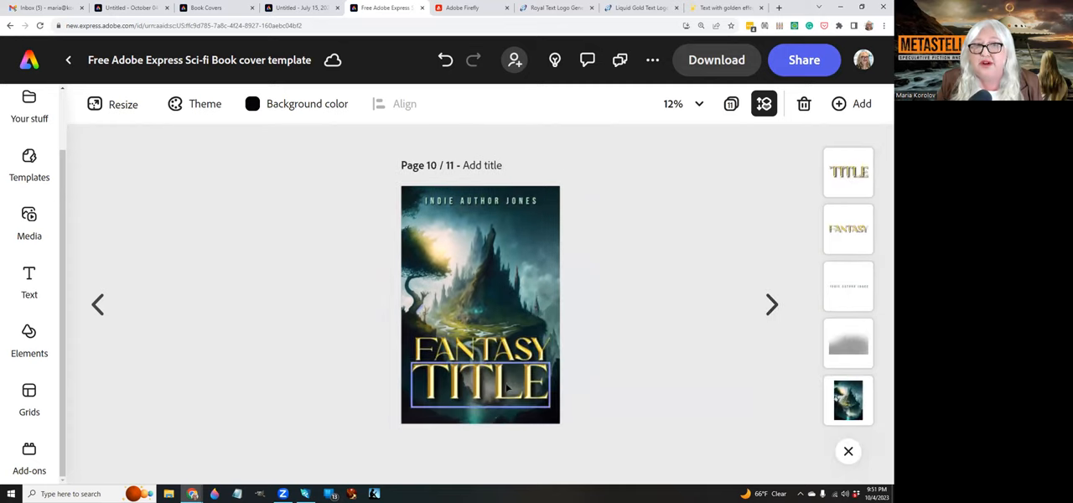
pyautogui.click(771, 305)
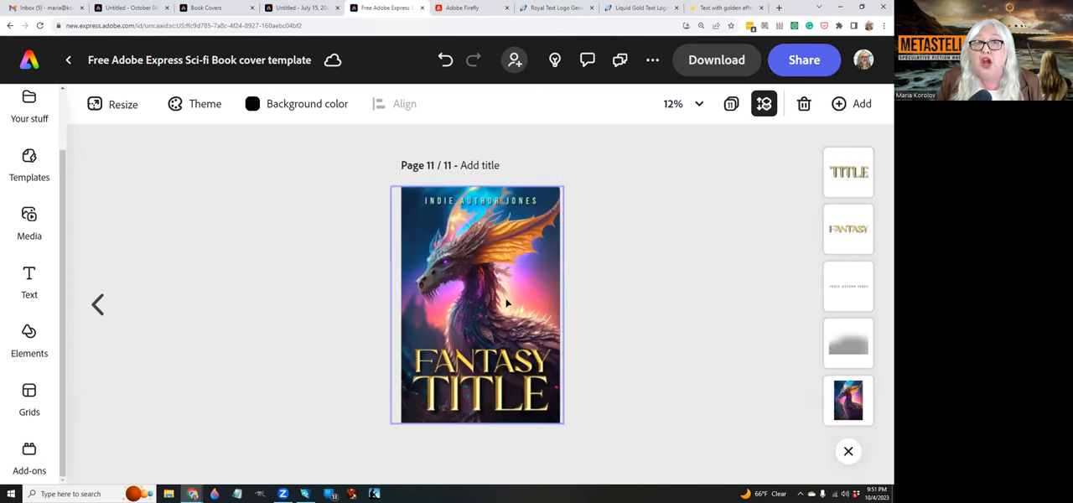
# Step: Select the dragon background, flip back to page 10 and return, then view the dragon cover at 25%
pyautogui.click(476, 305)
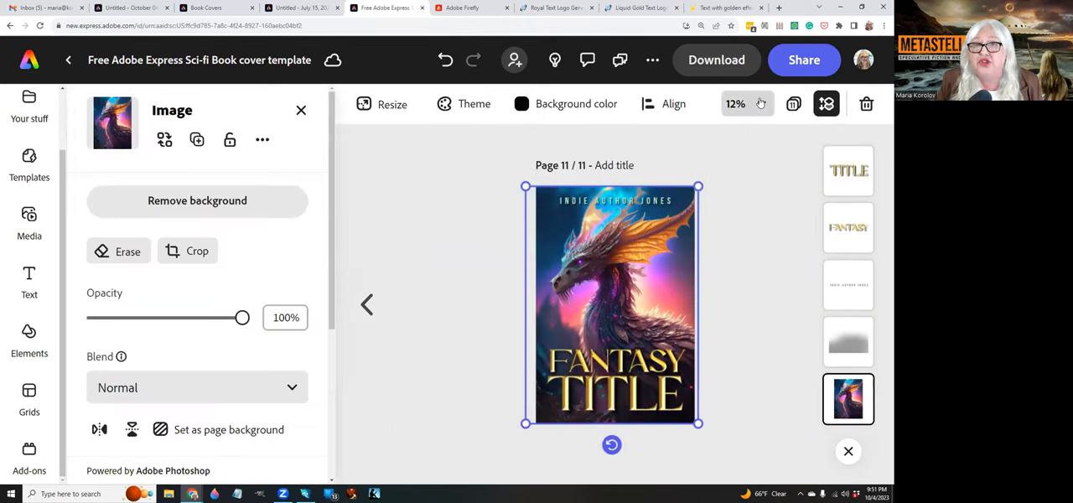
pyautogui.click(736, 102)
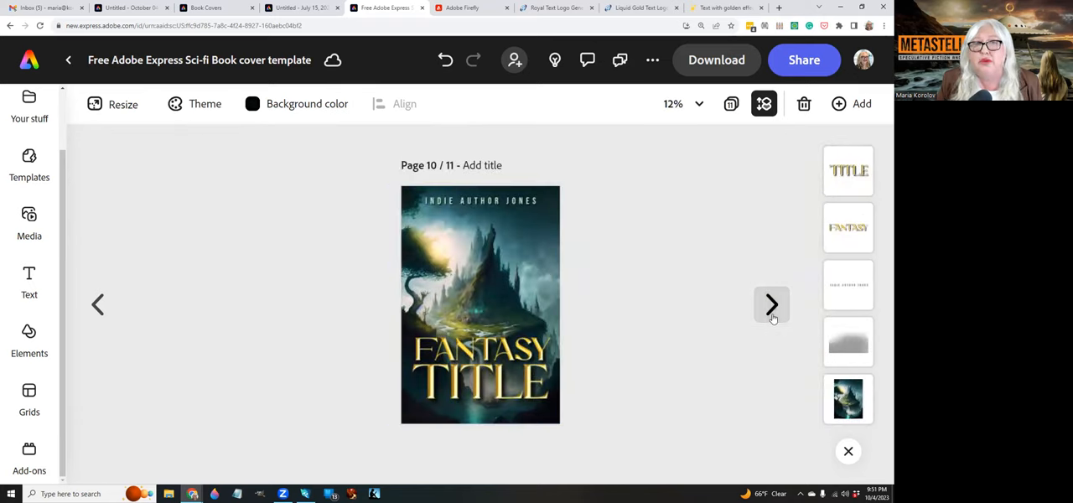
pyautogui.click(771, 305)
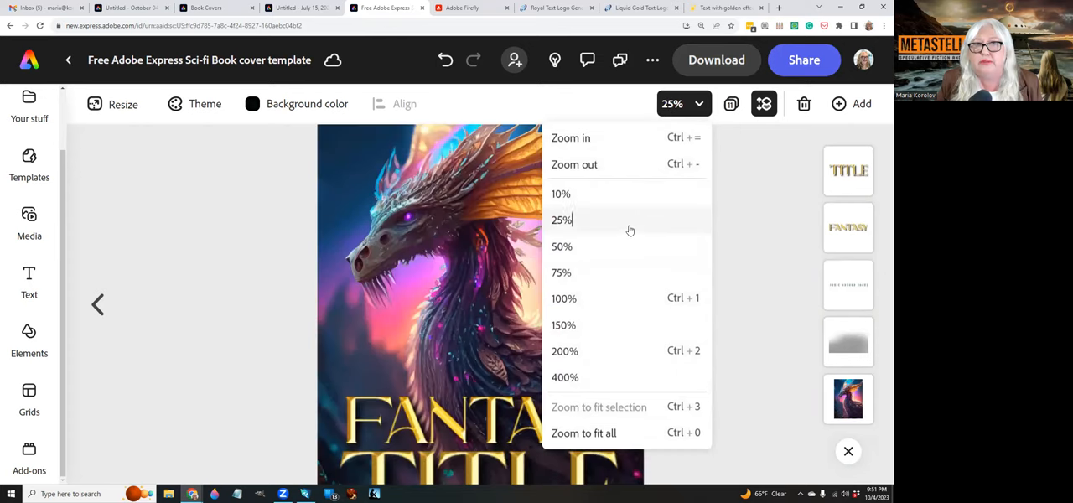
pyautogui.click(561, 220)
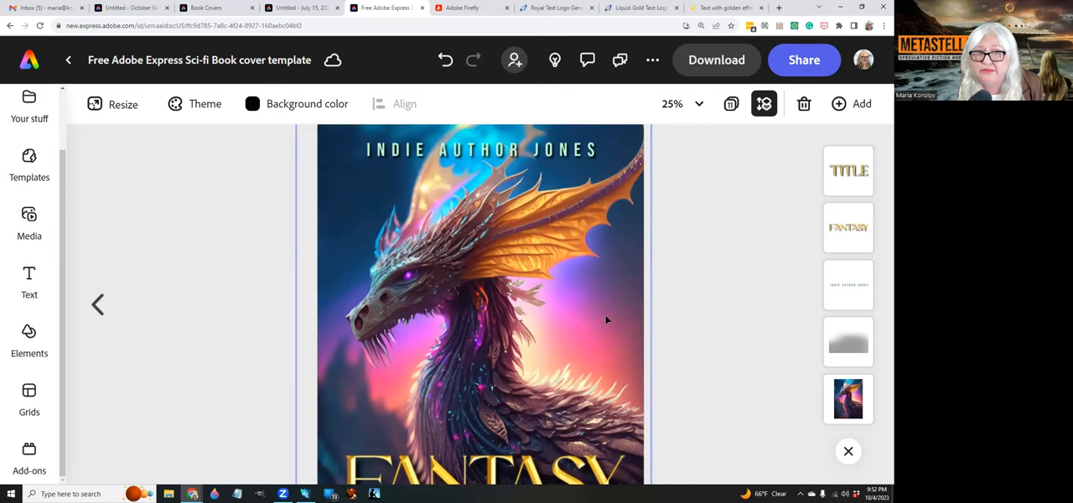
pyautogui.scroll(-3)
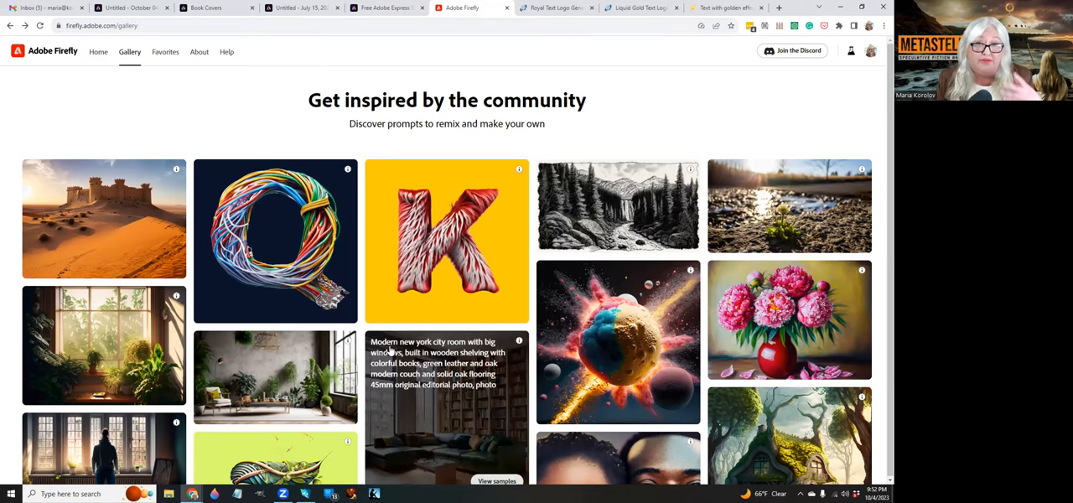
# Step: Scroll down the Firefly community gallery toward the frozen space city squid-car prompt
pyautogui.scroll(-3)
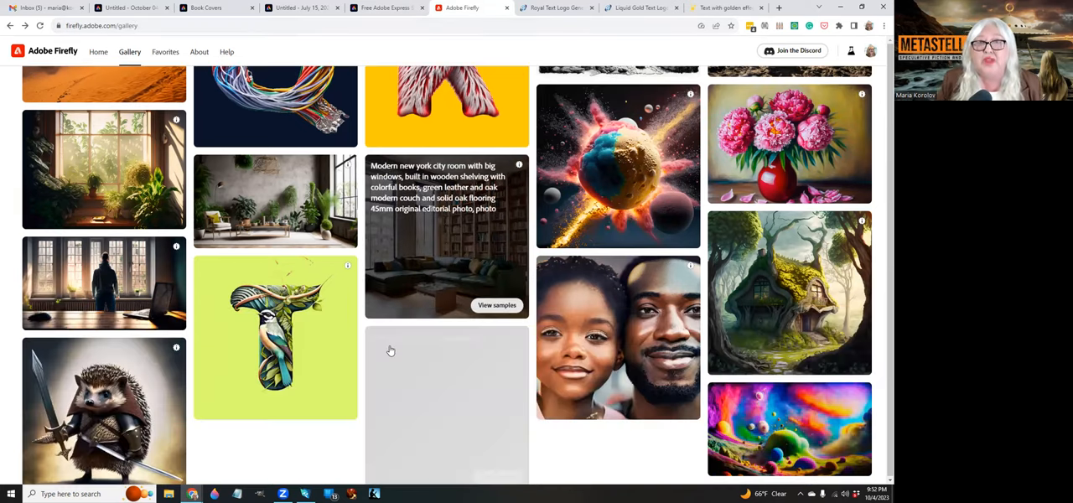
pyautogui.scroll(-3)
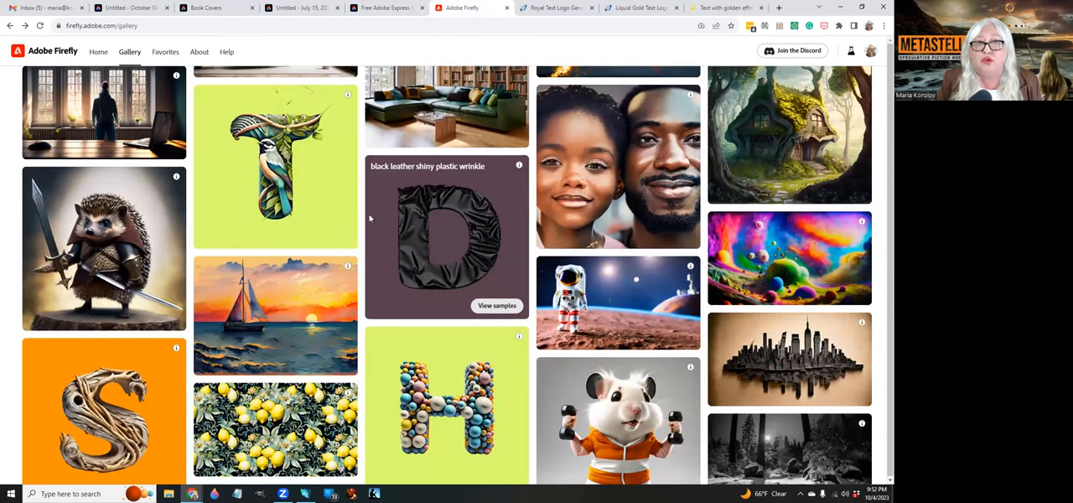
pyautogui.scroll(-3)
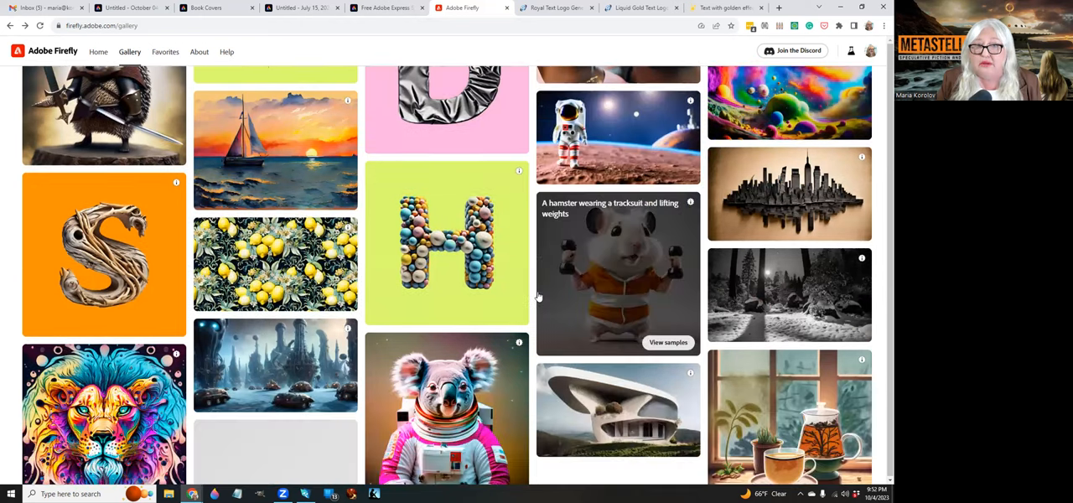
pyautogui.scroll(-3)
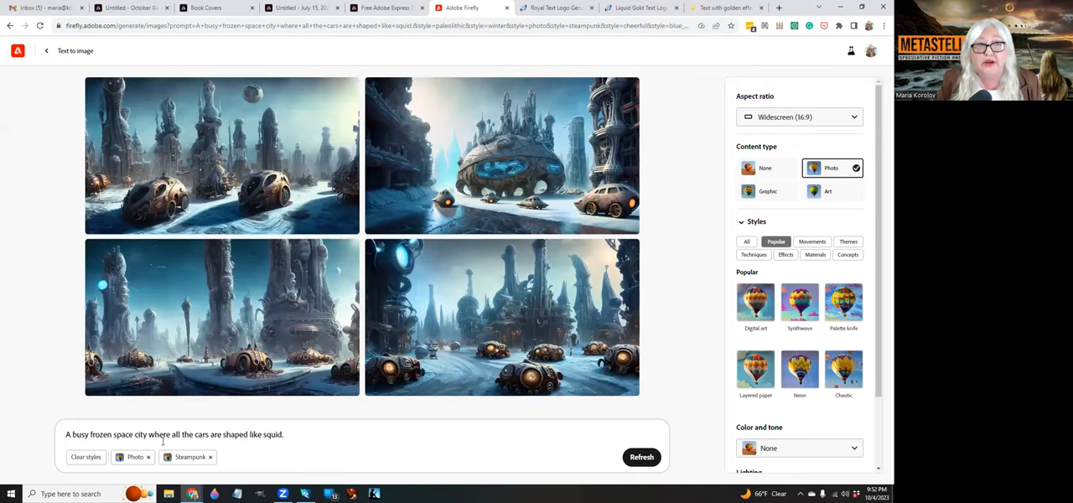
# Step: Regenerate the frozen space city prompt as four portrait 3:4 images, then move to the Royal Text logo generator
pyautogui.moveTo(67, 434); pyautogui.dragTo(132, 434)
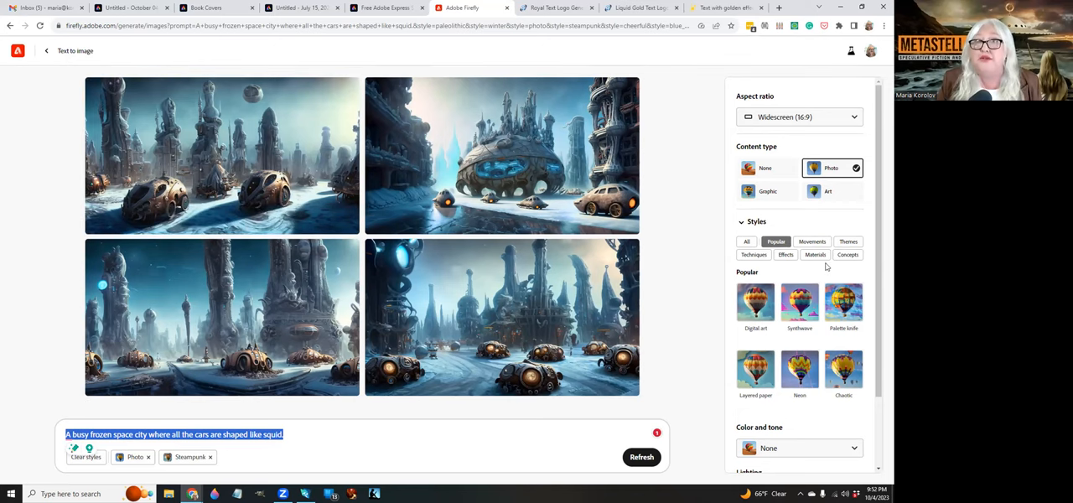
pyautogui.moveTo(657, 107)
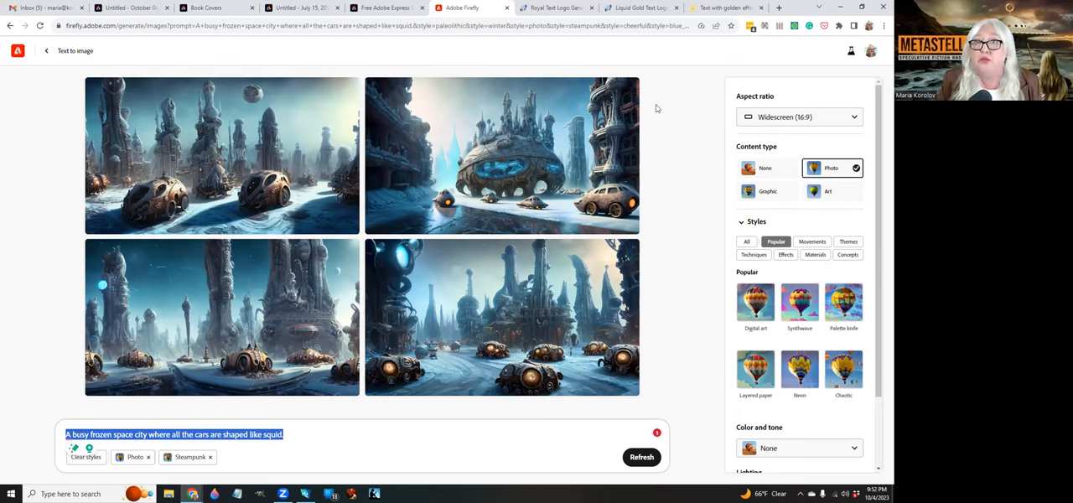
pyautogui.click(798, 117)
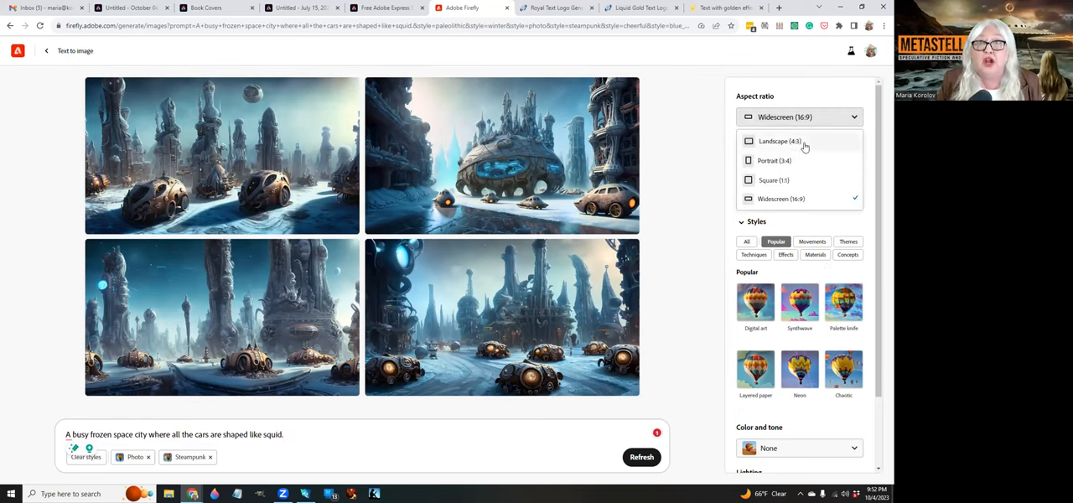
pyautogui.moveTo(777, 161)
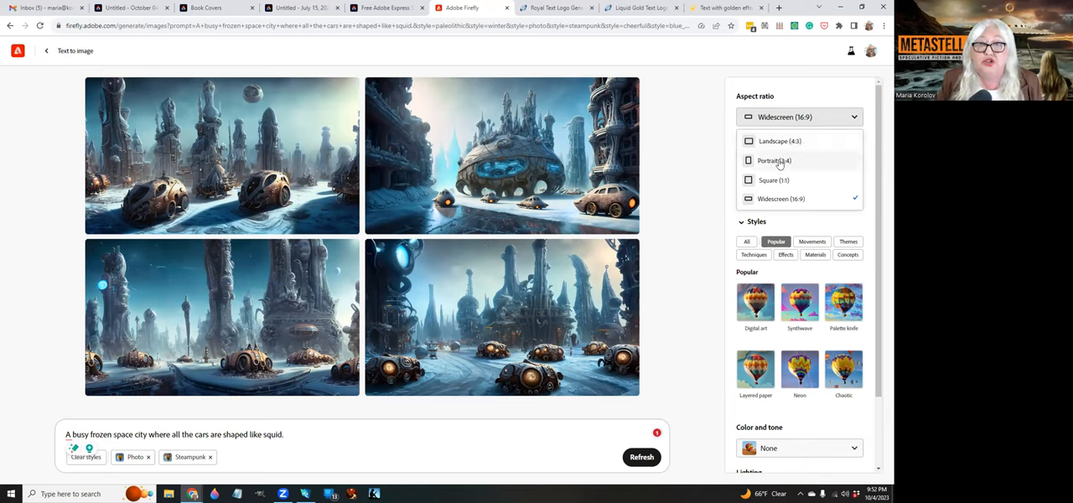
pyautogui.click(772, 160)
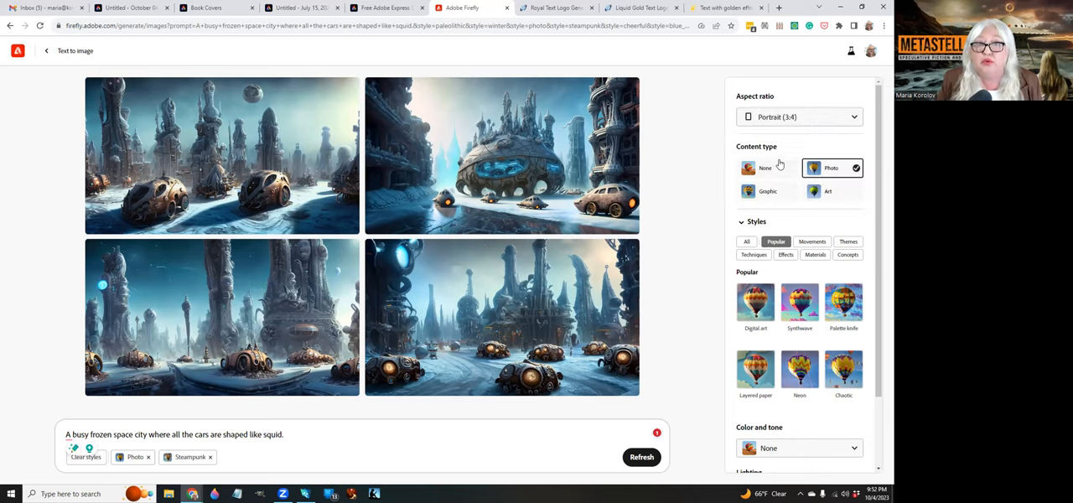
pyautogui.click(641, 456)
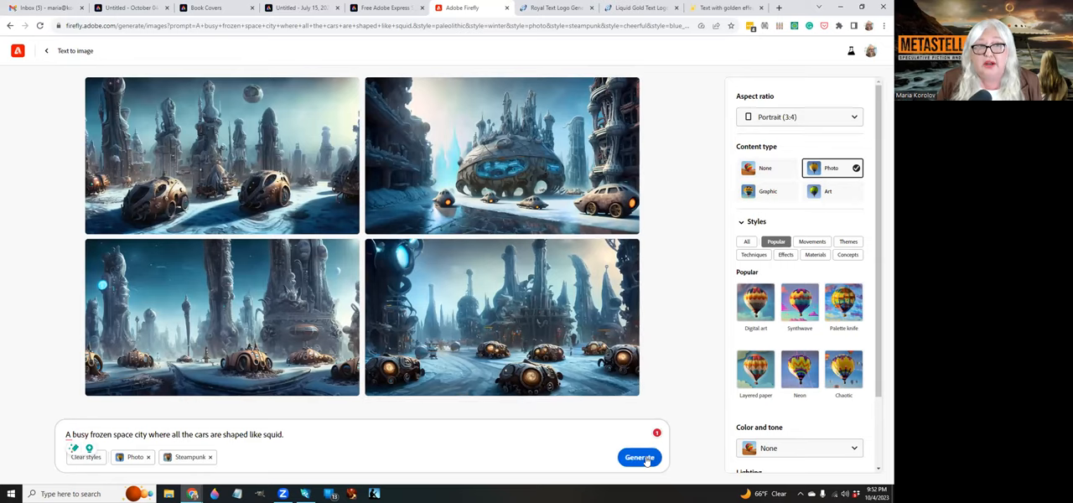
pyautogui.click(638, 456)
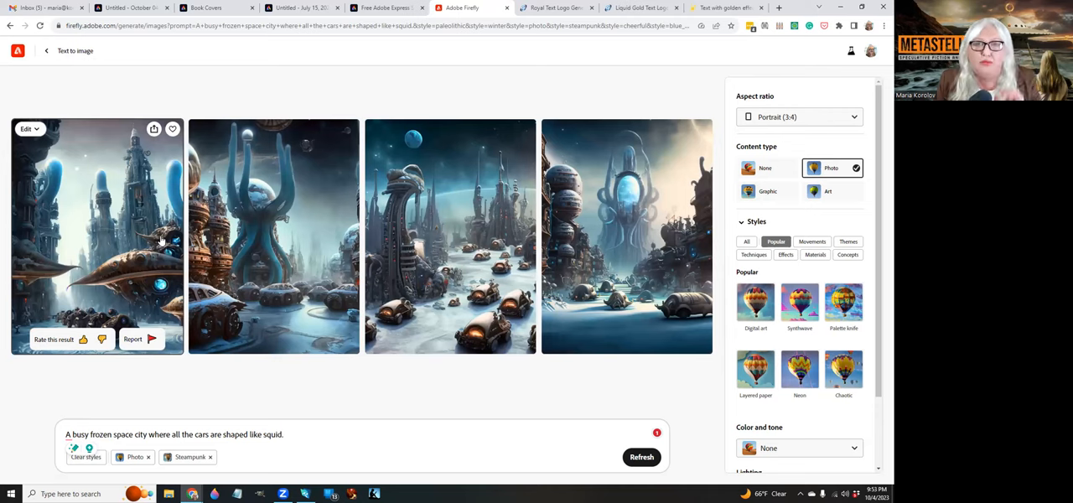
pyautogui.moveTo(629, 253)
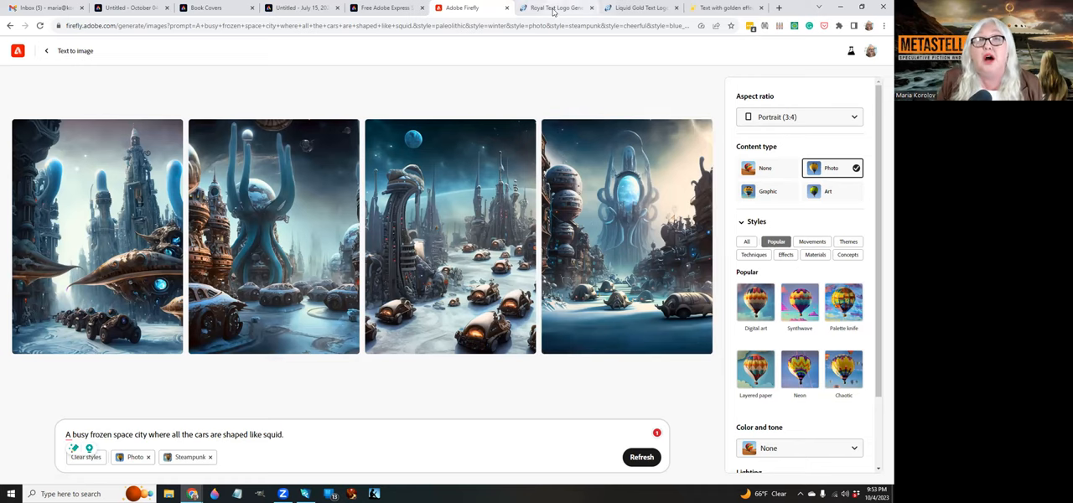
pyautogui.click(555, 6)
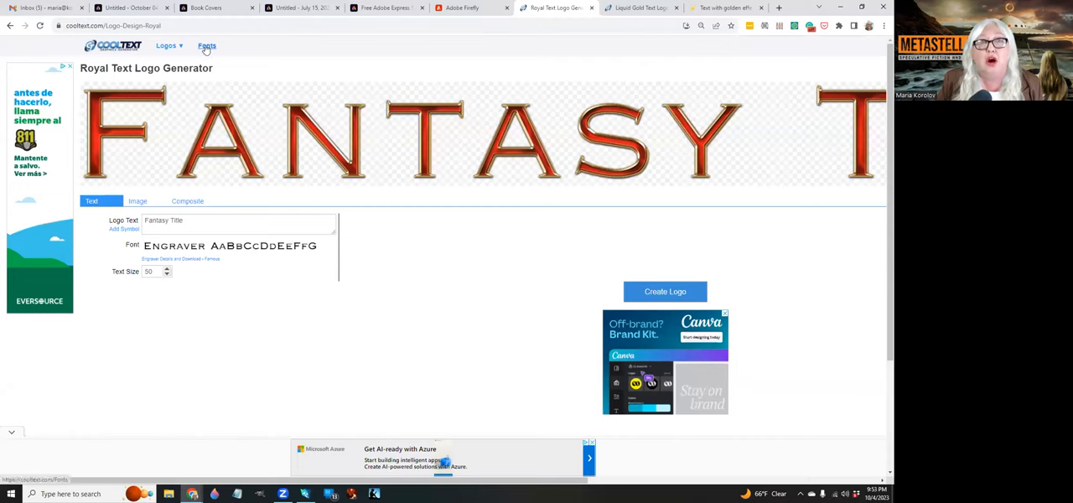
# Step: Browse Cool Text's fonts to the Peake font page and open its Scavenge logo style generator
pyautogui.click(208, 45)
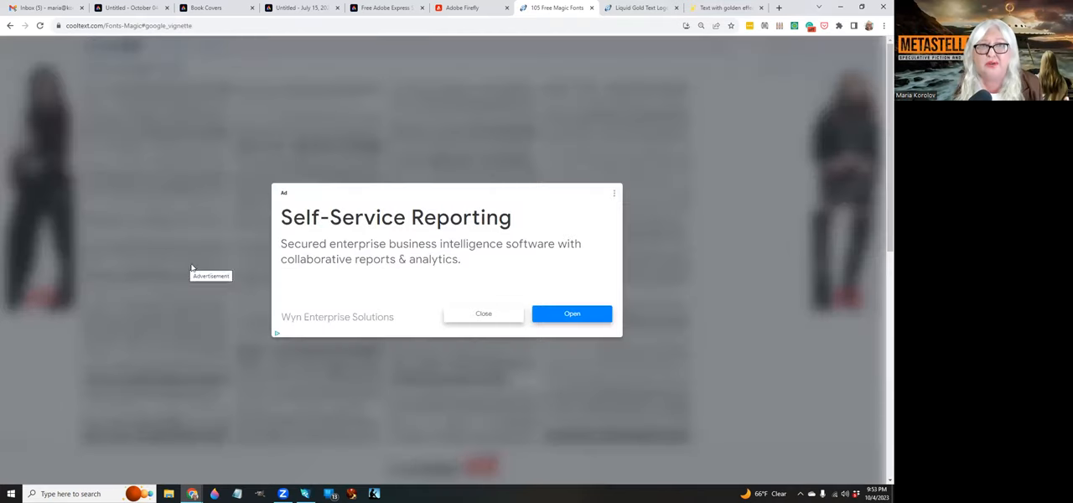
pyautogui.click(483, 313)
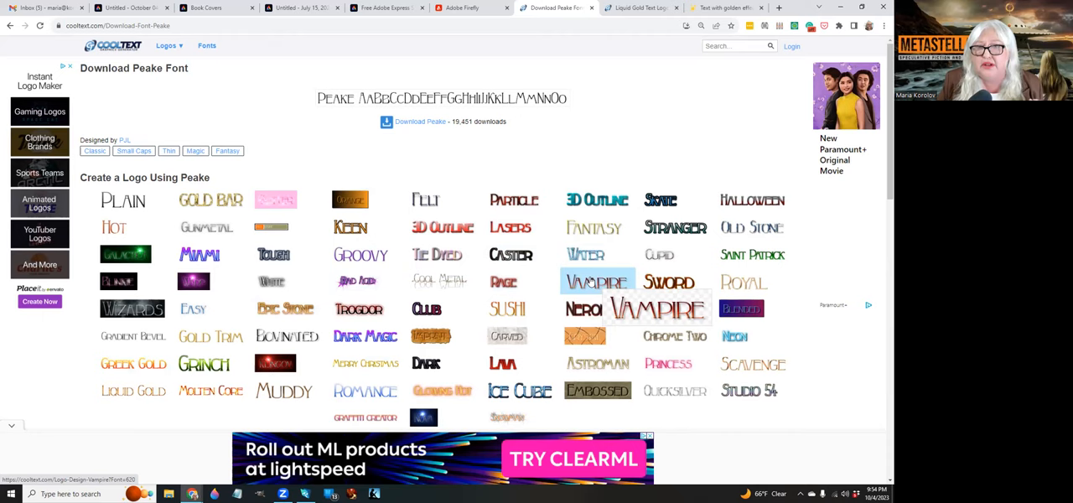
pyautogui.moveTo(669, 282)
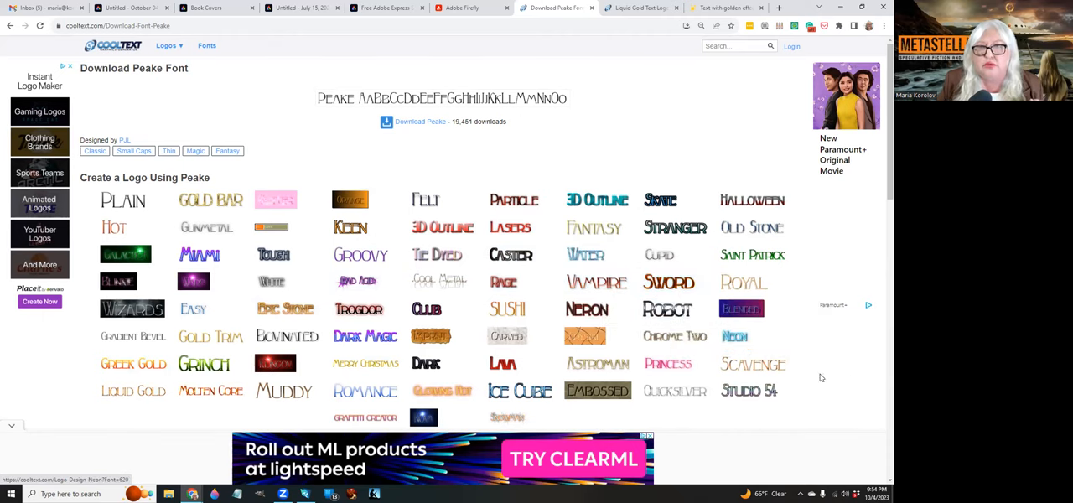
pyautogui.click(751, 364)
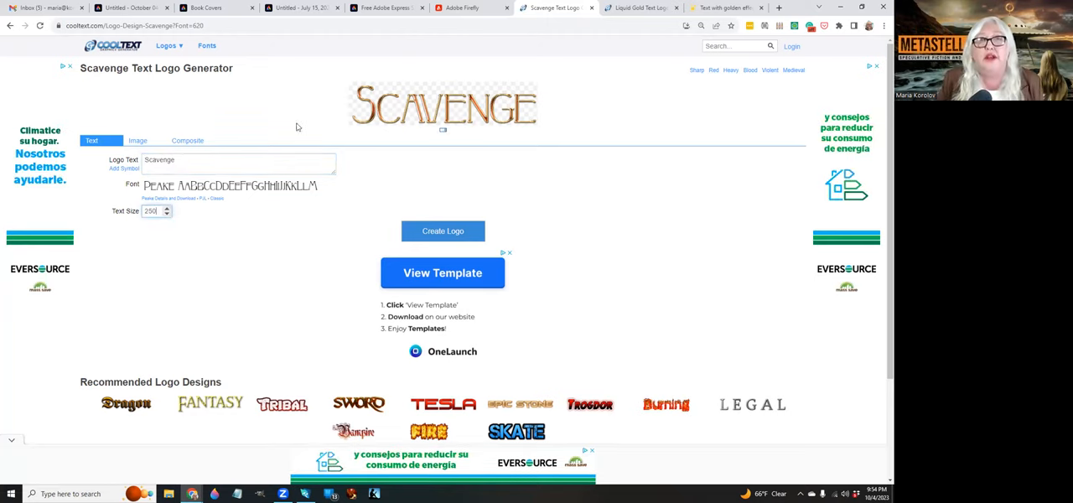
# Step: Change the Scavenge logo text to 'Title' and render it, then move to the Liquid Gold generator
pyautogui.click(442, 231)
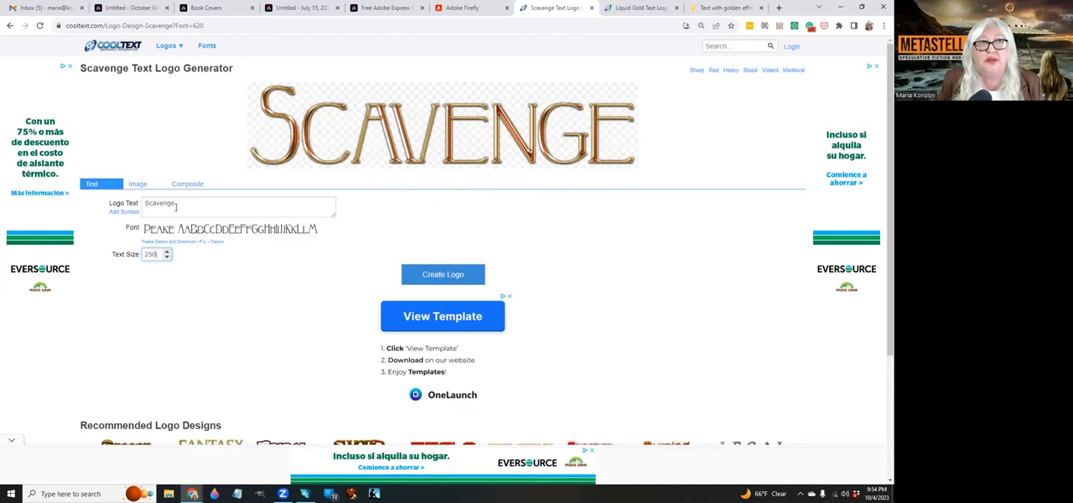
pyautogui.doubleClick(160, 206)
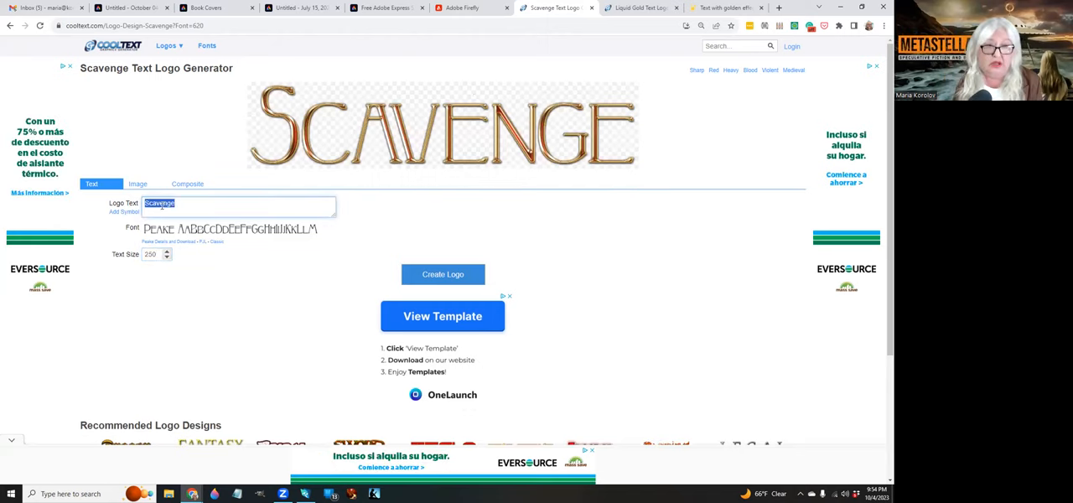
pyautogui.write('Title')
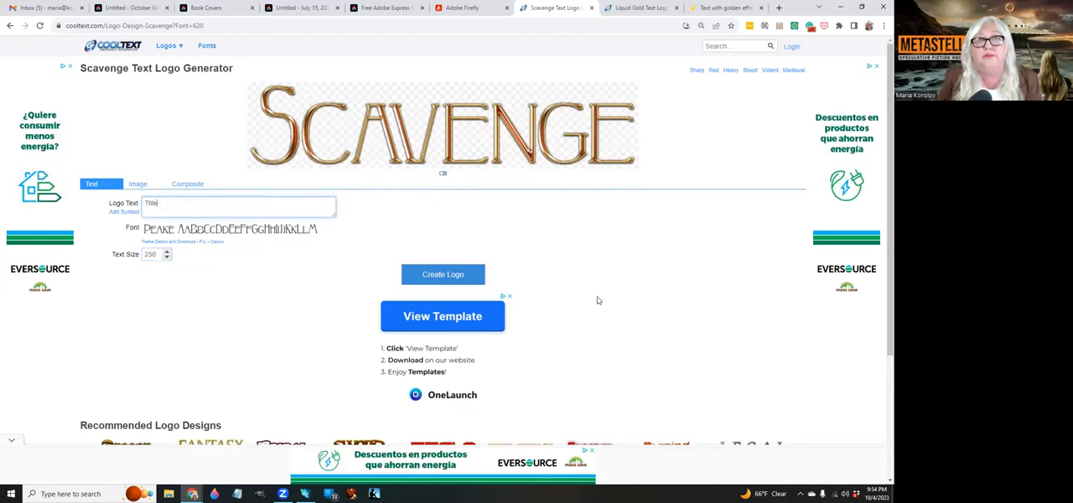
pyautogui.click(443, 275)
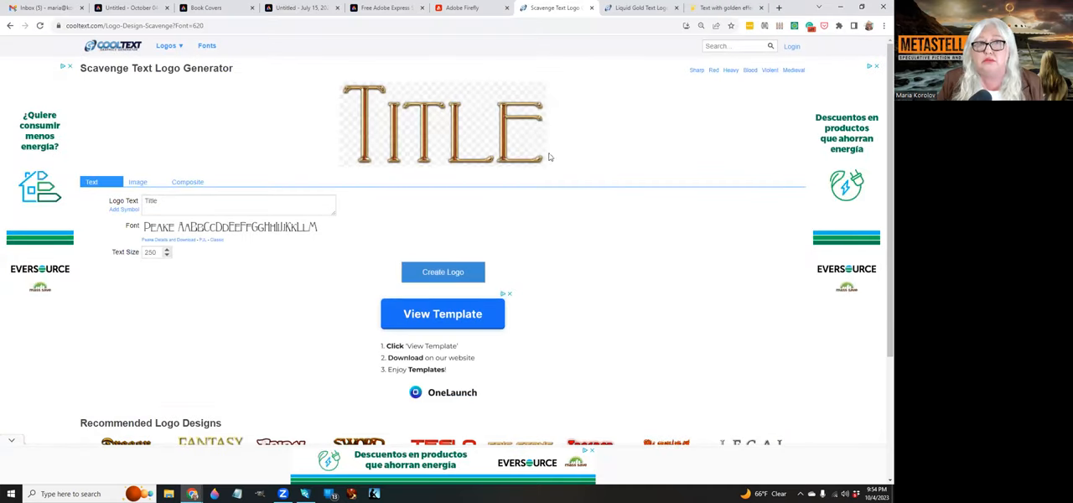
pyautogui.click(637, 6)
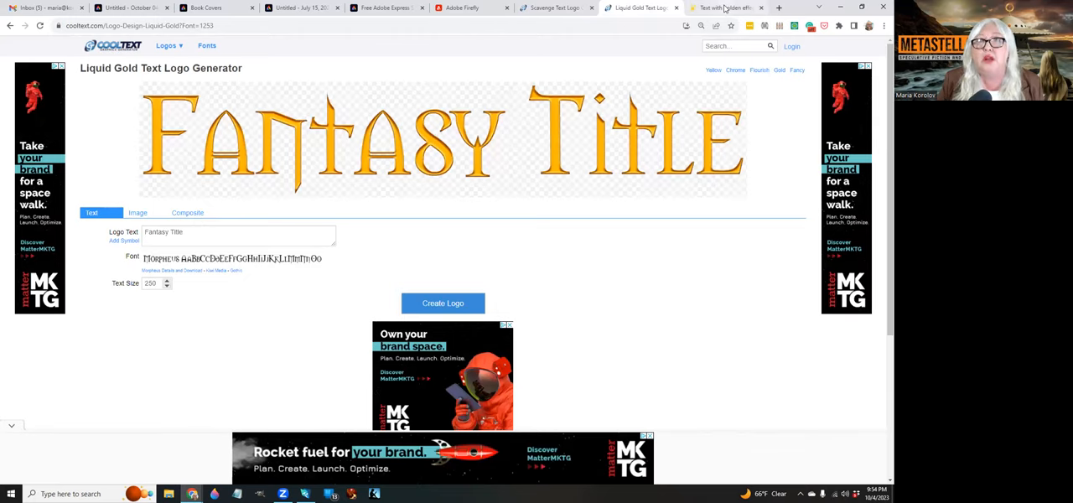
# Step: Preview the TextStudio golden 'Fantasy Novel Title' effect, then return to the Space Battle cover in Adobe Express
pyautogui.click(721, 7)
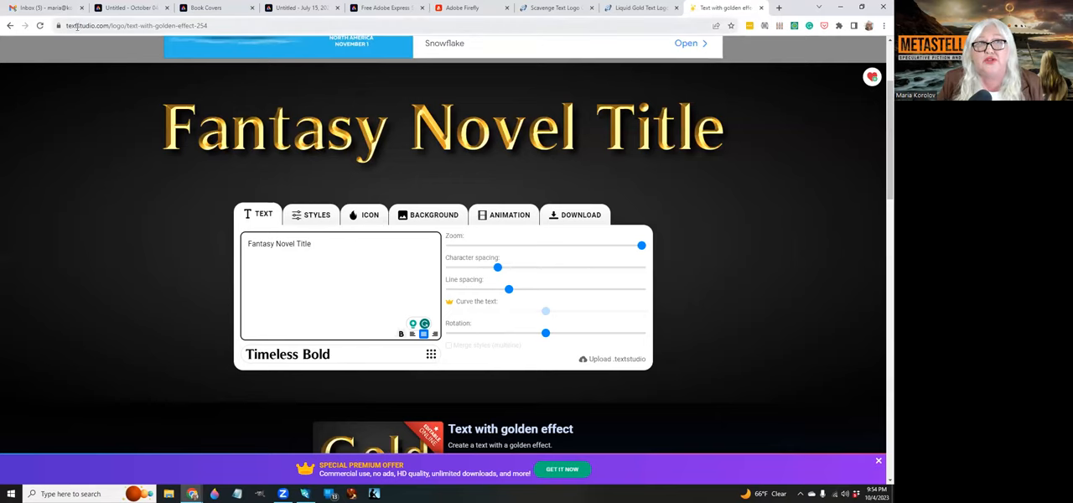
pyautogui.moveTo(275, 154)
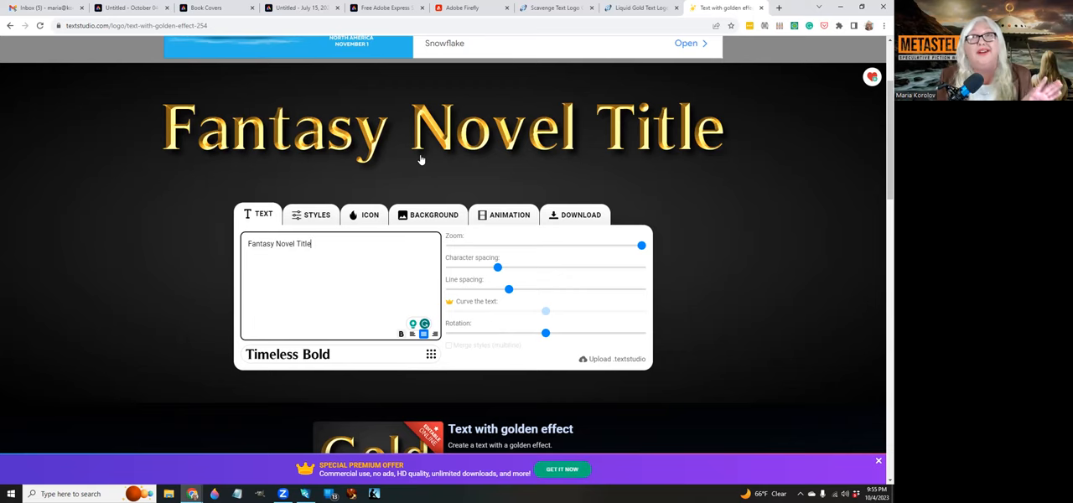
pyautogui.click(131, 6)
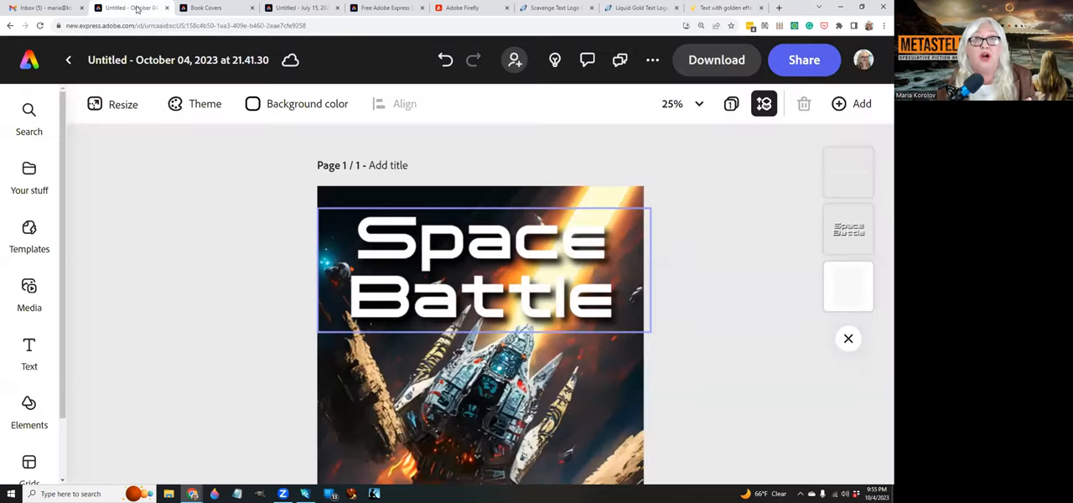
# Step: Scroll the Space Battle cover, then switch to the Sci-fi Book cover template with its Space Opera Adventure pages
pyautogui.scroll(-3)
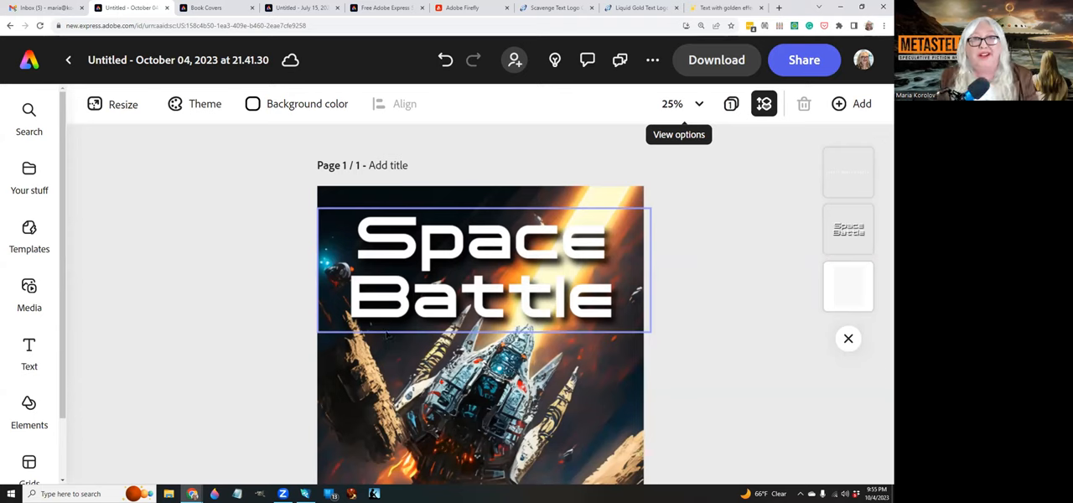
pyautogui.scroll(-3)
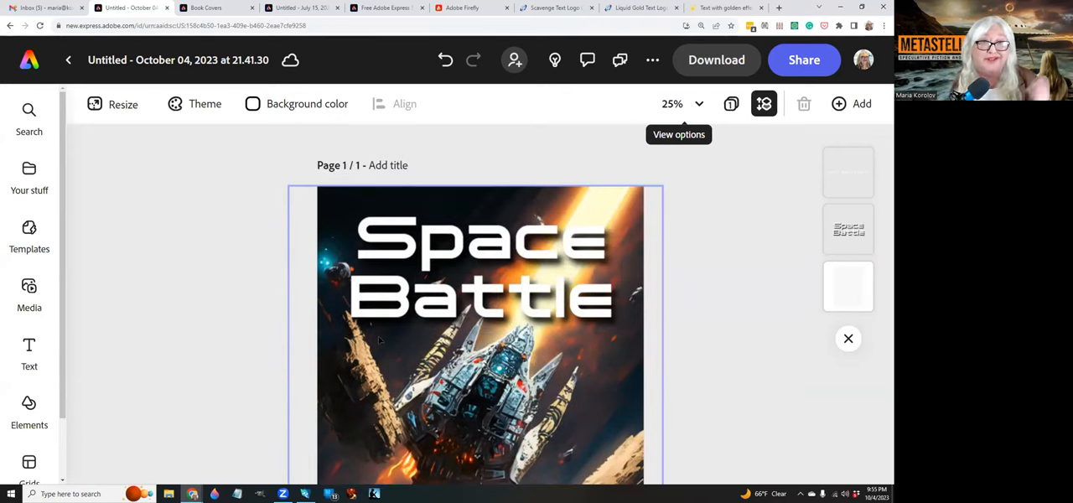
pyautogui.scroll(-3)
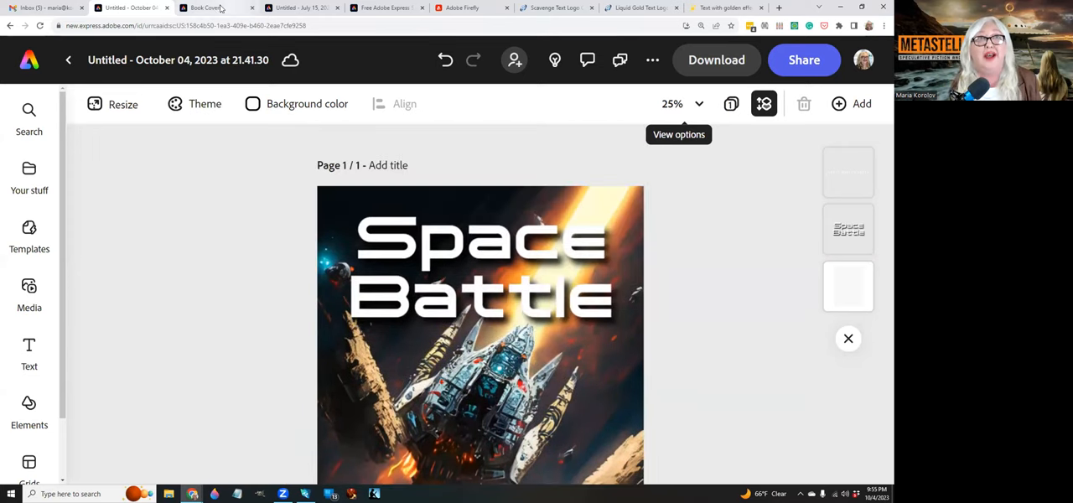
pyautogui.click(205, 7)
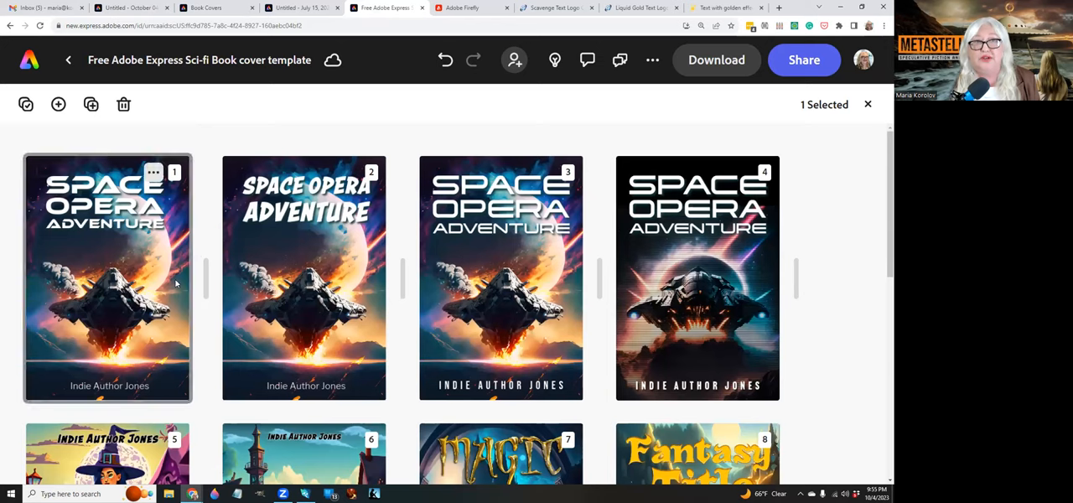
pyautogui.scroll(-3)
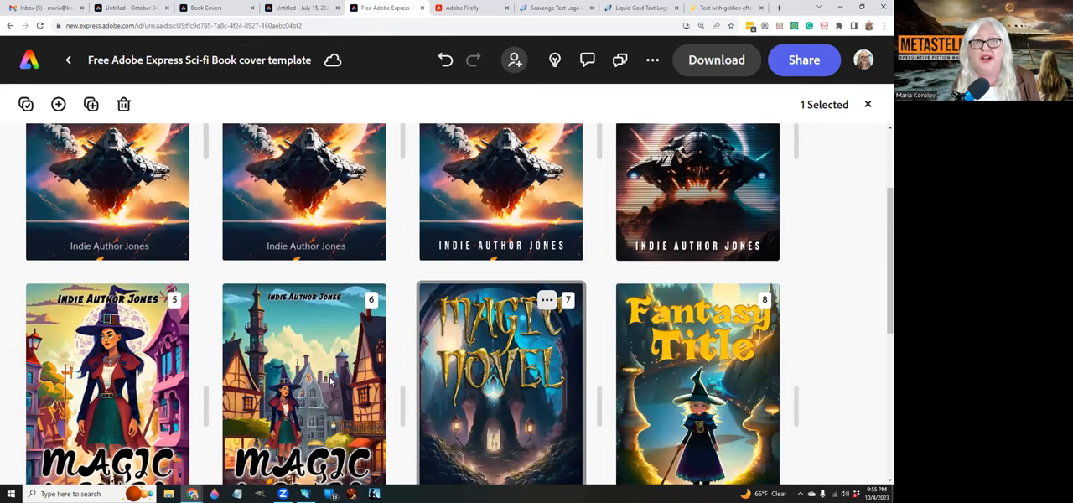
pyautogui.scroll(-3)
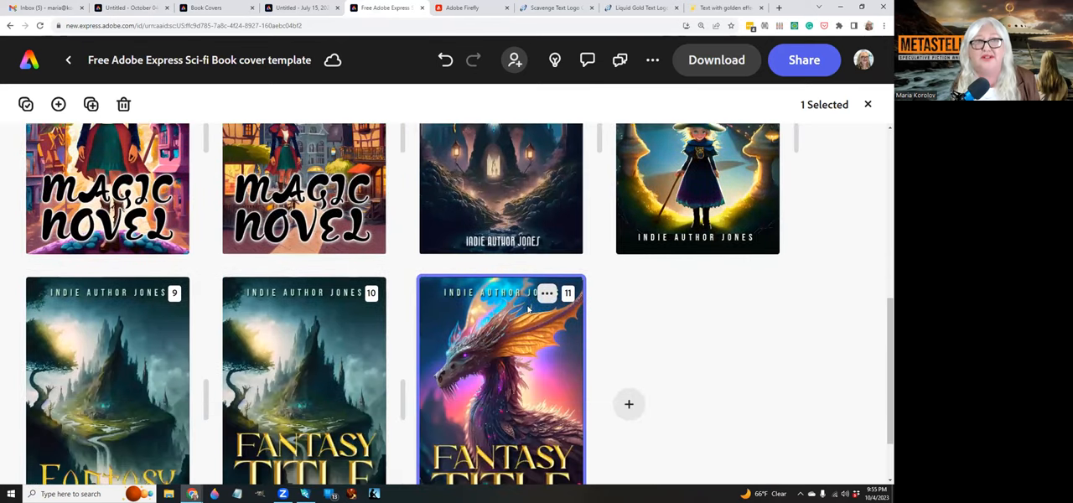
pyautogui.scroll(-3)
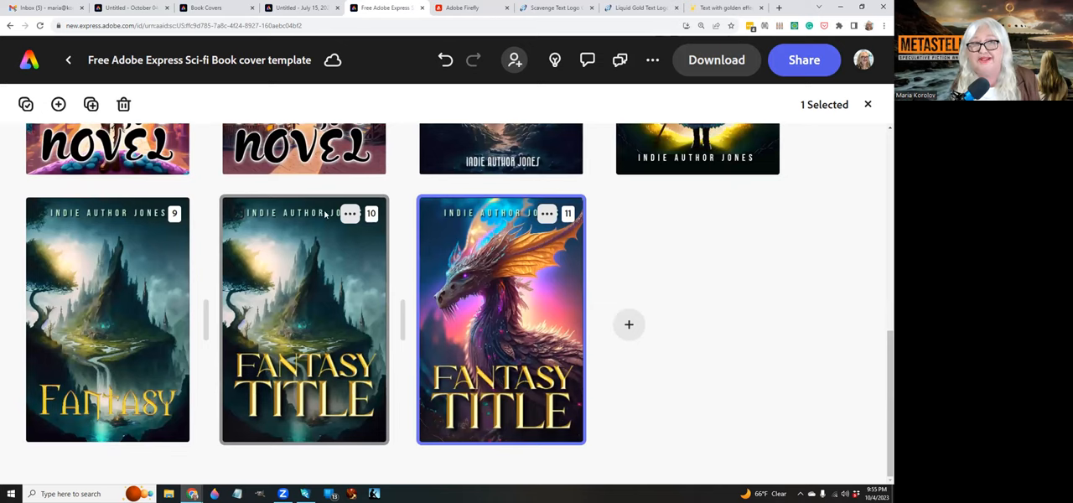
pyautogui.scroll(-3)
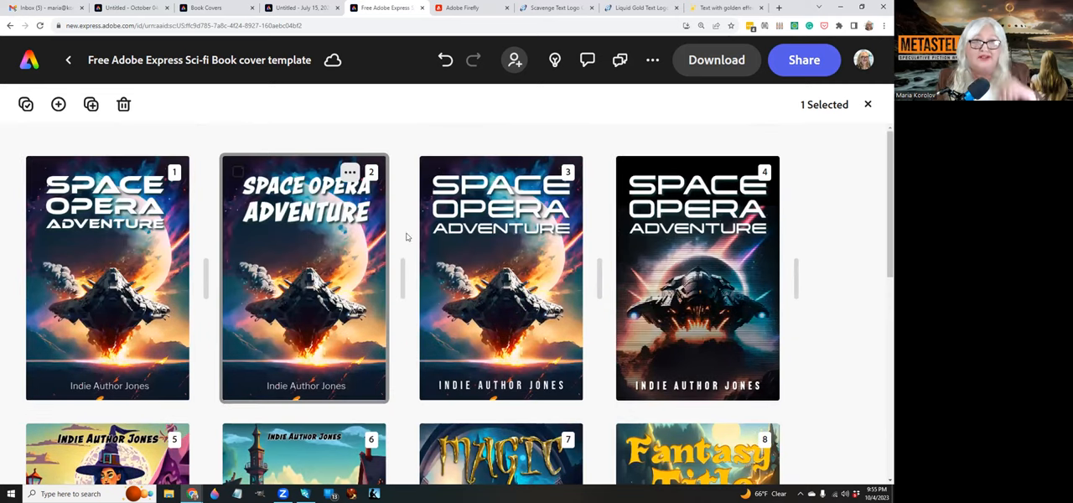
pyautogui.click(499, 276)
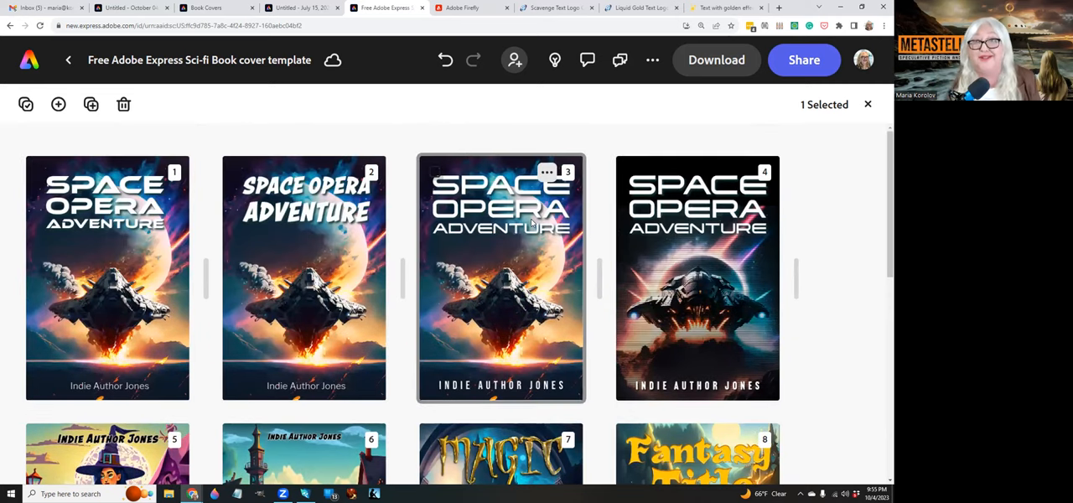